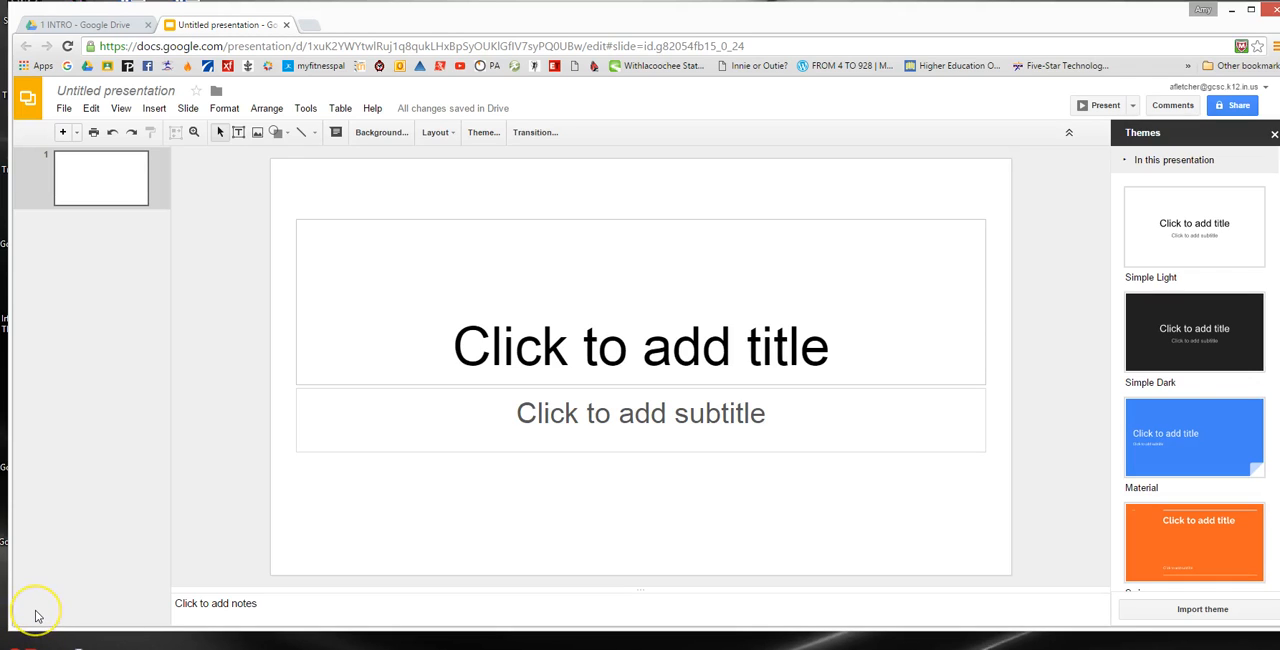
{"action": "mouse_move", "coordinate": [120, 414]}
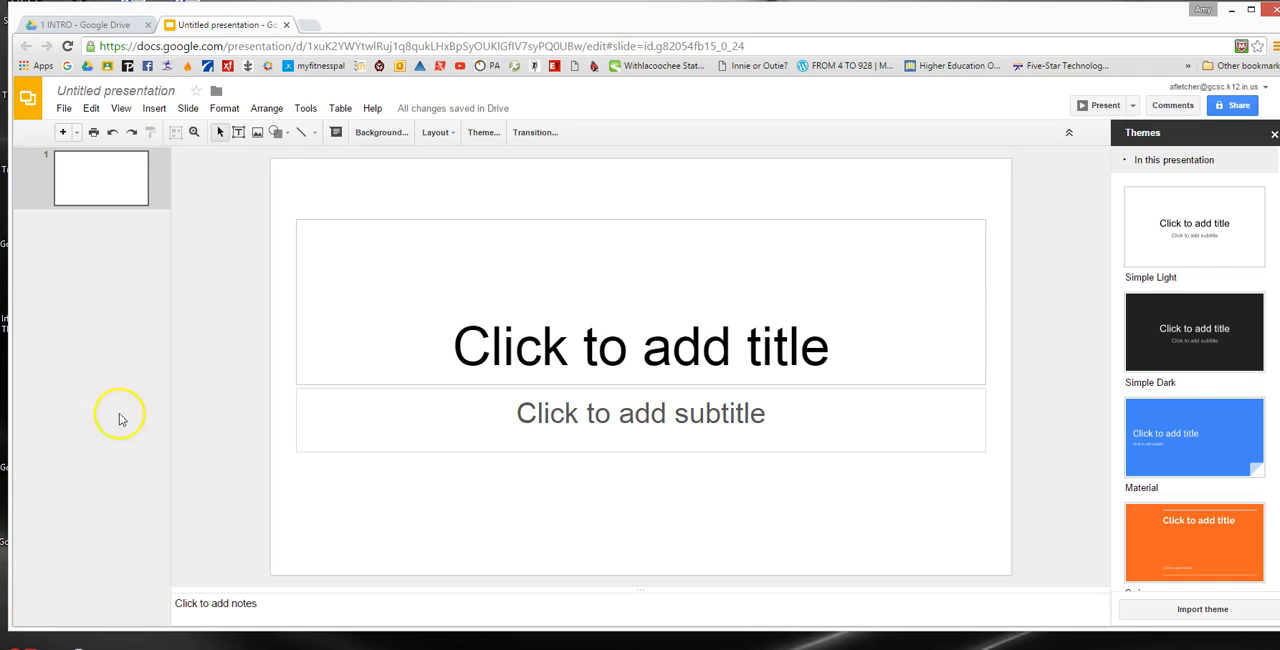
{"action": "mouse_move", "coordinate": [168, 298]}
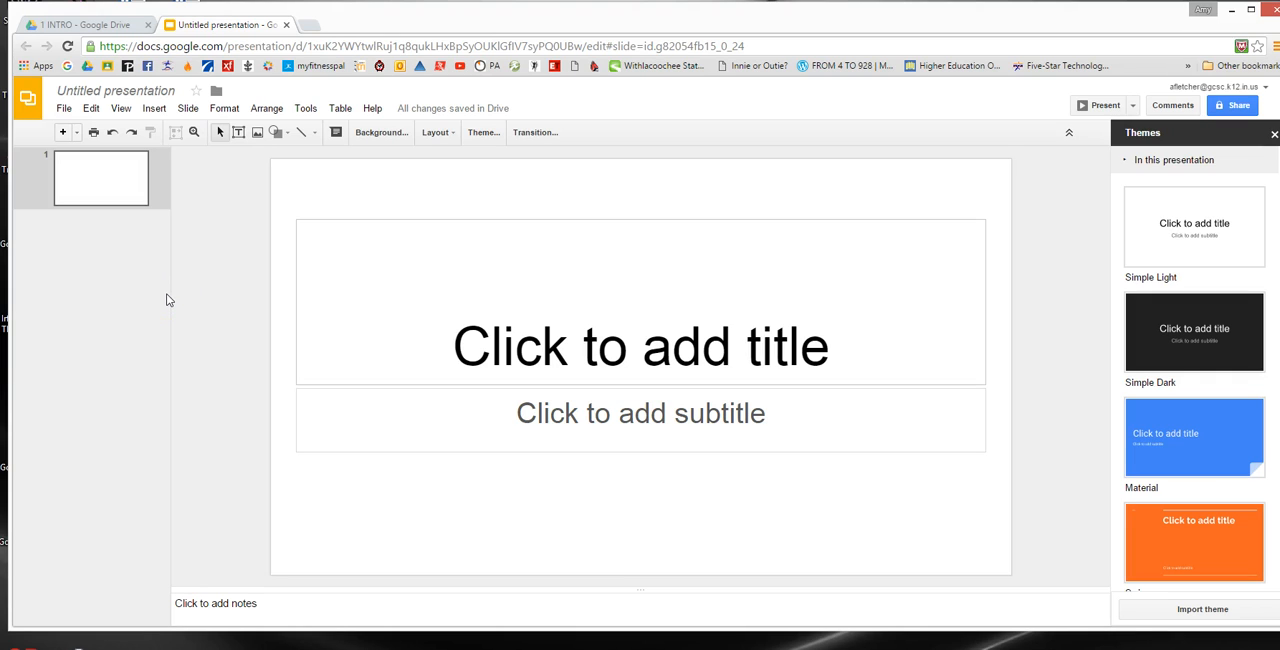
{"action": "mouse_move", "coordinate": [171, 292]}
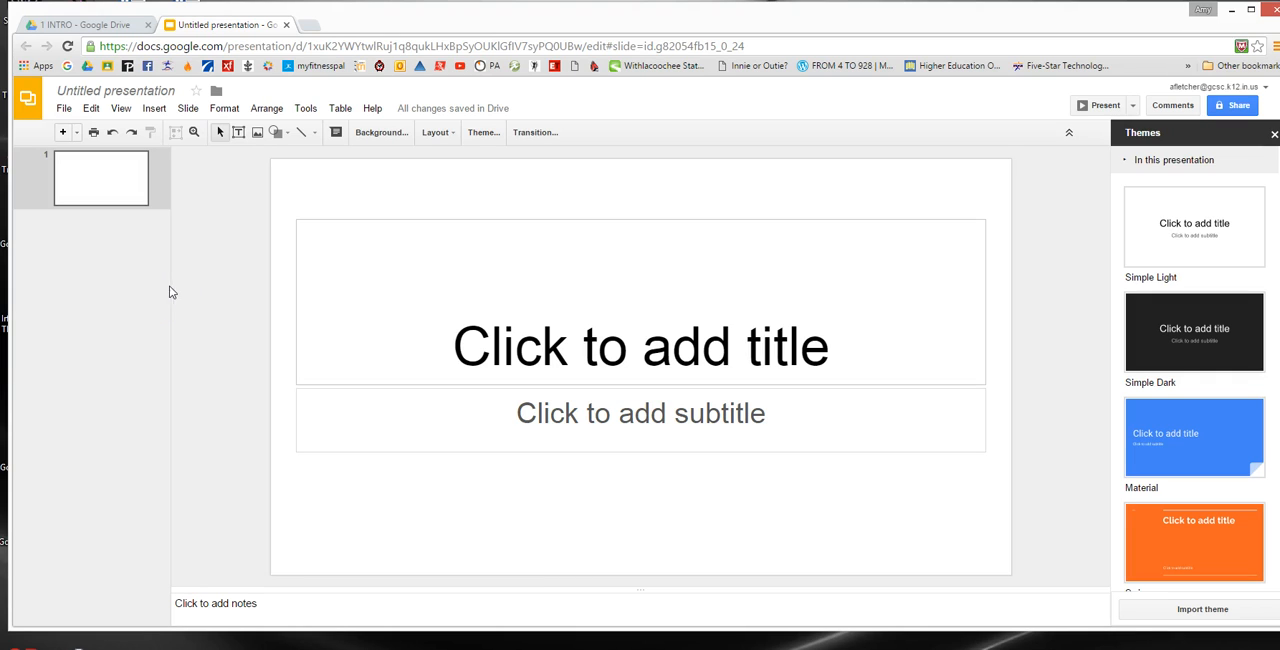
{"action": "mouse_move", "coordinate": [176, 289]}
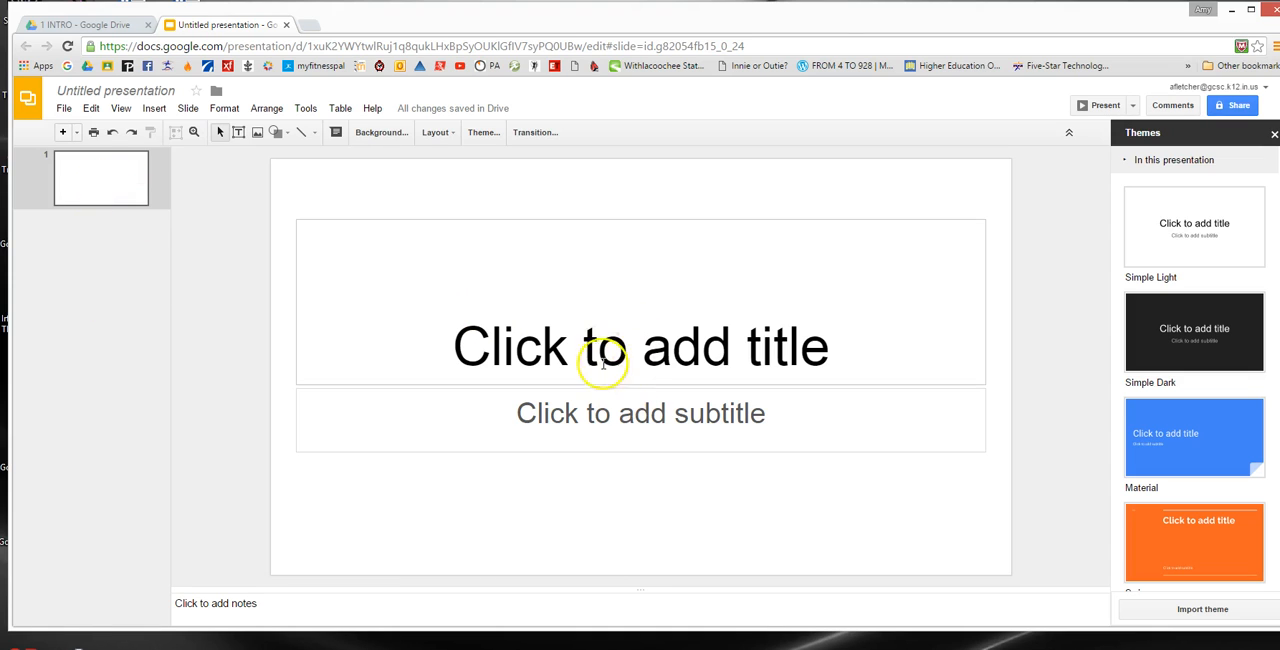
{"action": "mouse_move", "coordinate": [163, 397]}
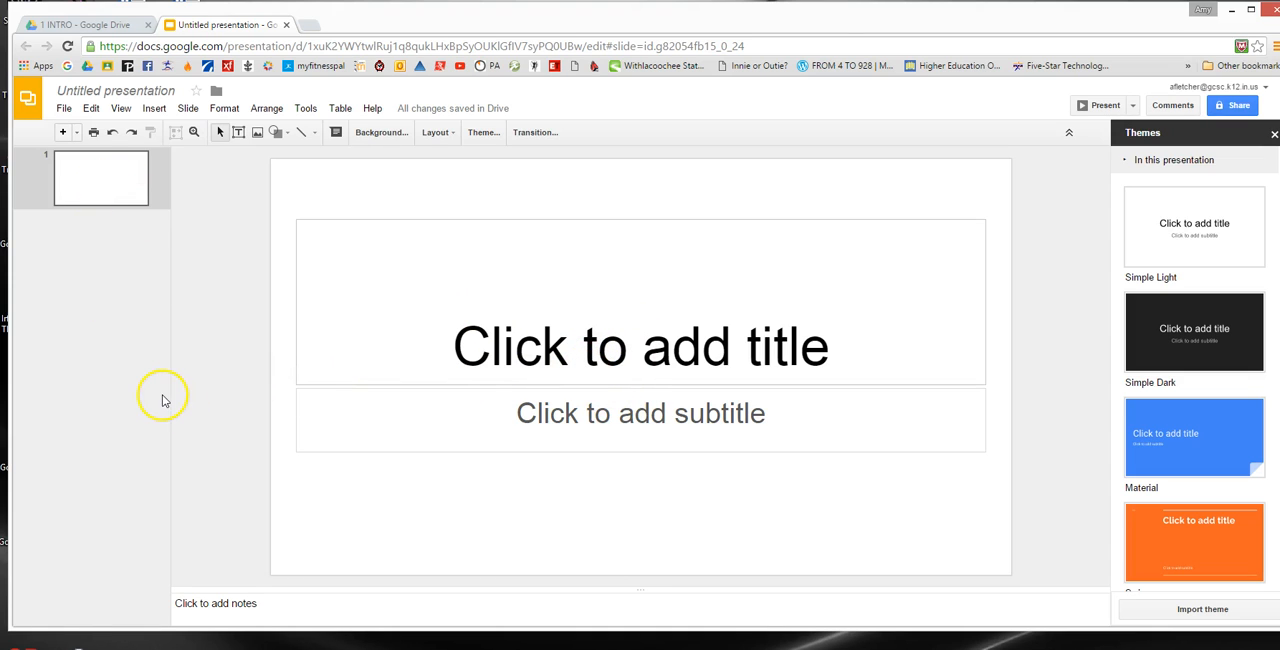
{"action": "mouse_move", "coordinate": [168, 398]}
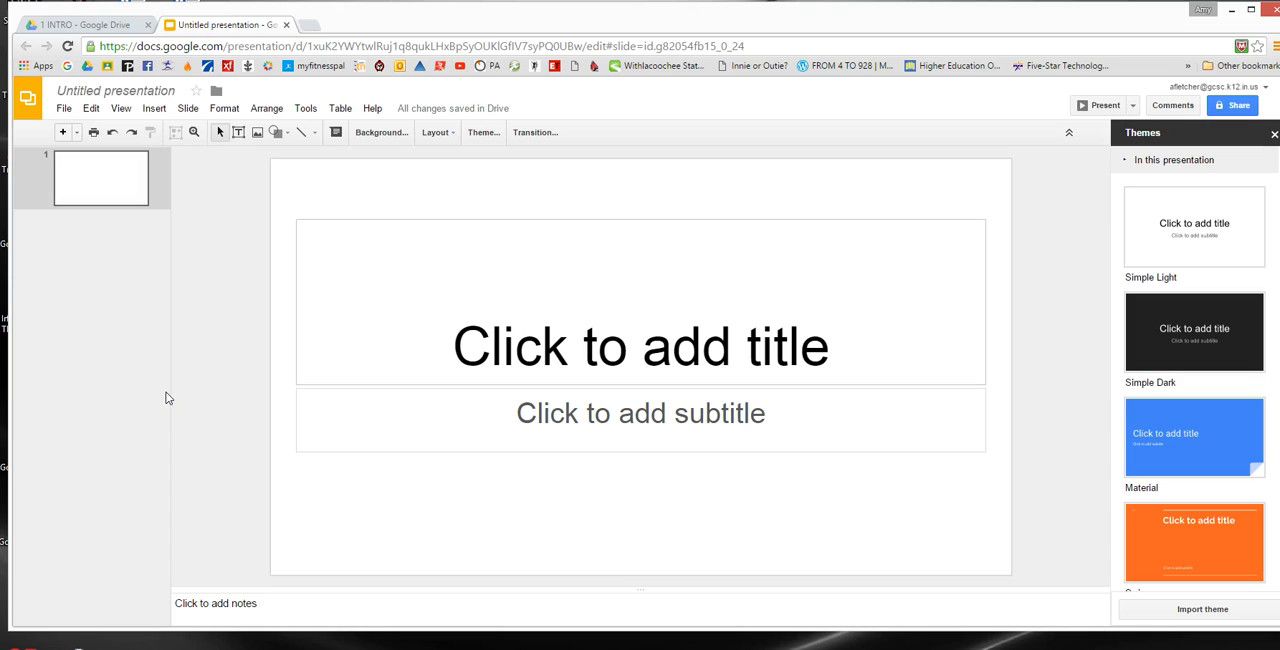
{"action": "mouse_move", "coordinate": [168, 260]}
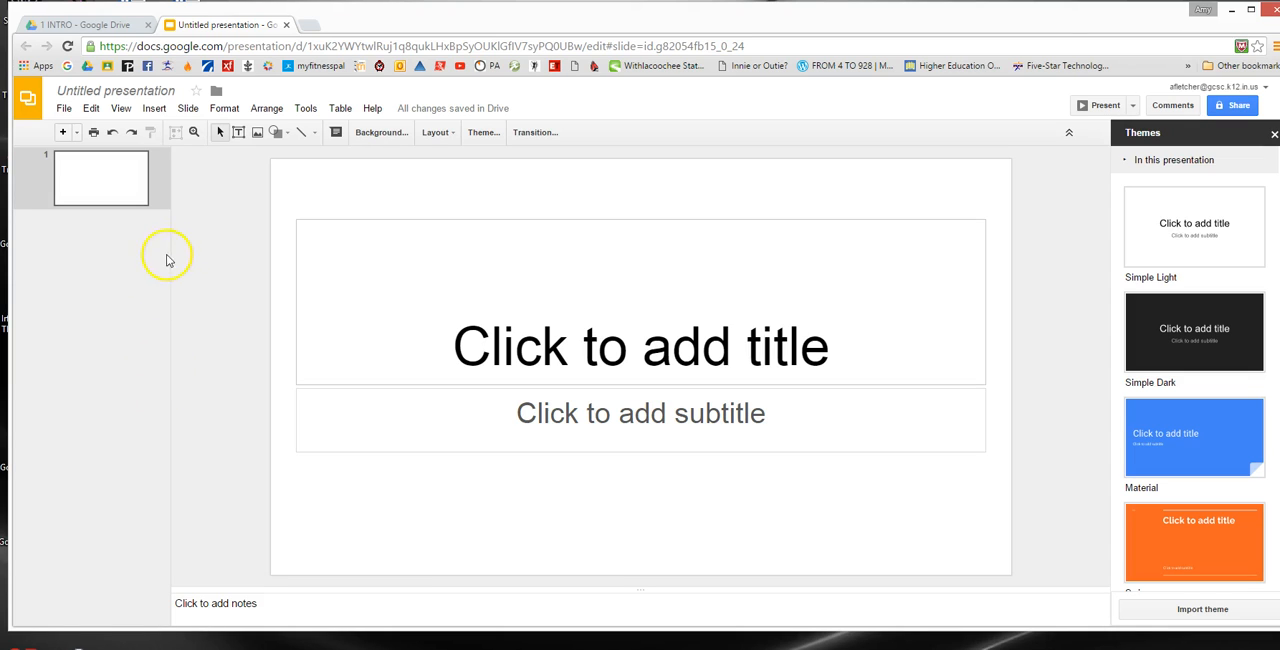
{"action": "mouse_move", "coordinate": [67, 170]}
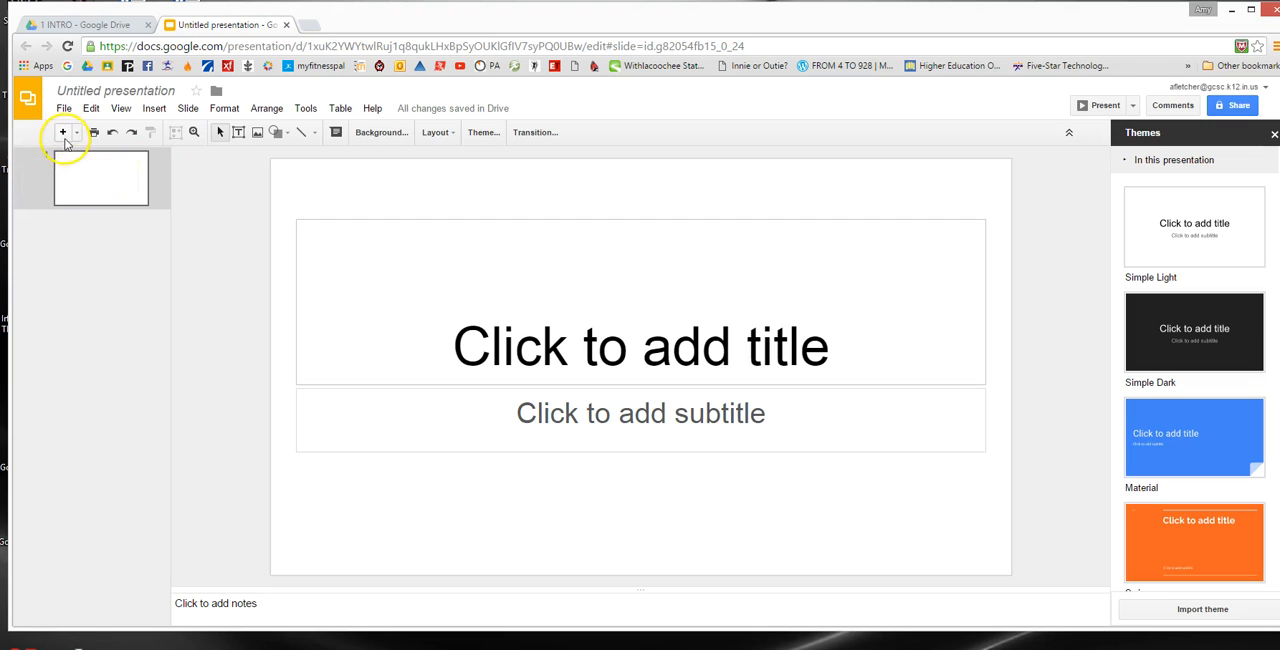
{"action": "mouse_move", "coordinate": [62, 132]}
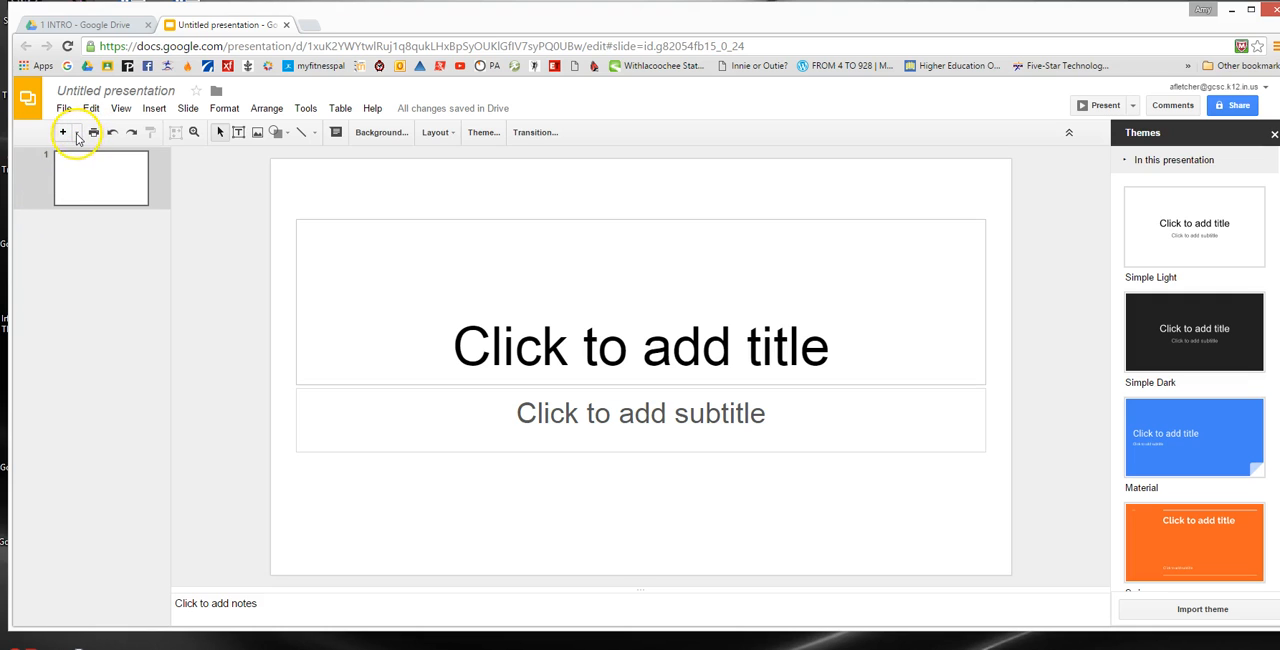
Add a title-and-body slide 2 after the title slide.
{"action": "left_click", "coordinate": [77, 132]}
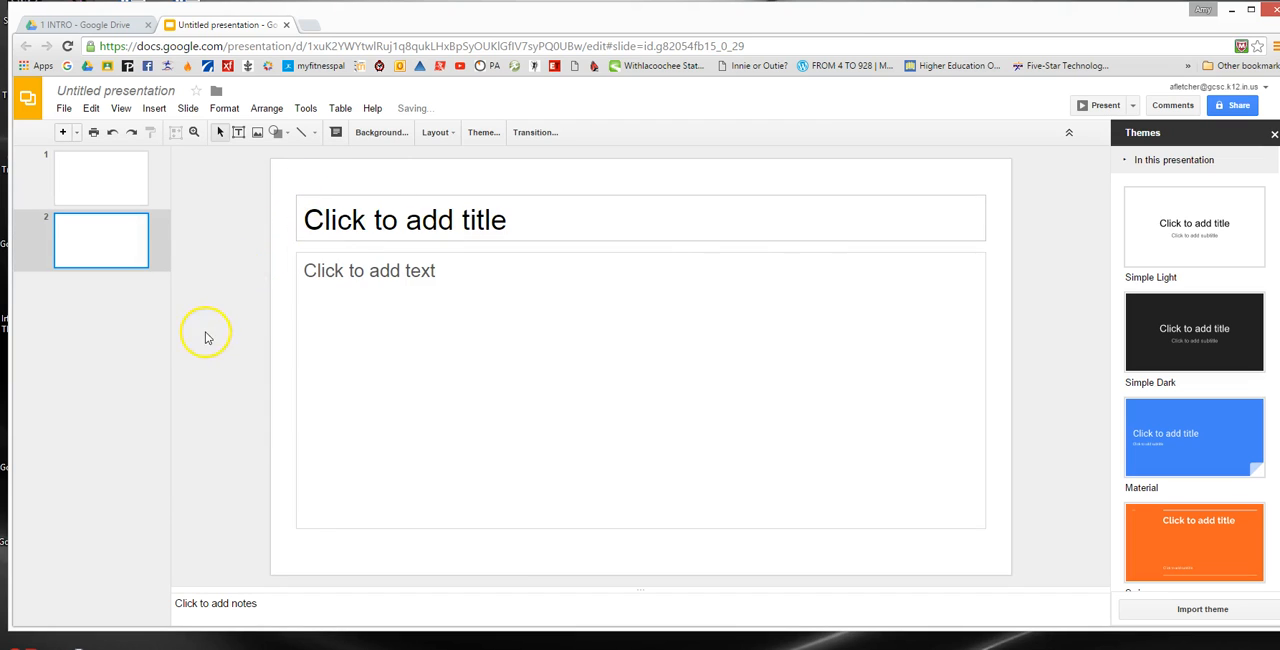
{"action": "mouse_move", "coordinate": [200, 355]}
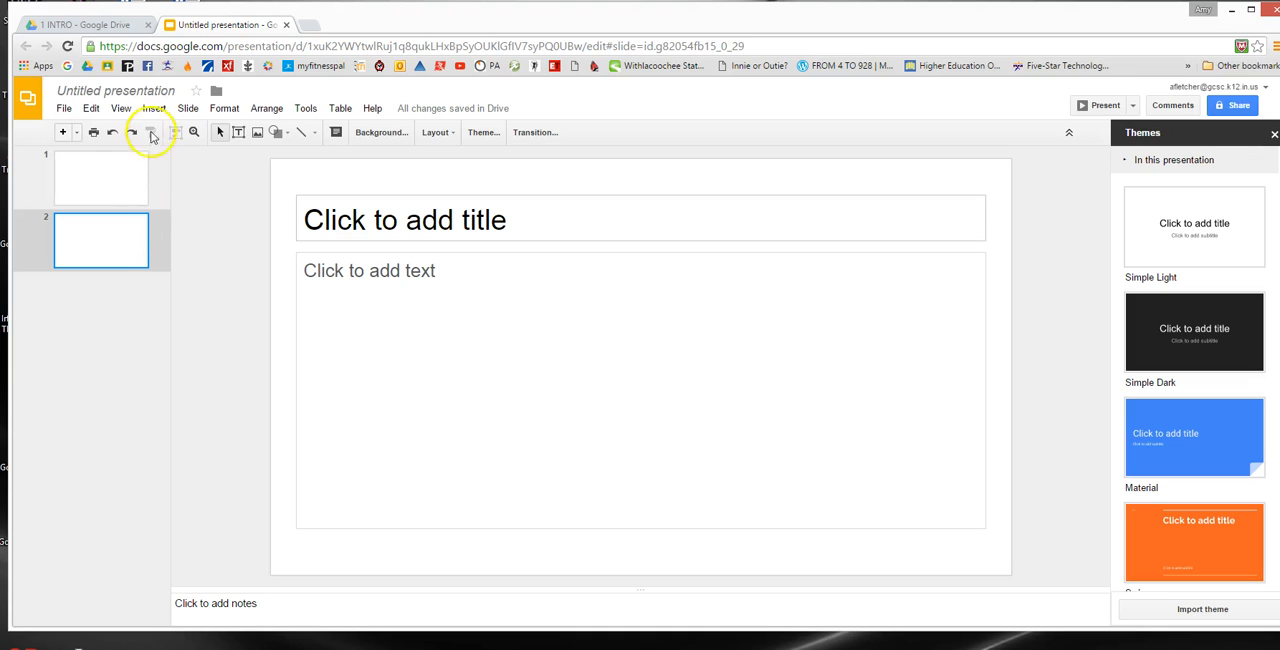
{"action": "mouse_move", "coordinate": [78, 135]}
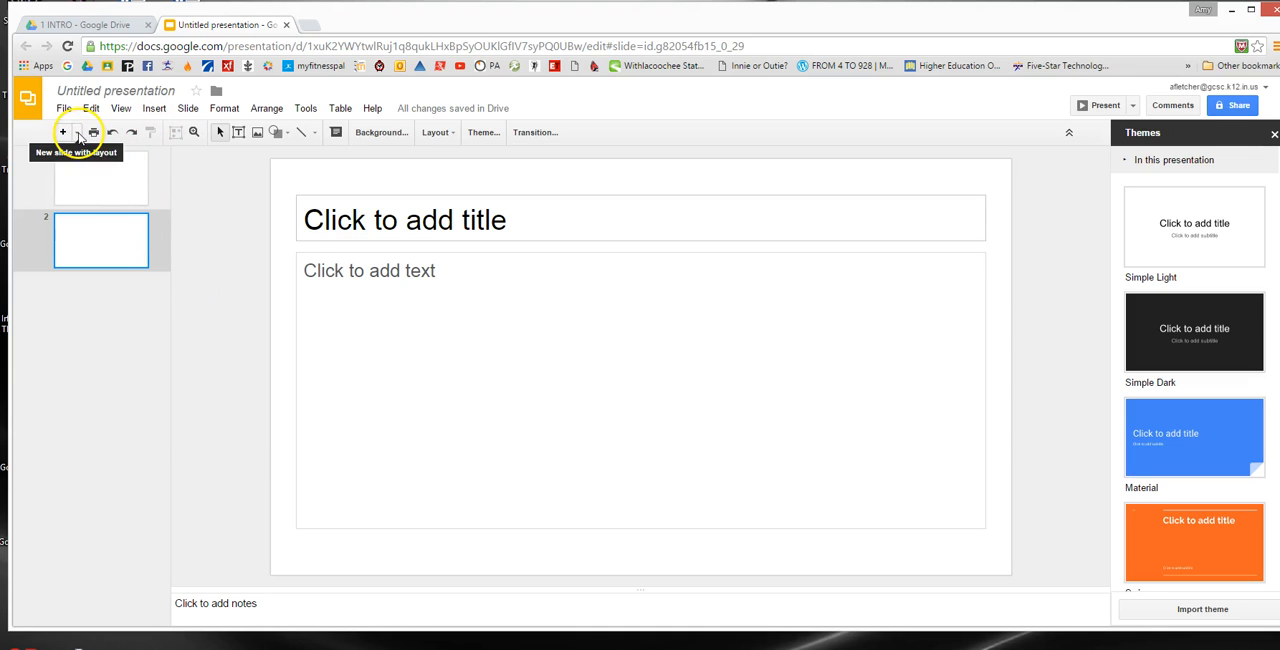
Add a Title and two columns slide, then another slide ending with a Blank layout.
{"action": "left_click", "coordinate": [78, 132]}
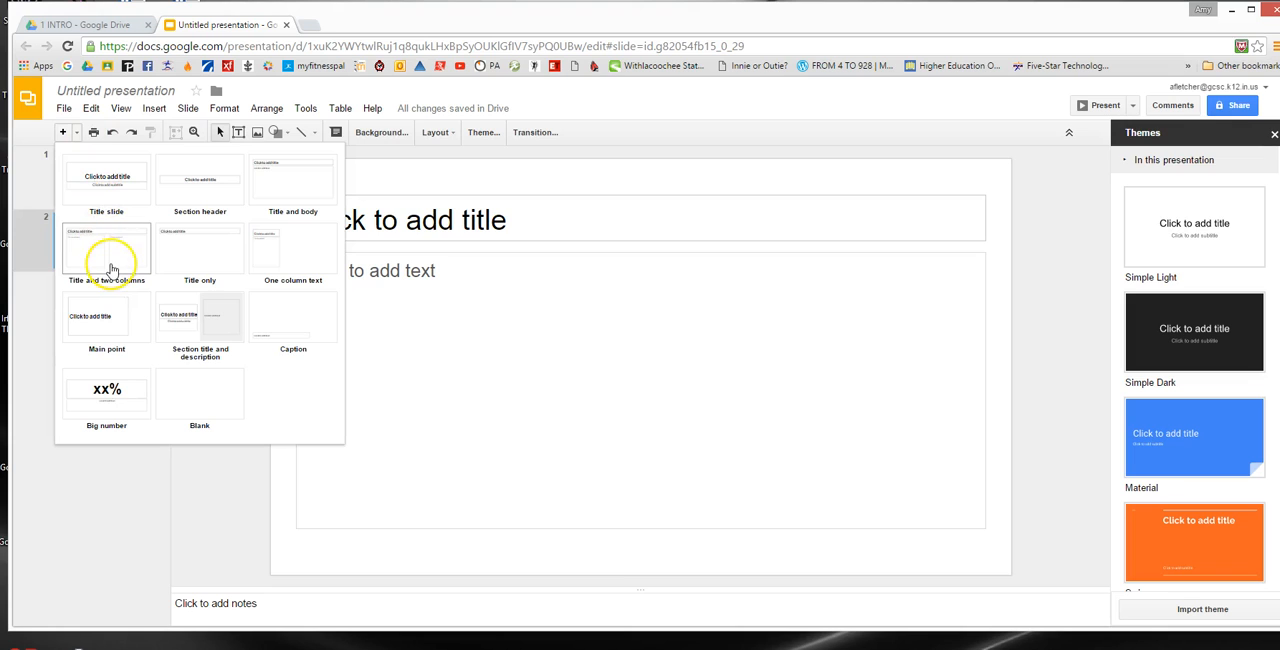
{"action": "left_click", "coordinate": [106, 248]}
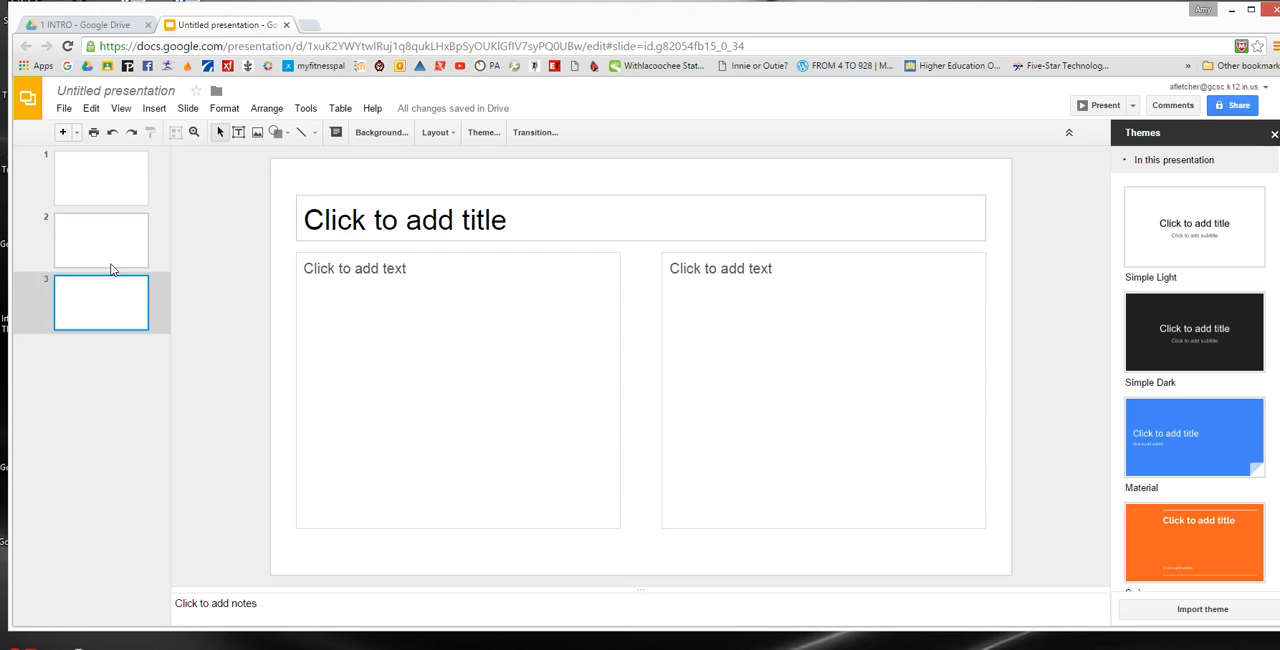
{"action": "left_click", "coordinate": [77, 132]}
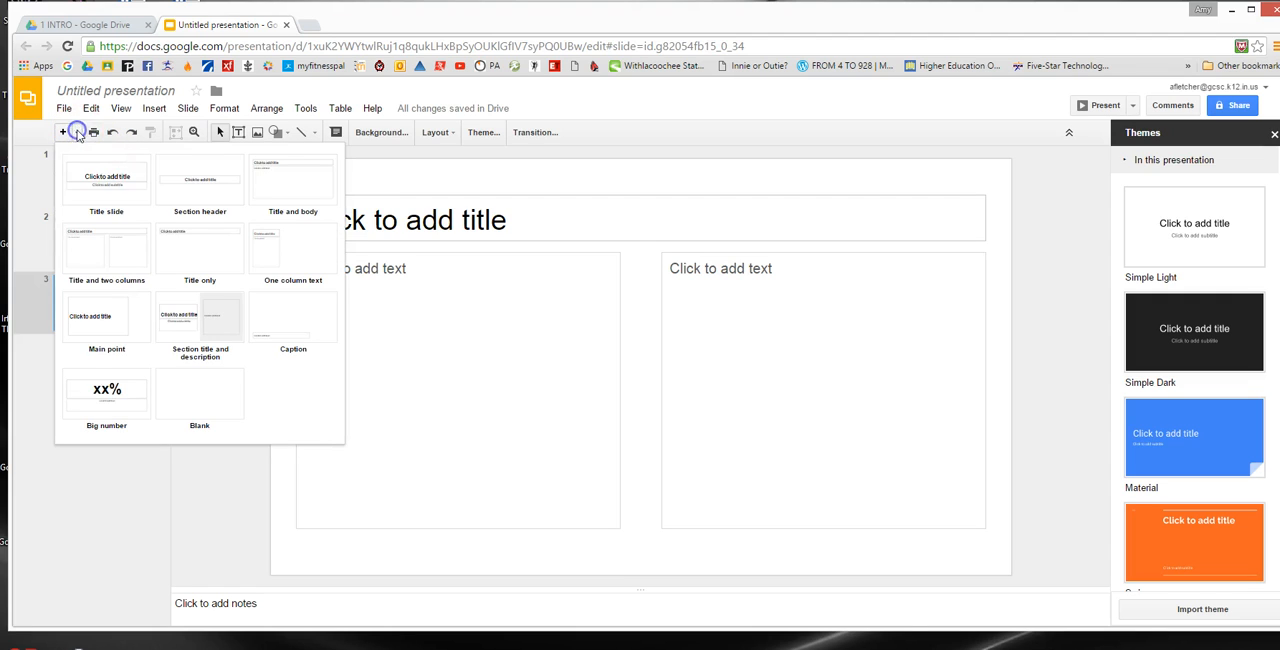
{"action": "mouse_move", "coordinate": [290, 320]}
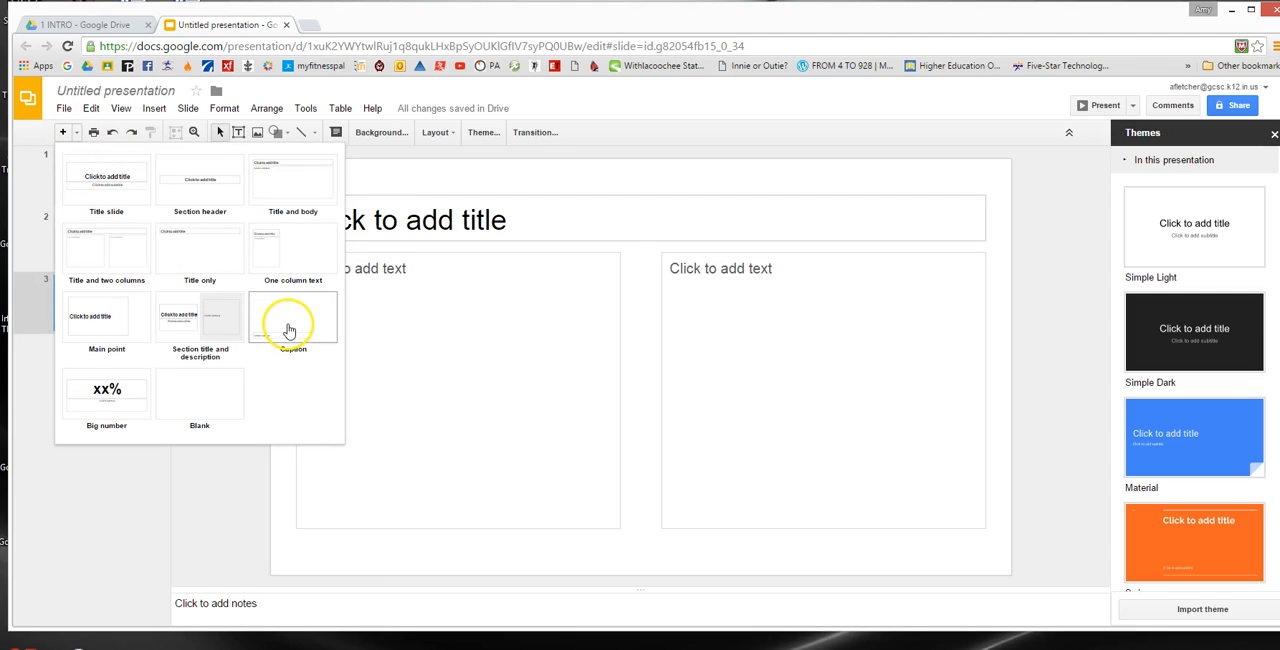
{"action": "left_click", "coordinate": [293, 318]}
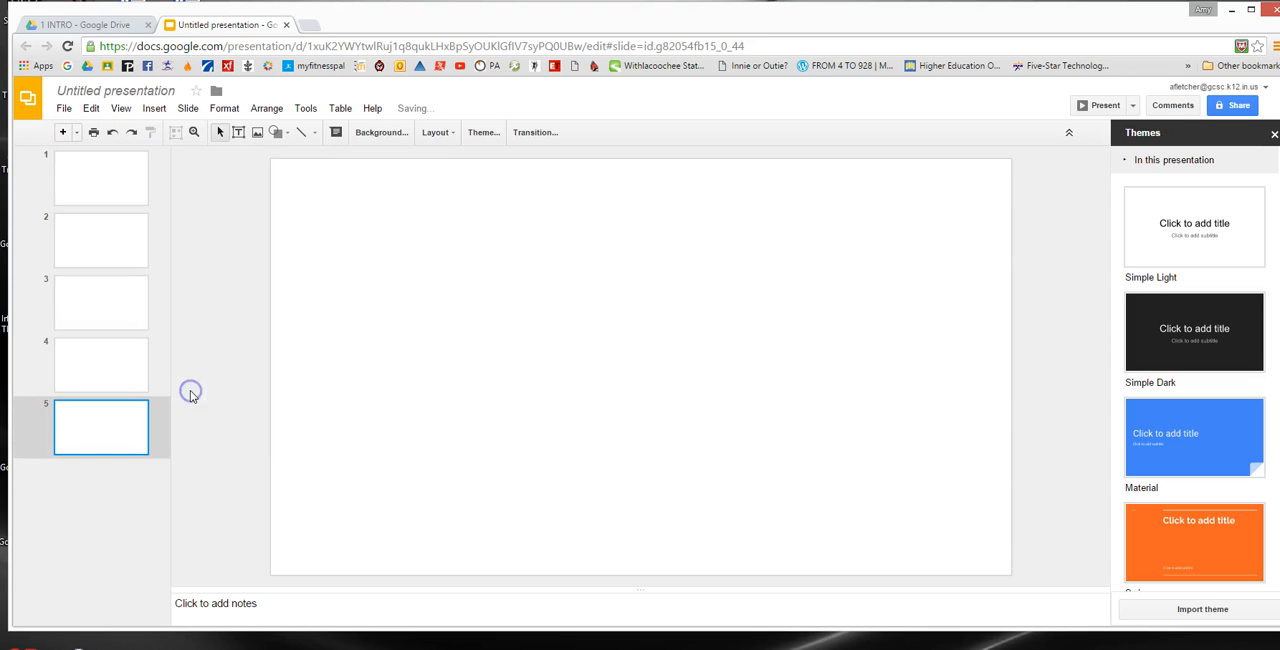
{"action": "mouse_move", "coordinate": [141, 433]}
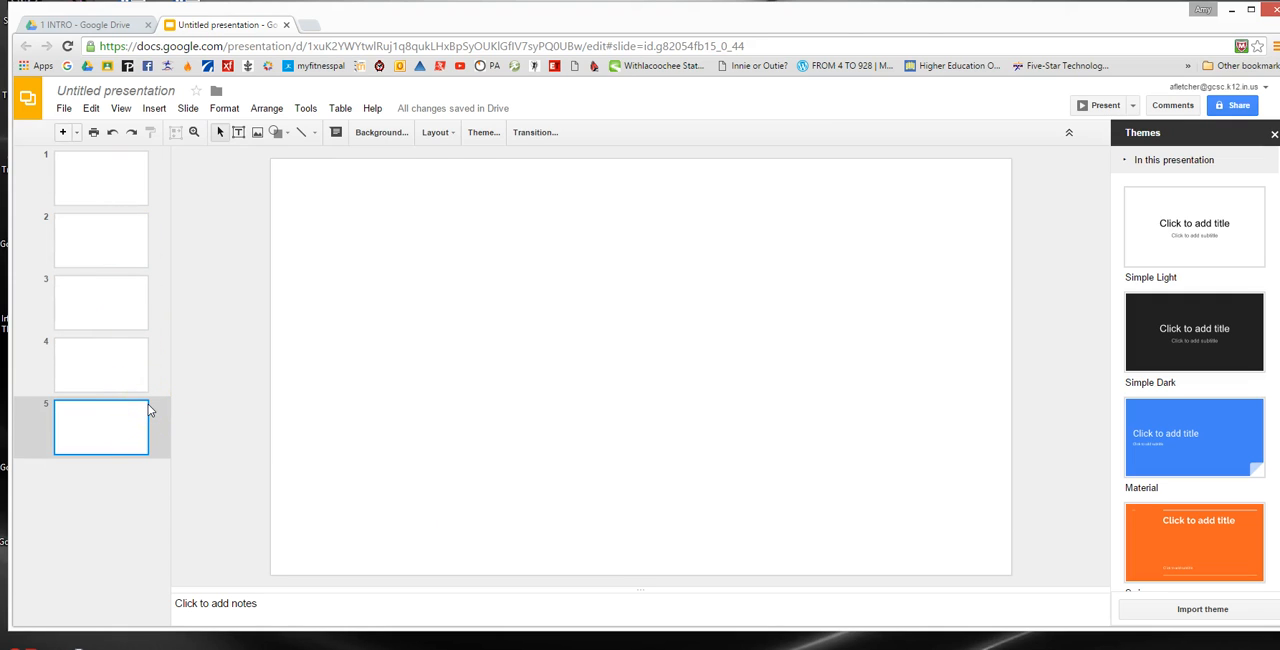
{"action": "mouse_move", "coordinate": [147, 388]}
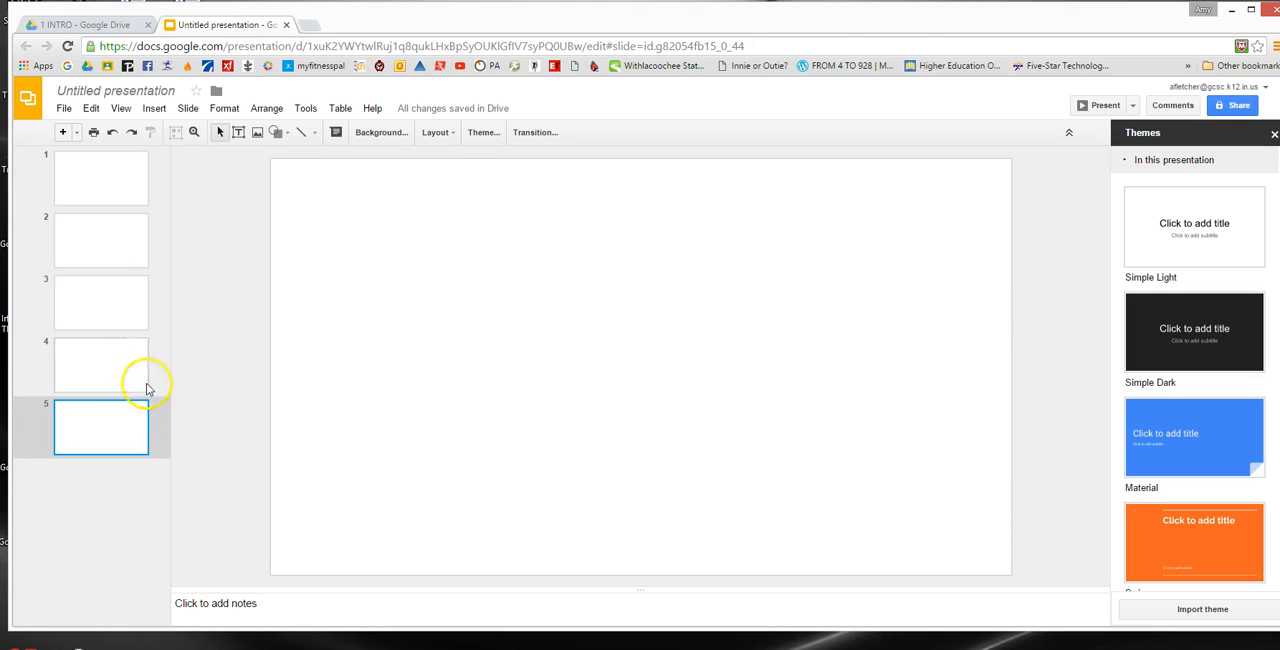
Title slide 1 'Intro' with the subtitle 'Learn to use pre-made slides'.
{"action": "left_click", "coordinate": [101, 178]}
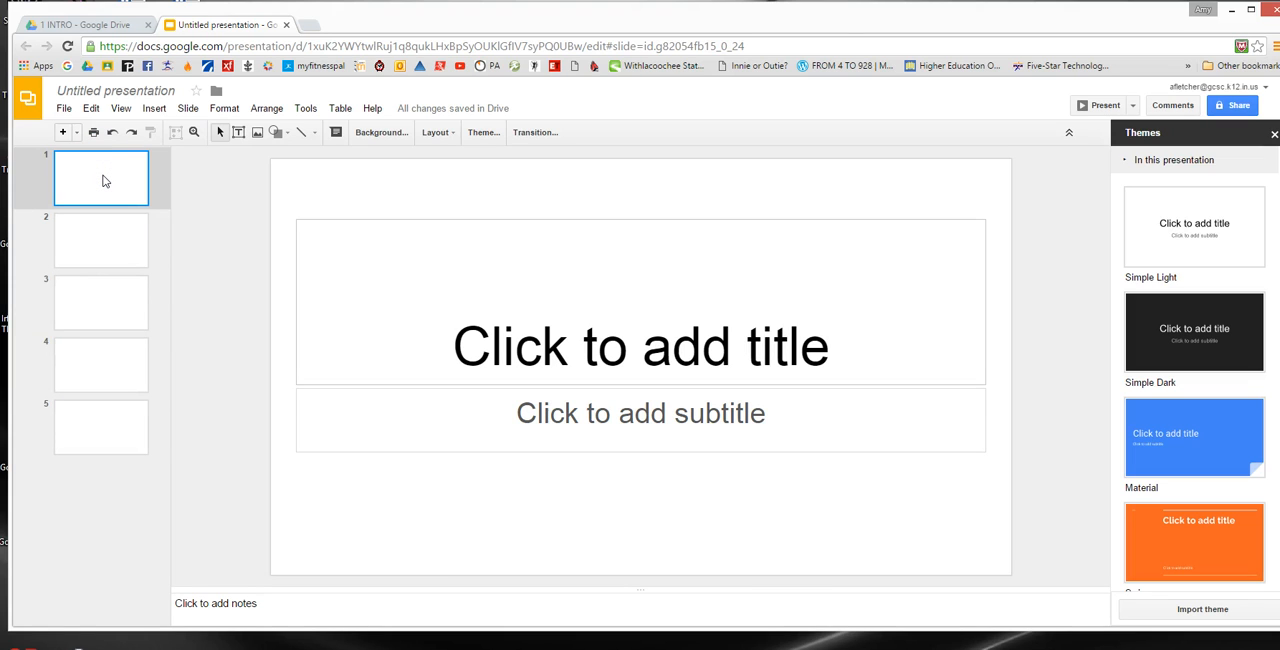
{"action": "mouse_move", "coordinate": [230, 283]}
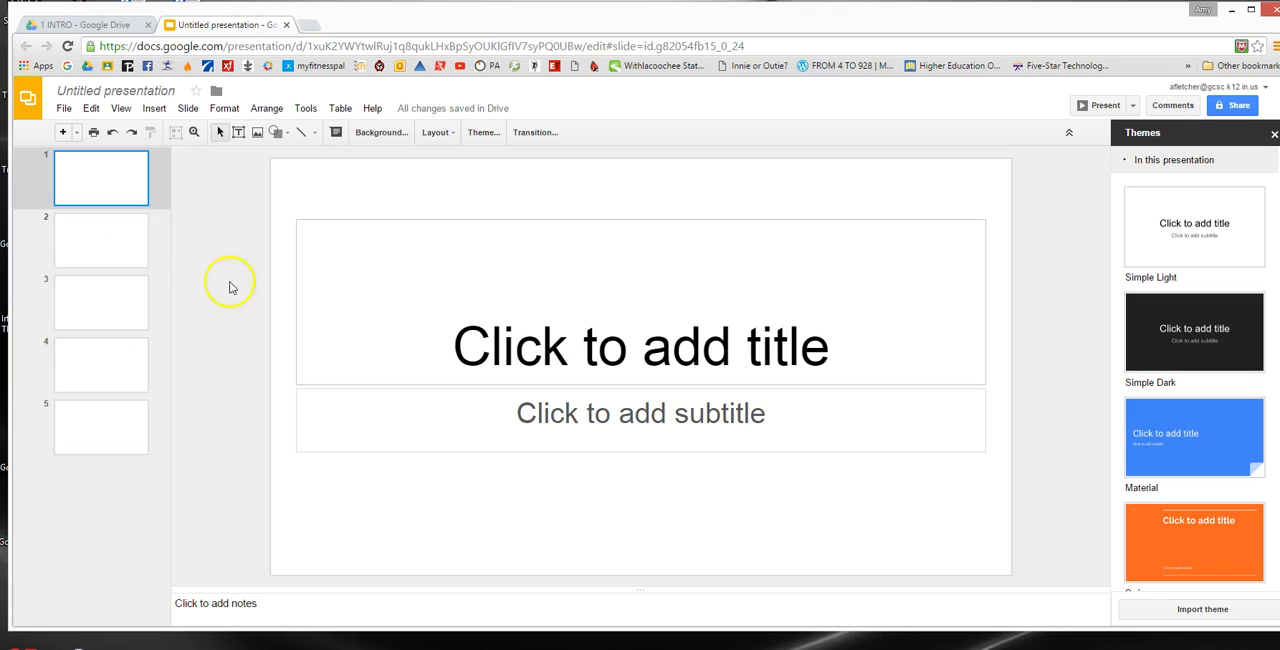
{"action": "left_click", "coordinate": [640, 346]}
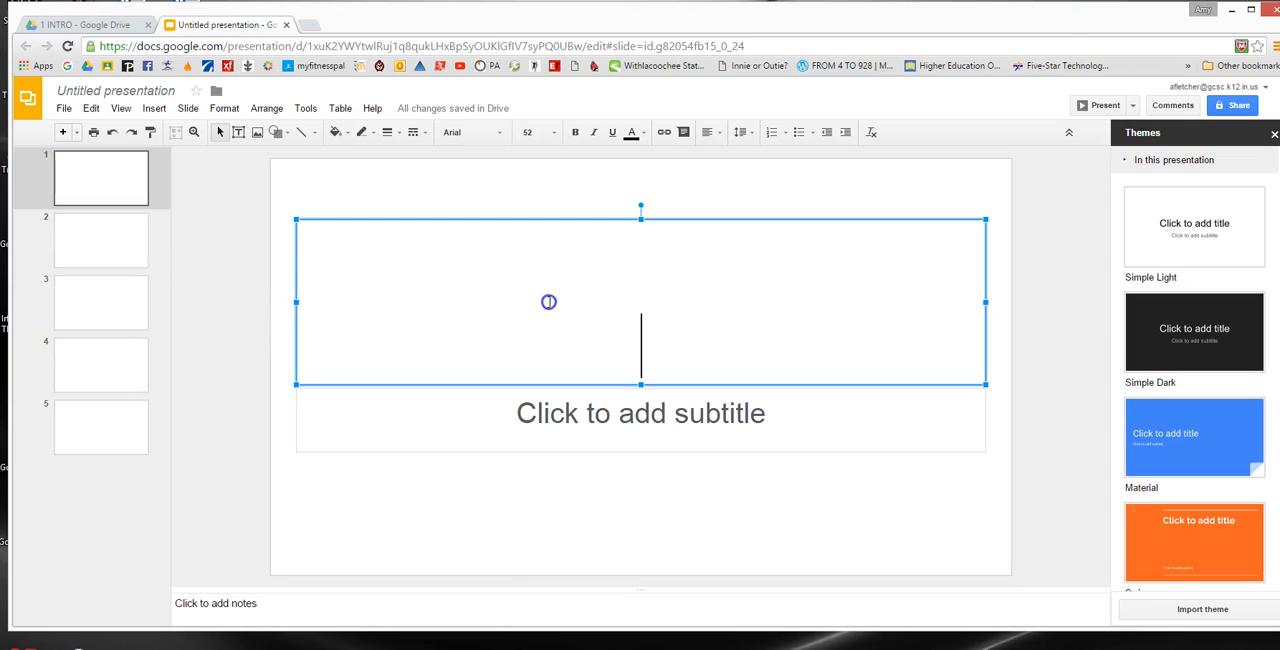
{"action": "mouse_move", "coordinate": [549, 302]}
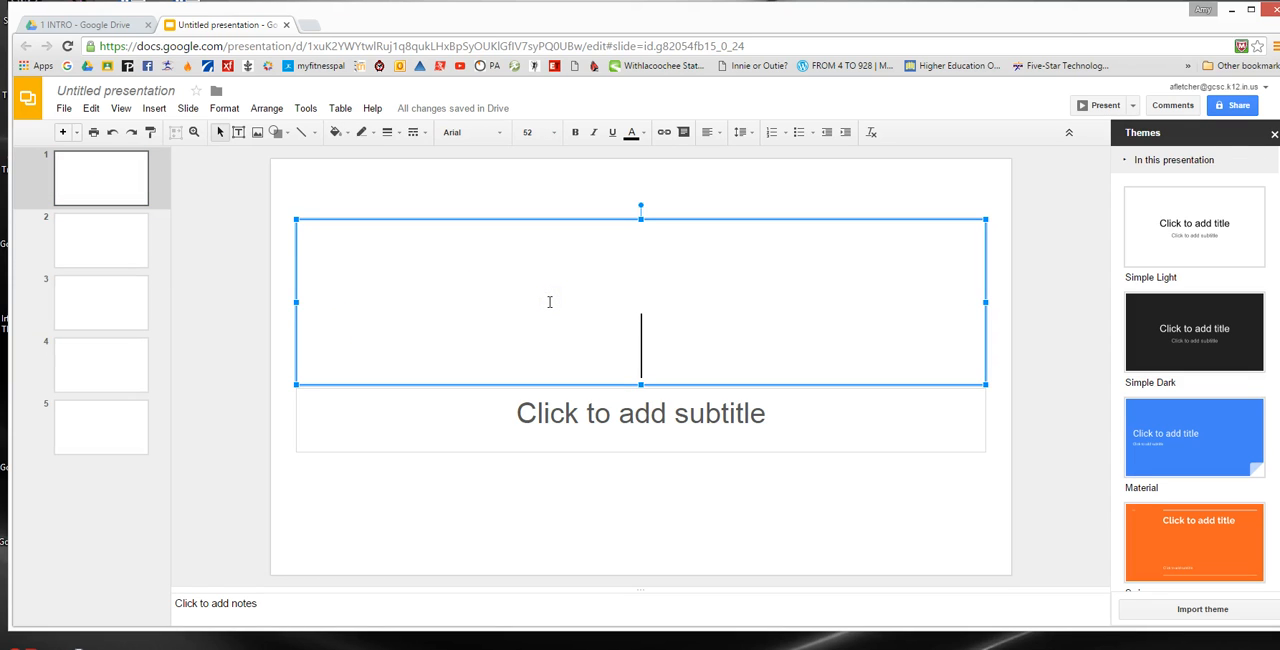
{"action": "type", "text": "Intro"}
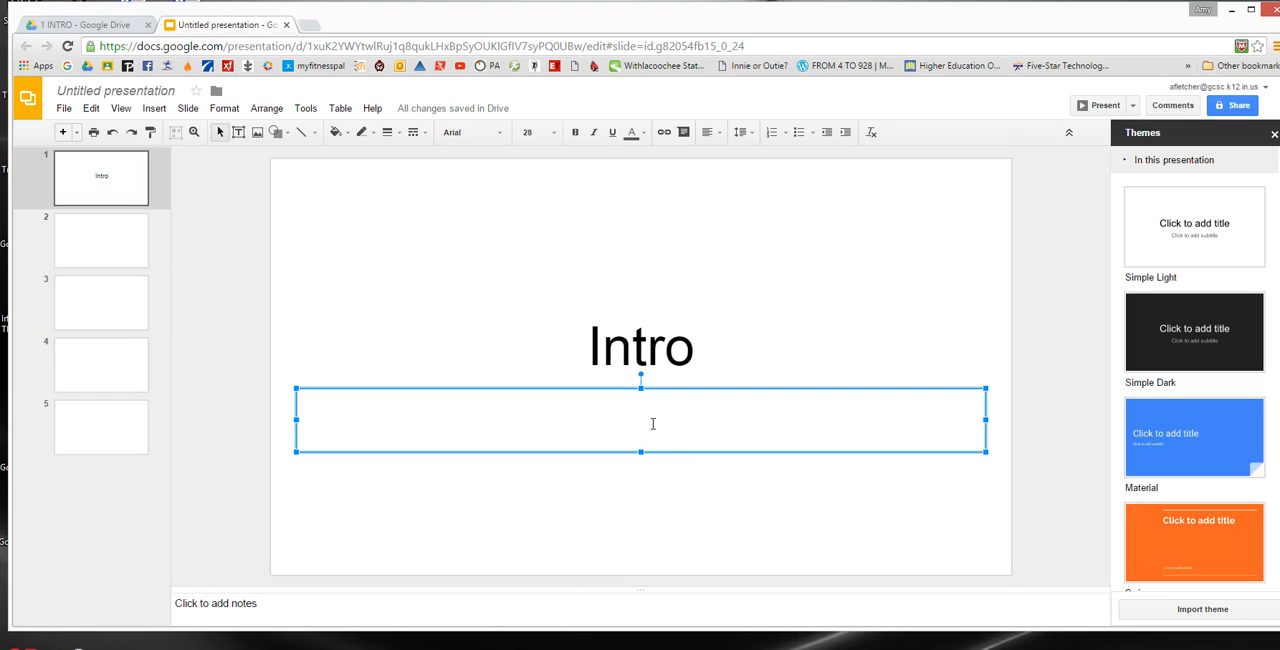
{"action": "type", "text": "Leard"}
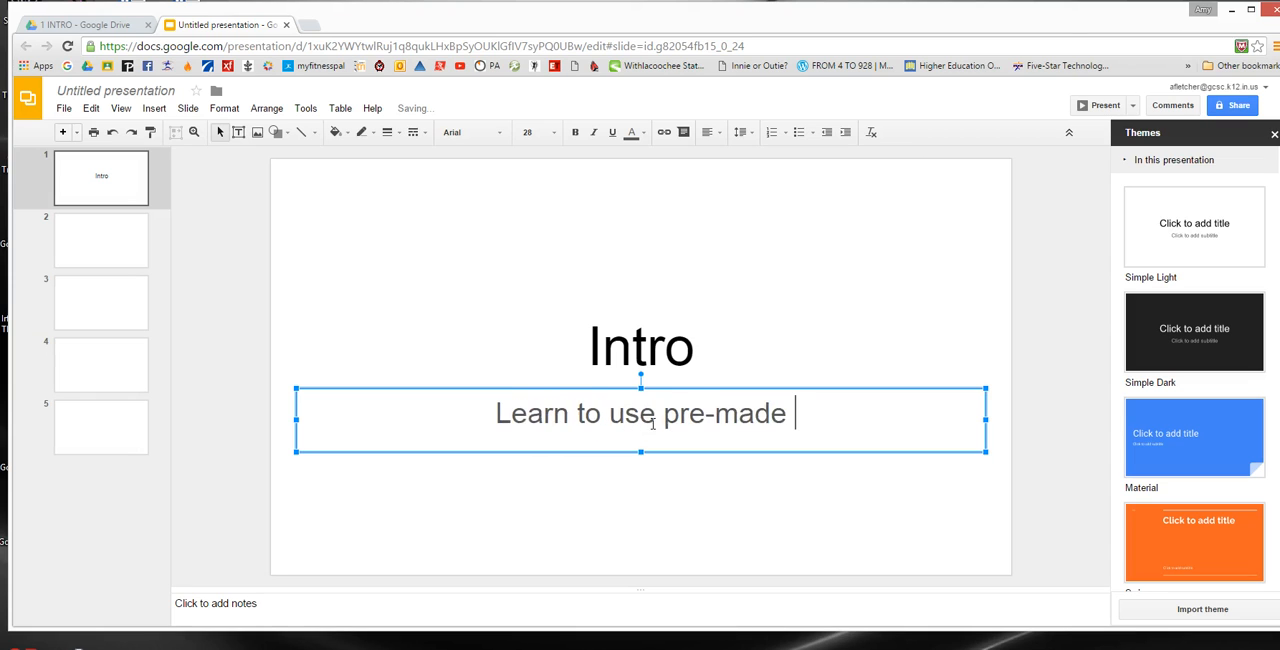
{"action": "type", "text": "slides"}
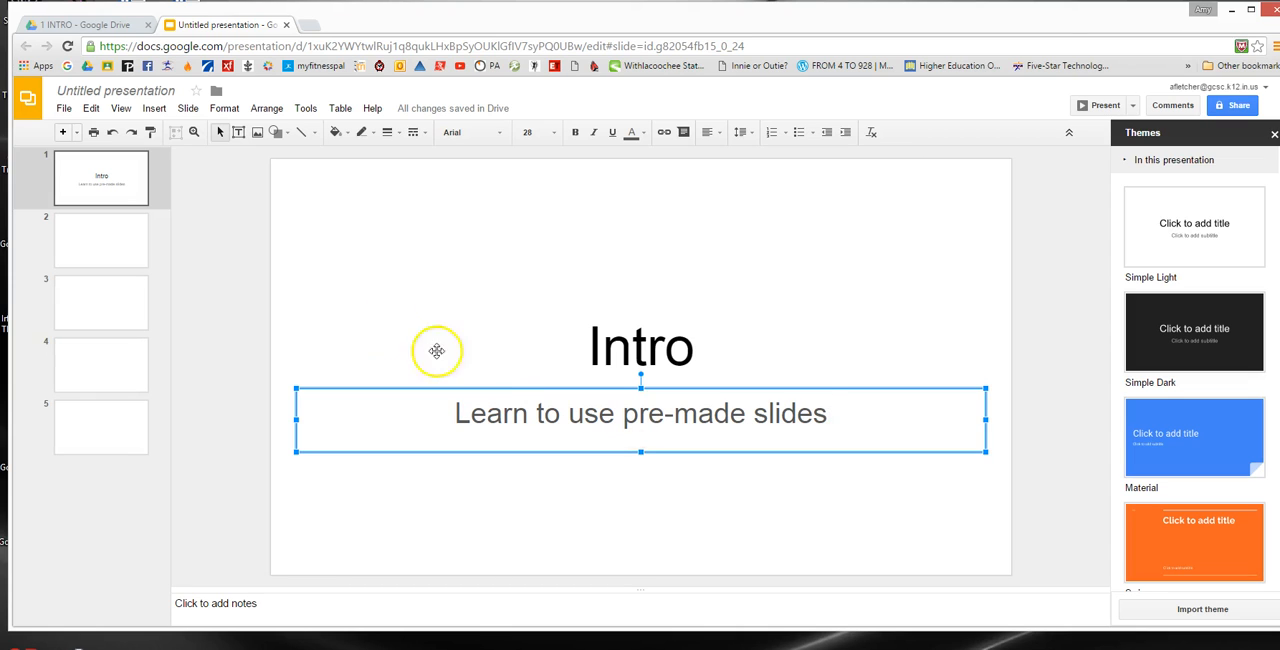
Title slide 2 'Slide 2' and add body text 'This slide would be used for a title and information.'.
{"action": "left_click", "coordinate": [100, 240]}
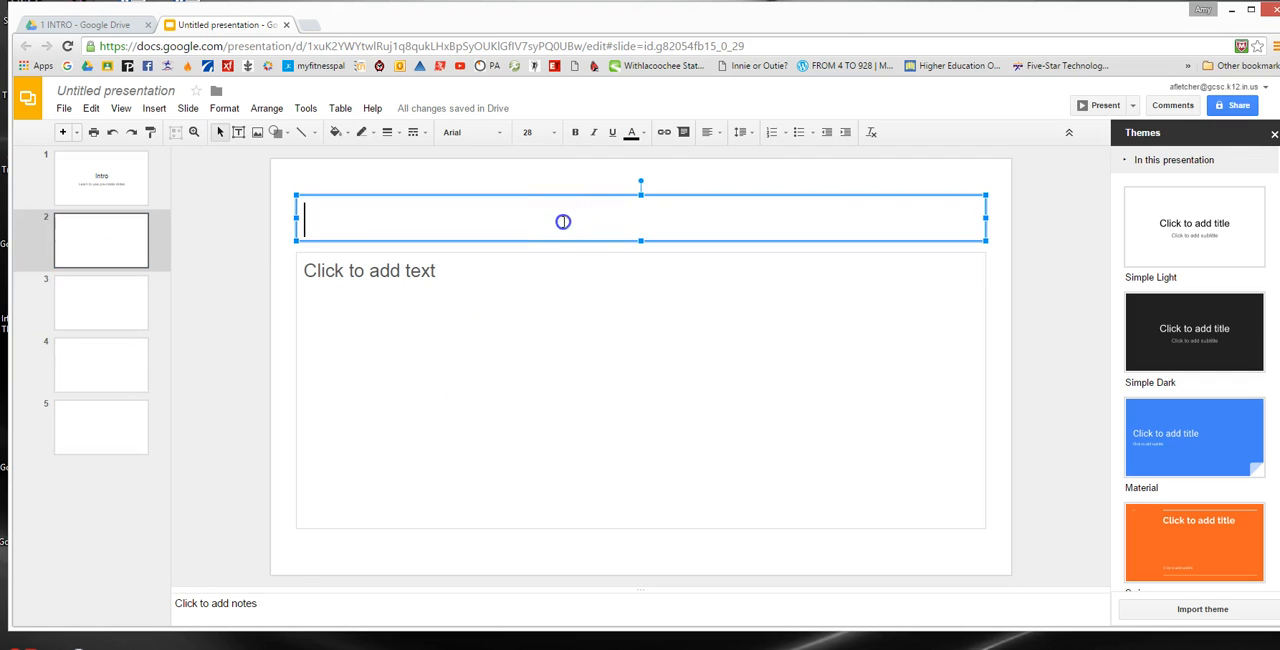
{"action": "type", "text": "Slide 2"}
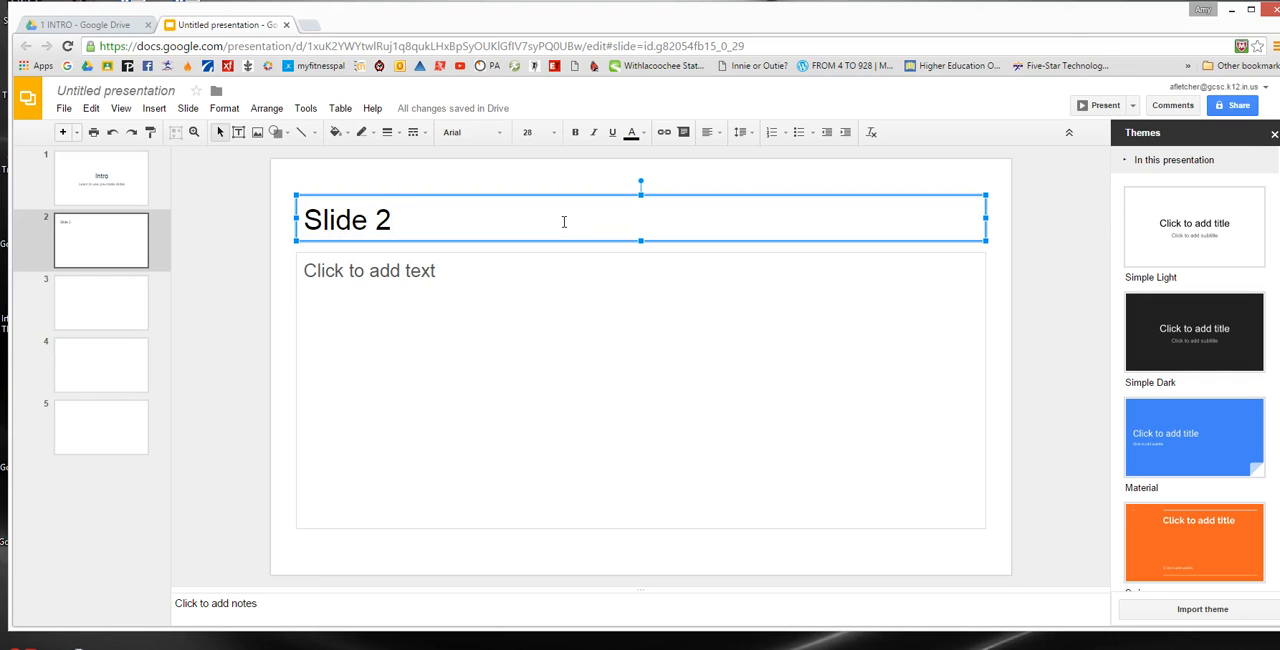
{"action": "mouse_move", "coordinate": [436, 364]}
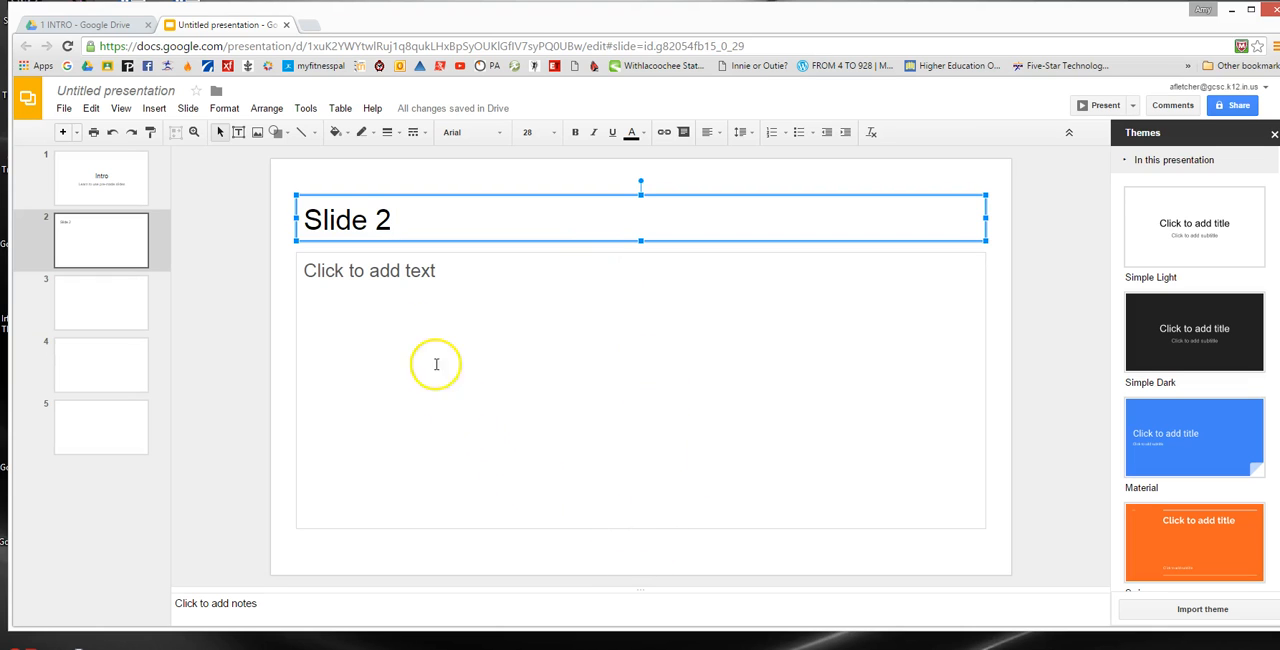
{"action": "mouse_move", "coordinate": [977, 305]}
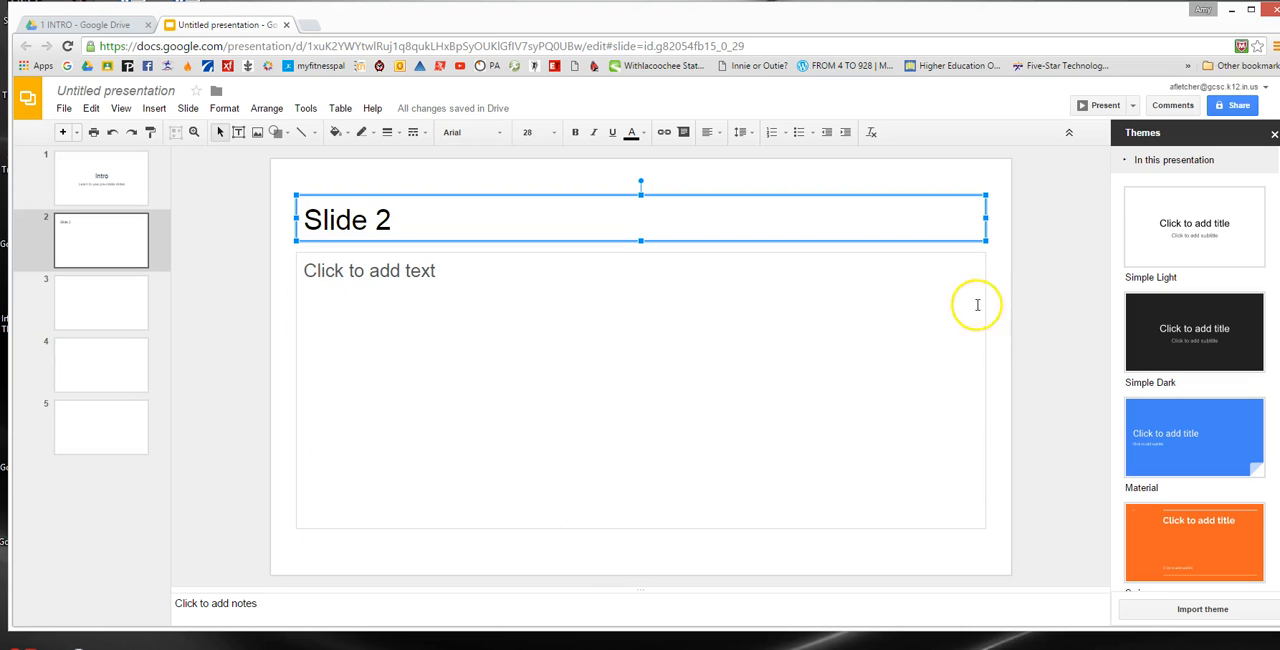
{"action": "mouse_move", "coordinate": [382, 499]}
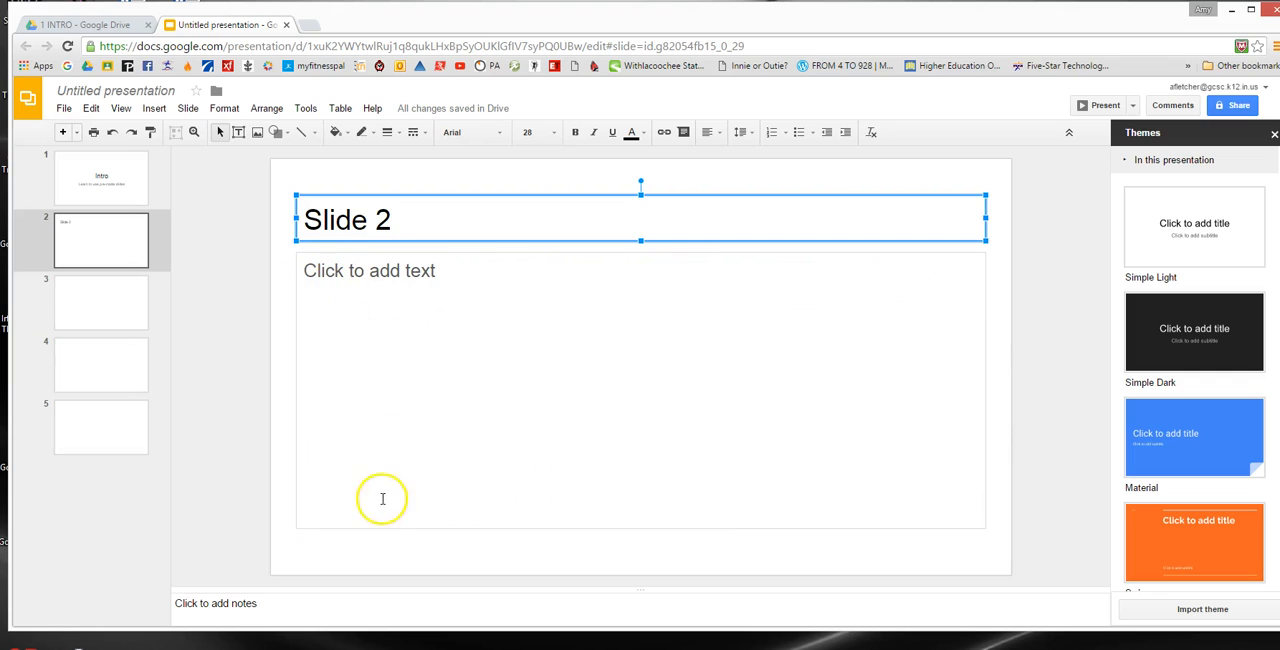
{"action": "mouse_move", "coordinate": [525, 343]}
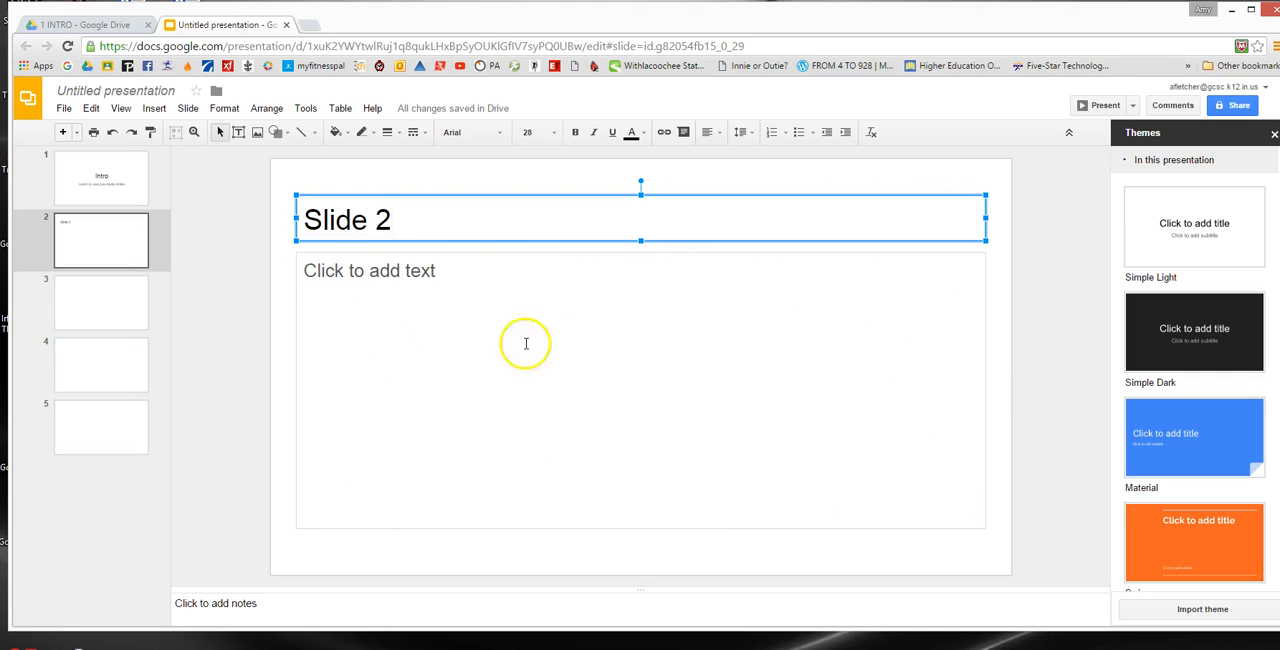
{"action": "left_click", "coordinate": [463, 277]}
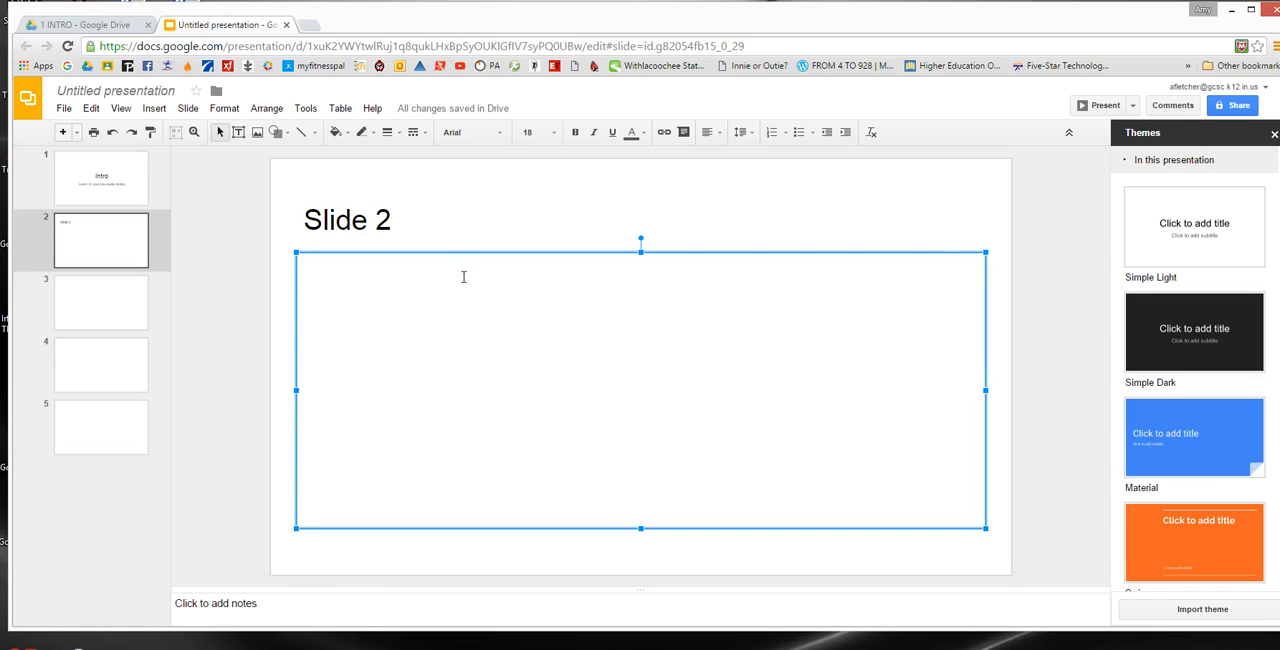
{"action": "type", "text": "T"}
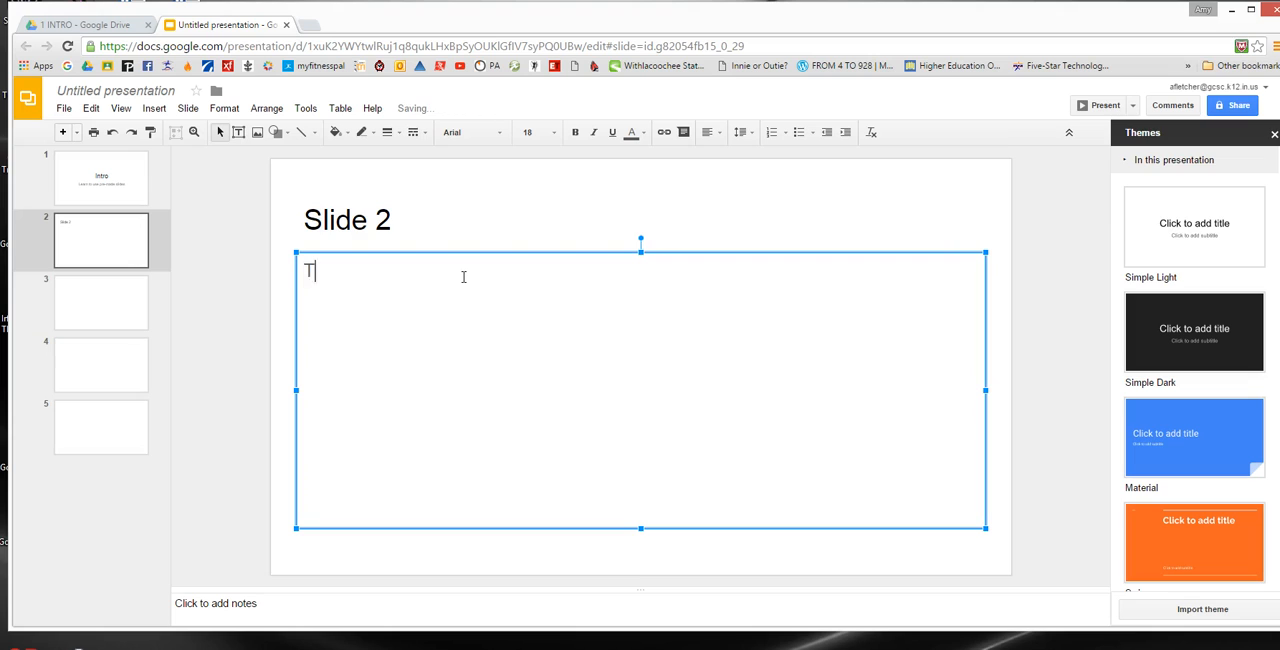
{"action": "type", "text": "his slide wou"}
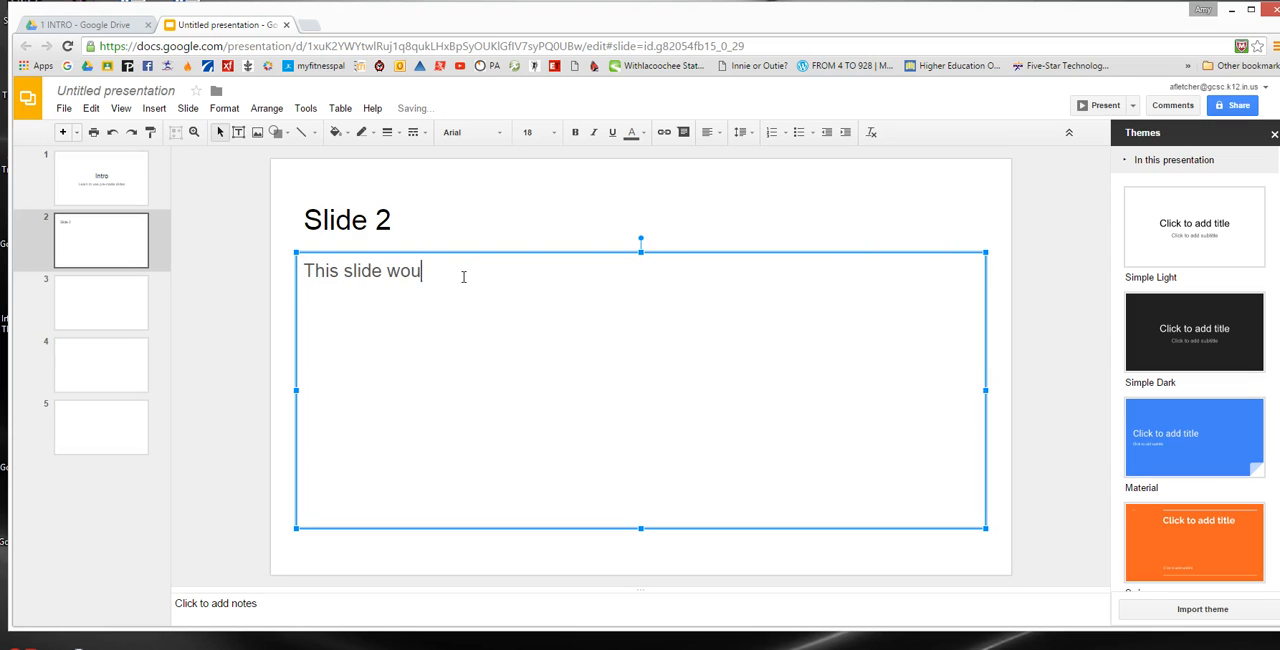
{"action": "type", "text": "ld be used for"}
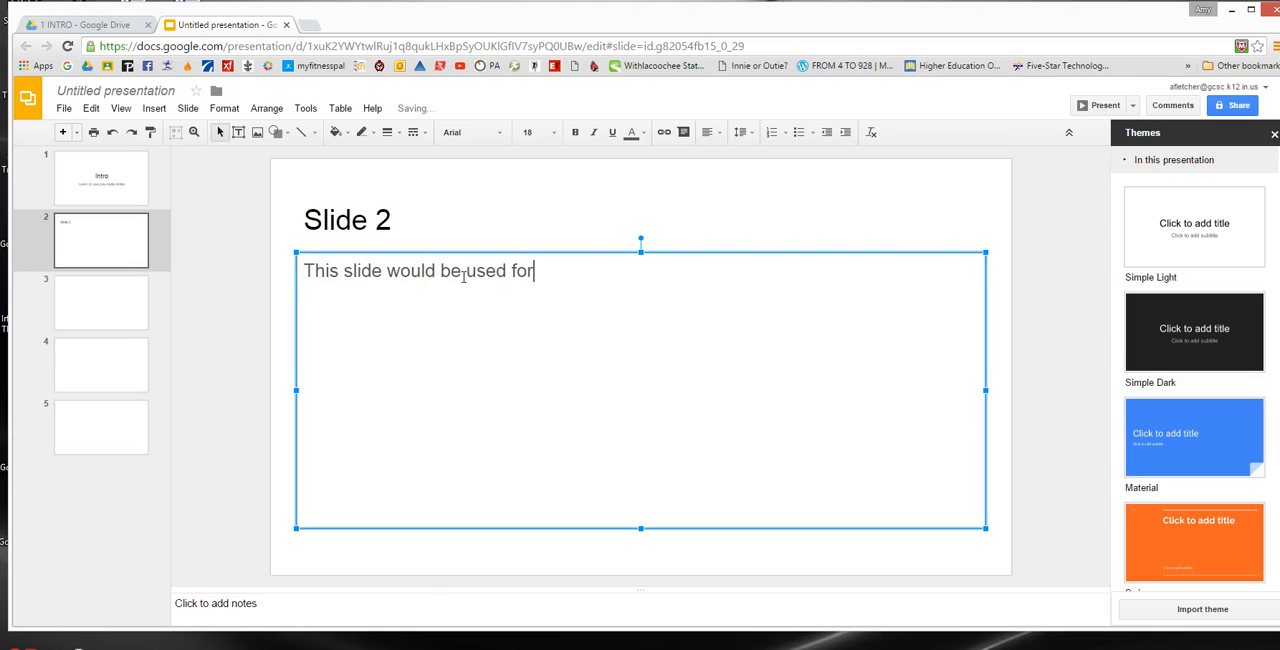
{"action": "type", "text": "a title"}
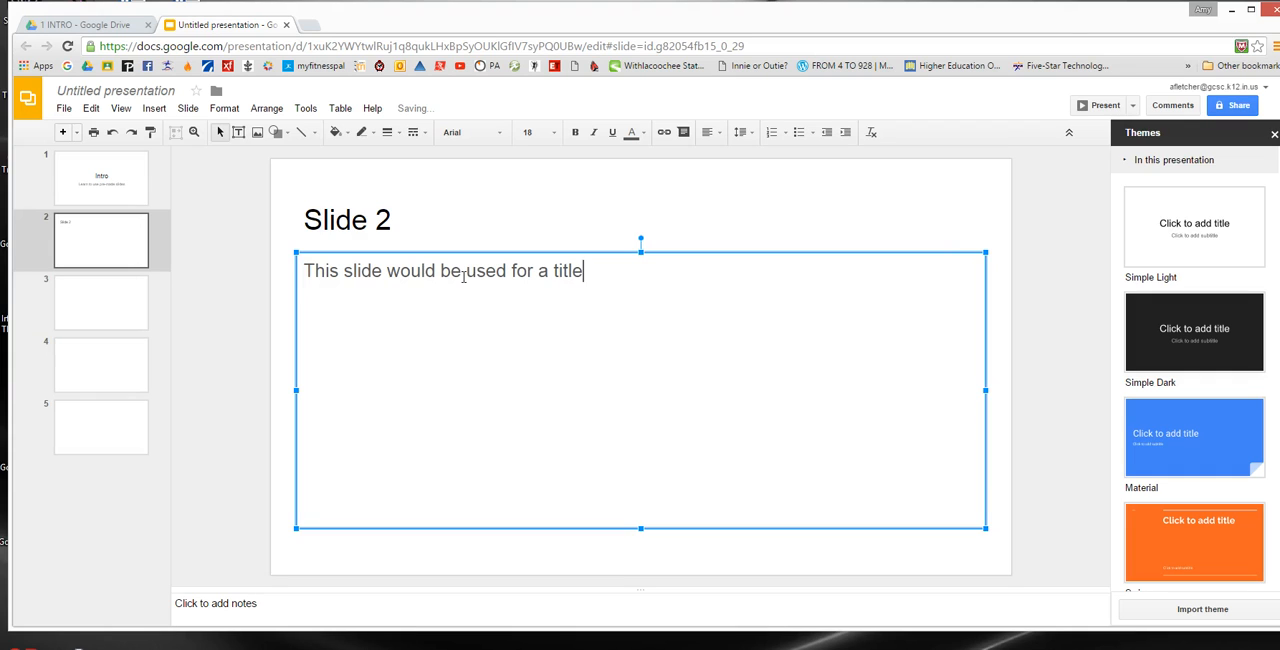
{"action": "type", "text": "and inform"}
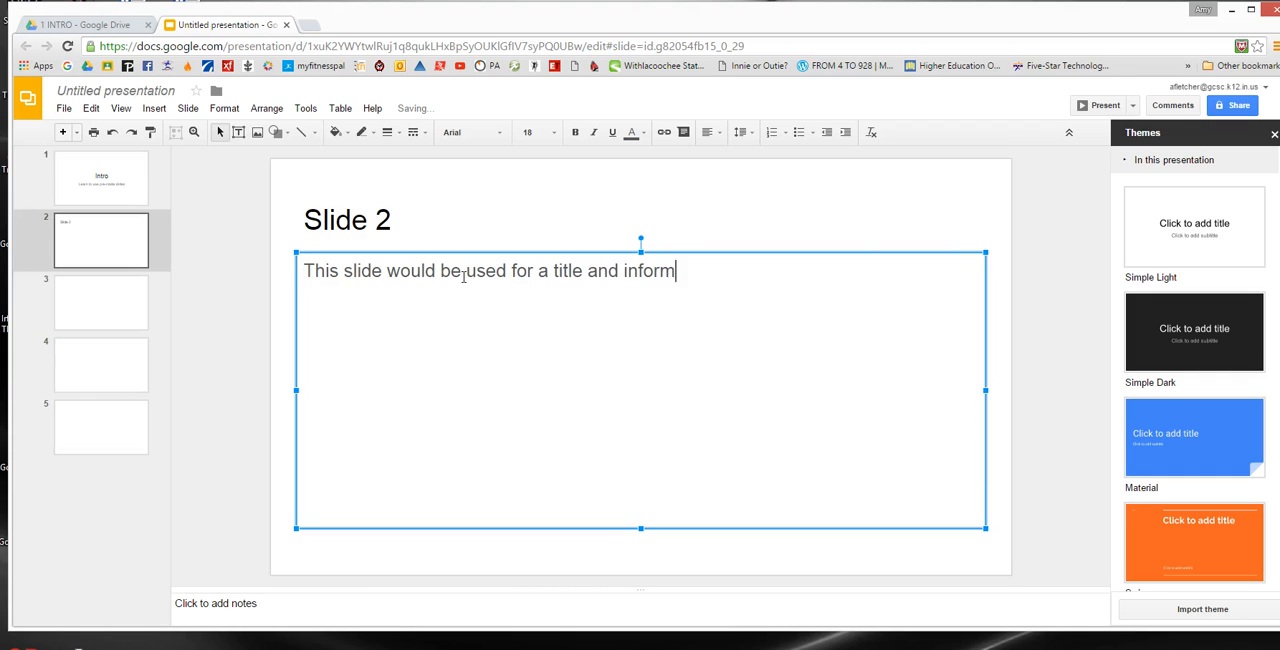
{"action": "type", "text": "ation"}
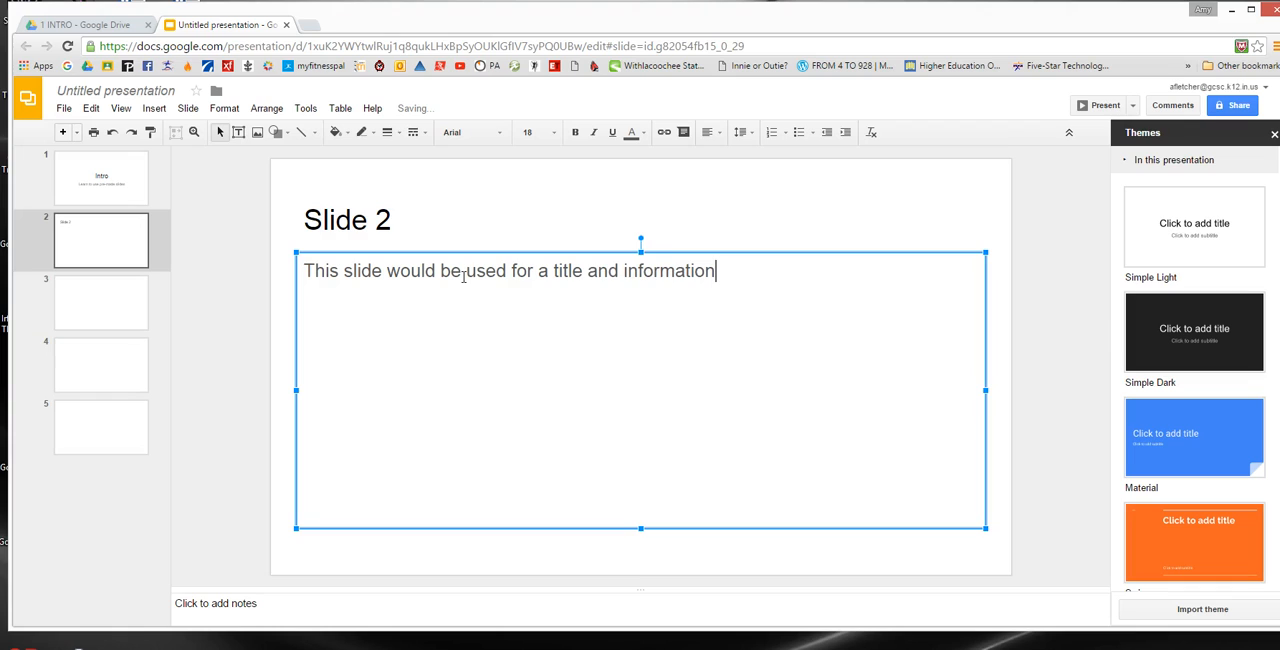
{"action": "type", "text": "."}
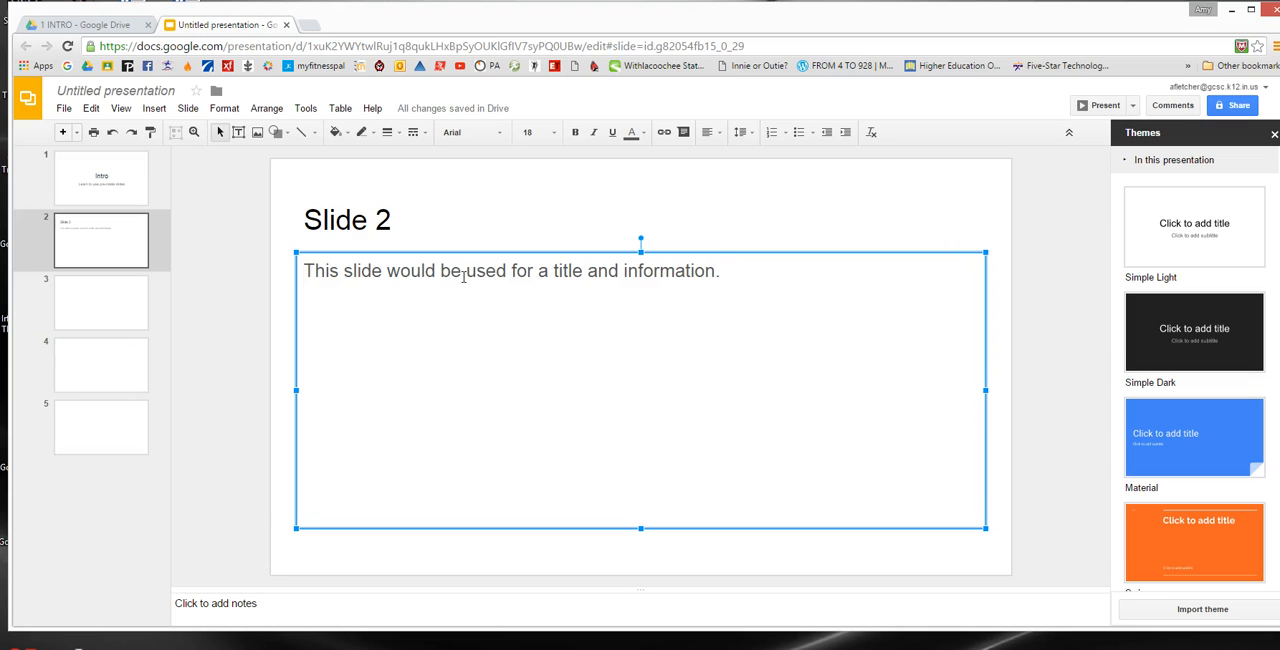
Open the third slide, the title-and-two-columns layout.
{"action": "left_click", "coordinate": [100, 302]}
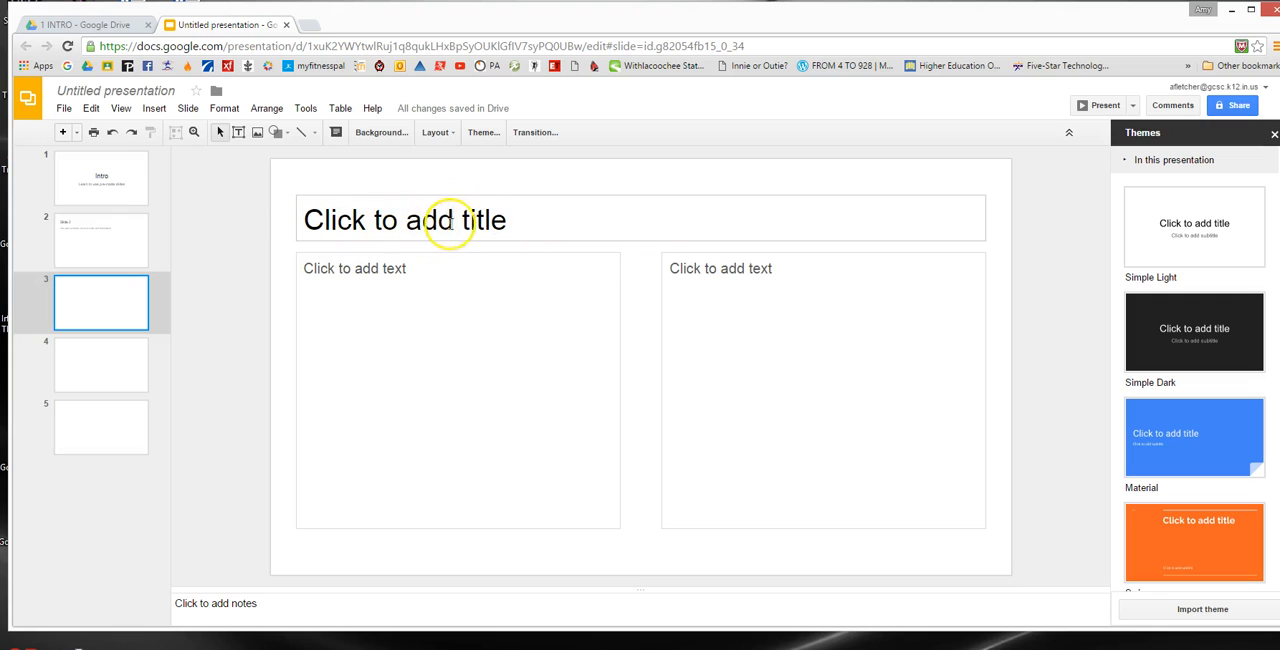
{"action": "mouse_move", "coordinate": [399, 309]}
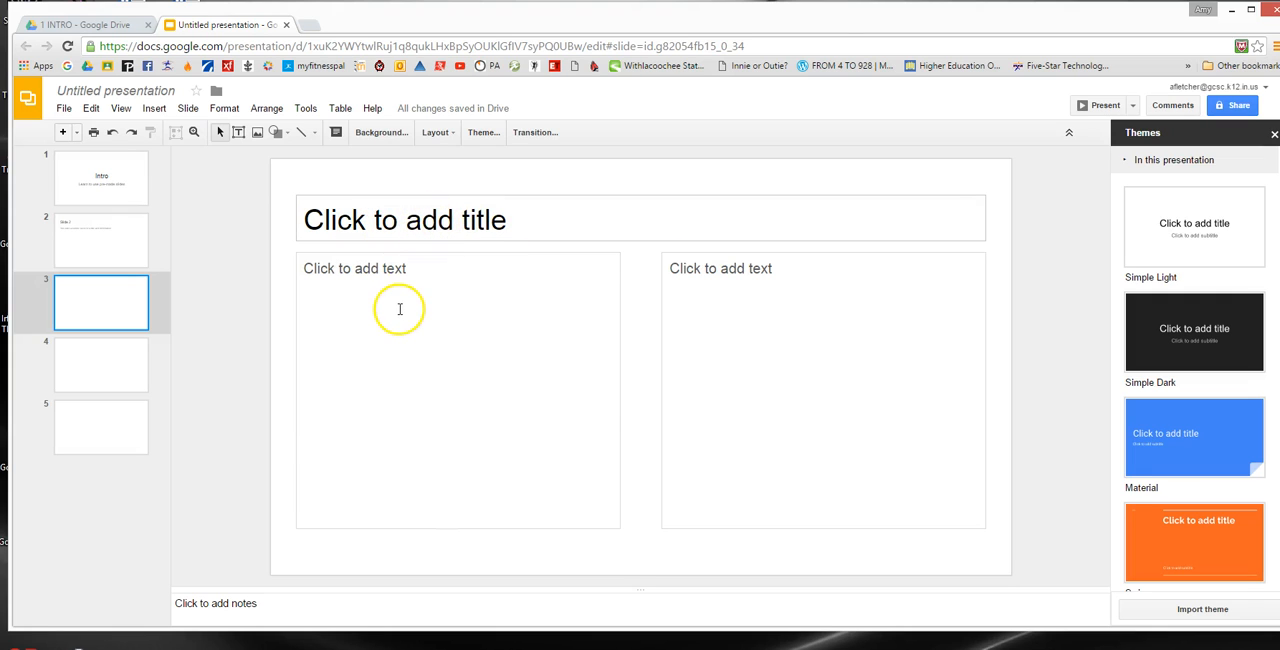
{"action": "mouse_move", "coordinate": [805, 333]}
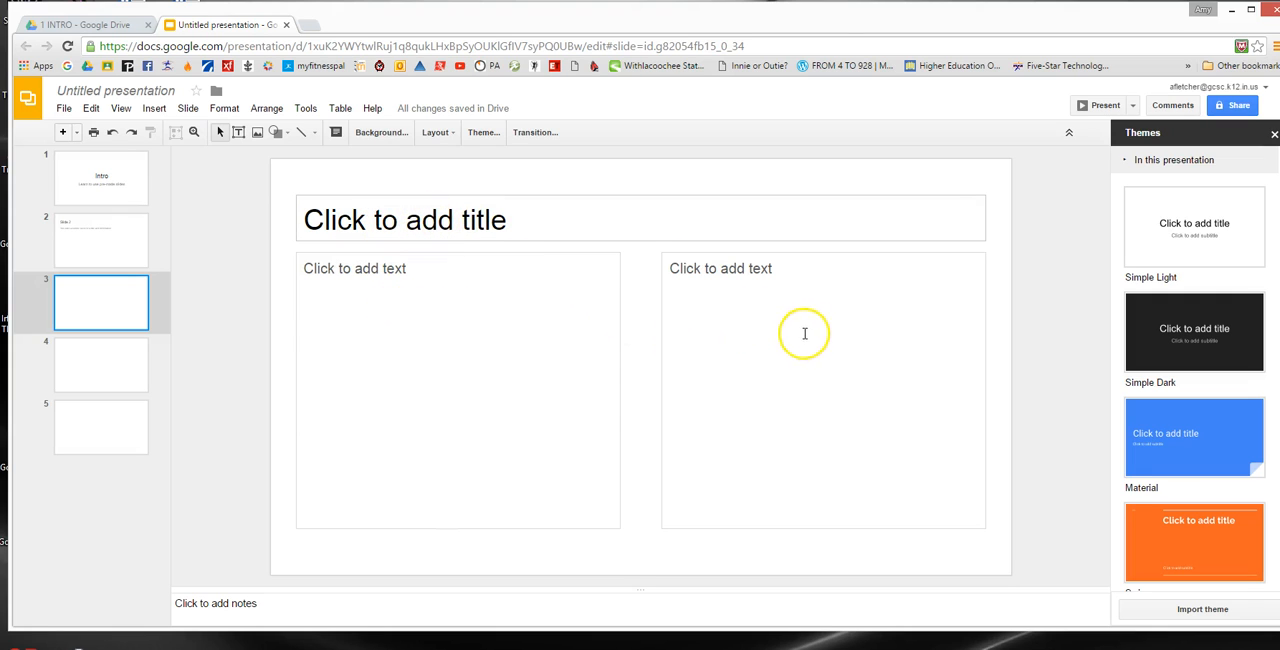
{"action": "mouse_move", "coordinate": [385, 363]}
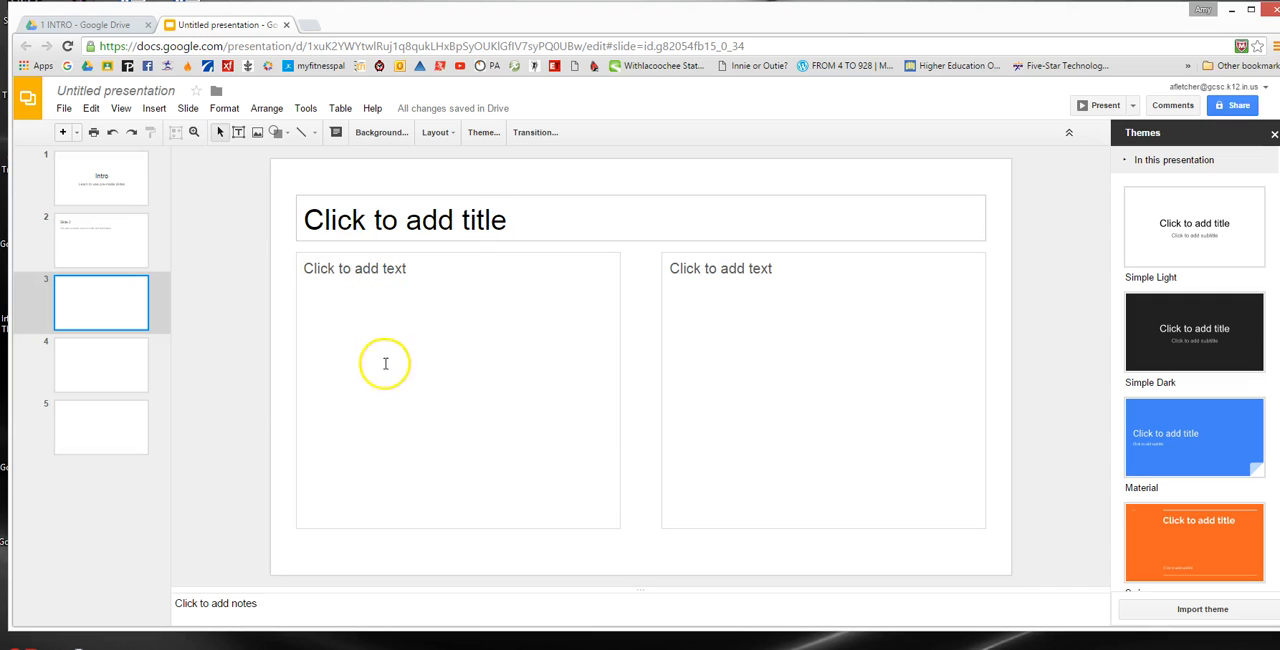
{"action": "mouse_move", "coordinate": [828, 369]}
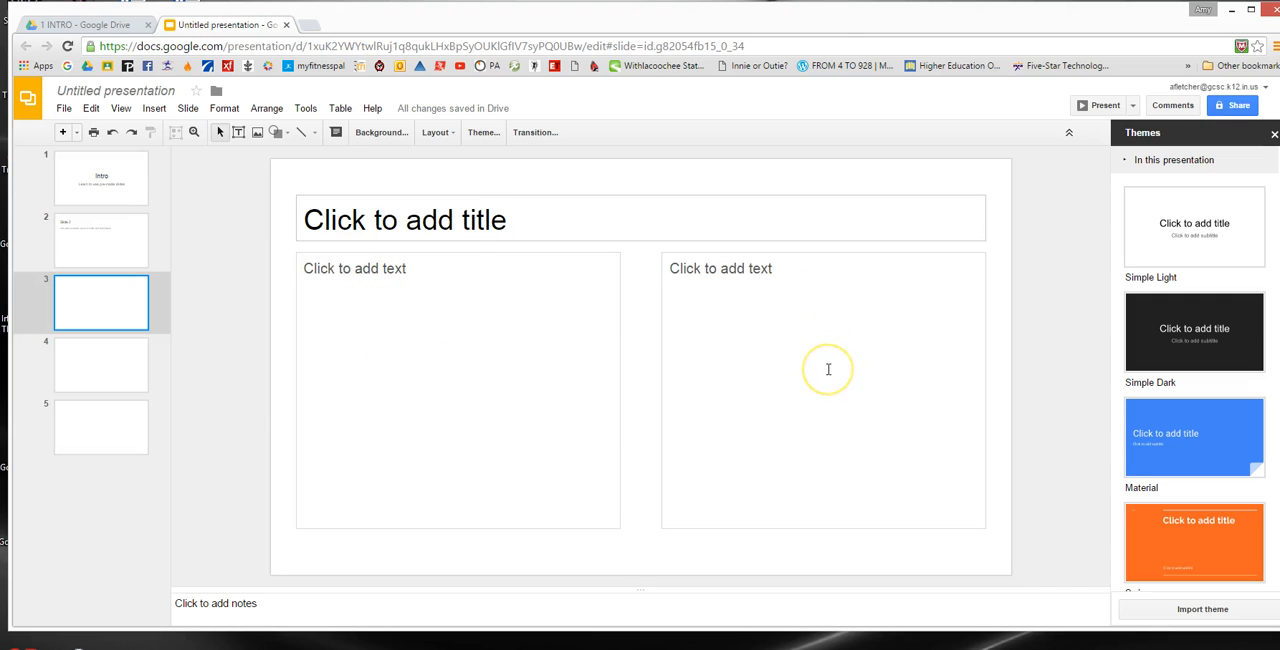
{"action": "mouse_move", "coordinate": [488, 388]}
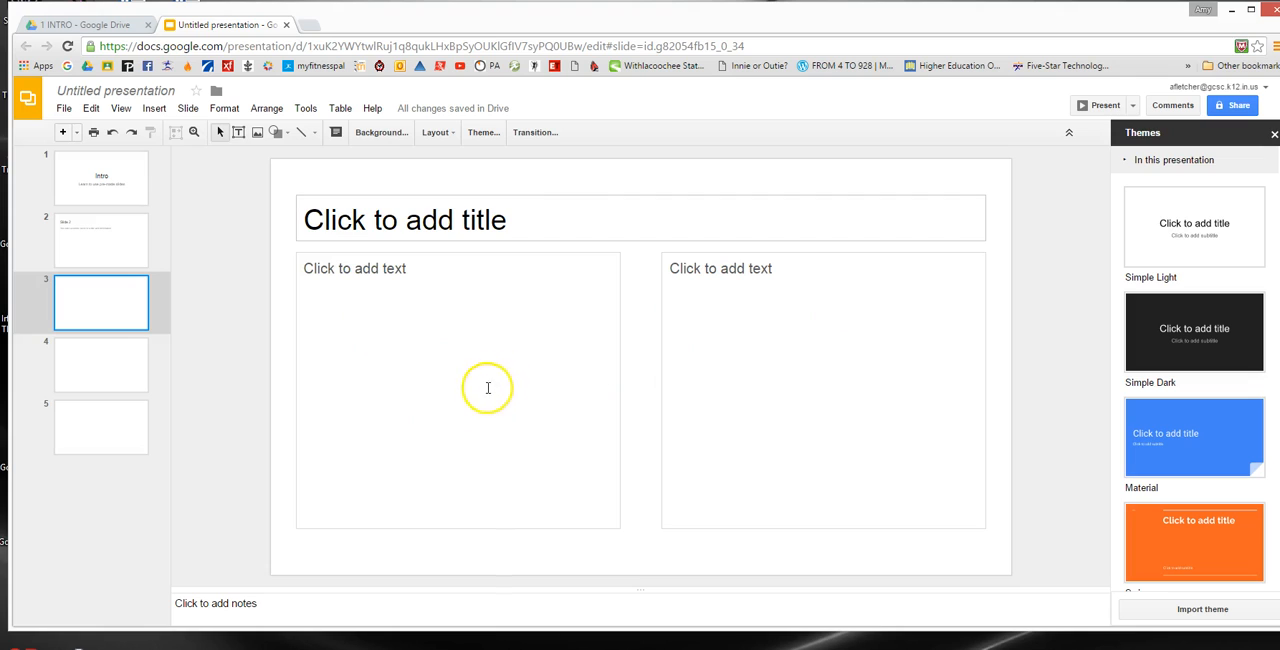
{"action": "mouse_move", "coordinate": [461, 411]}
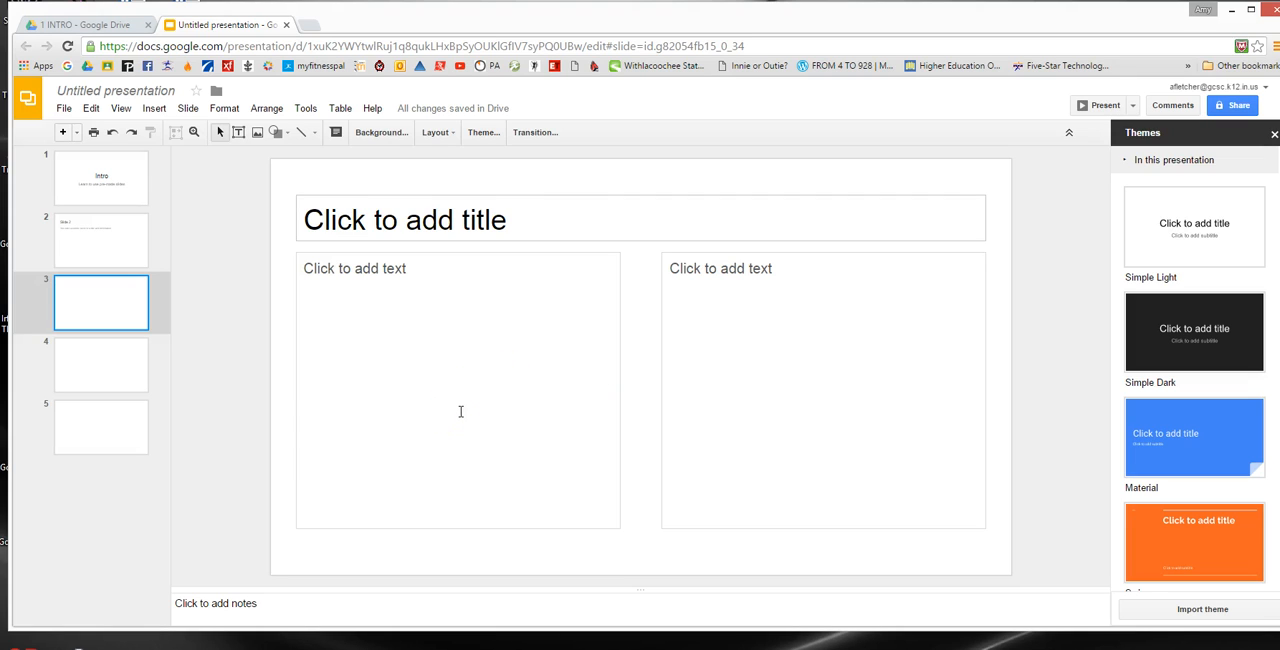
{"action": "mouse_move", "coordinate": [537, 395]}
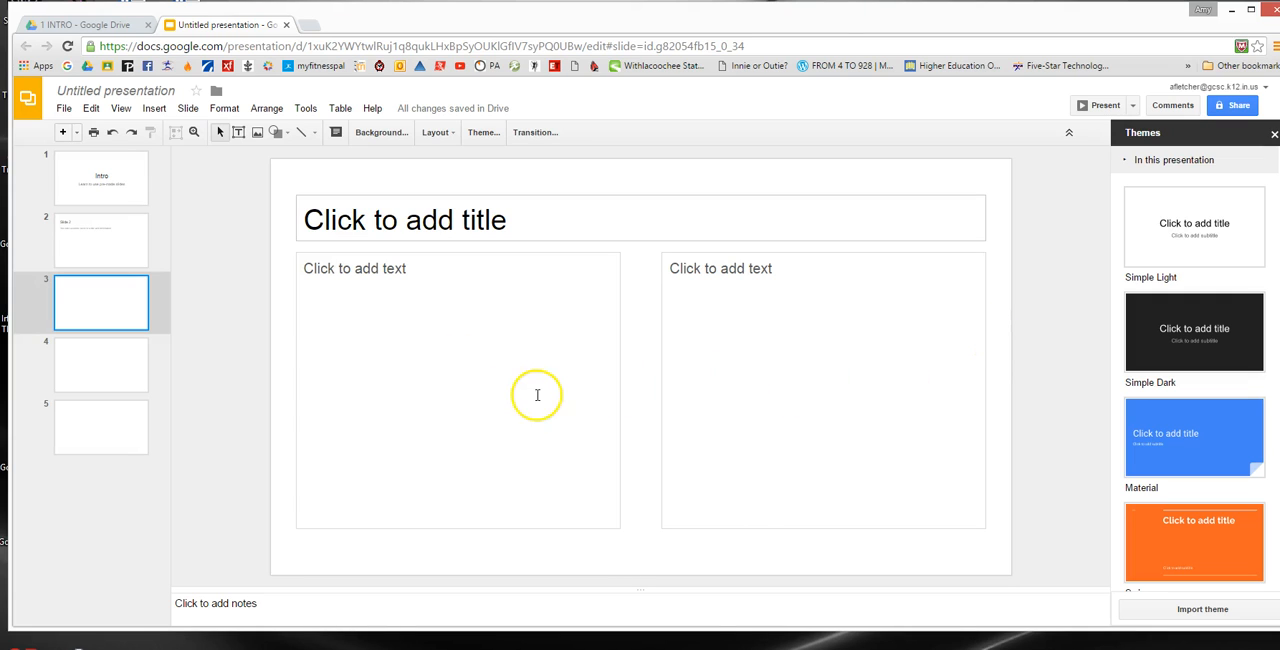
{"action": "mouse_move", "coordinate": [492, 413]}
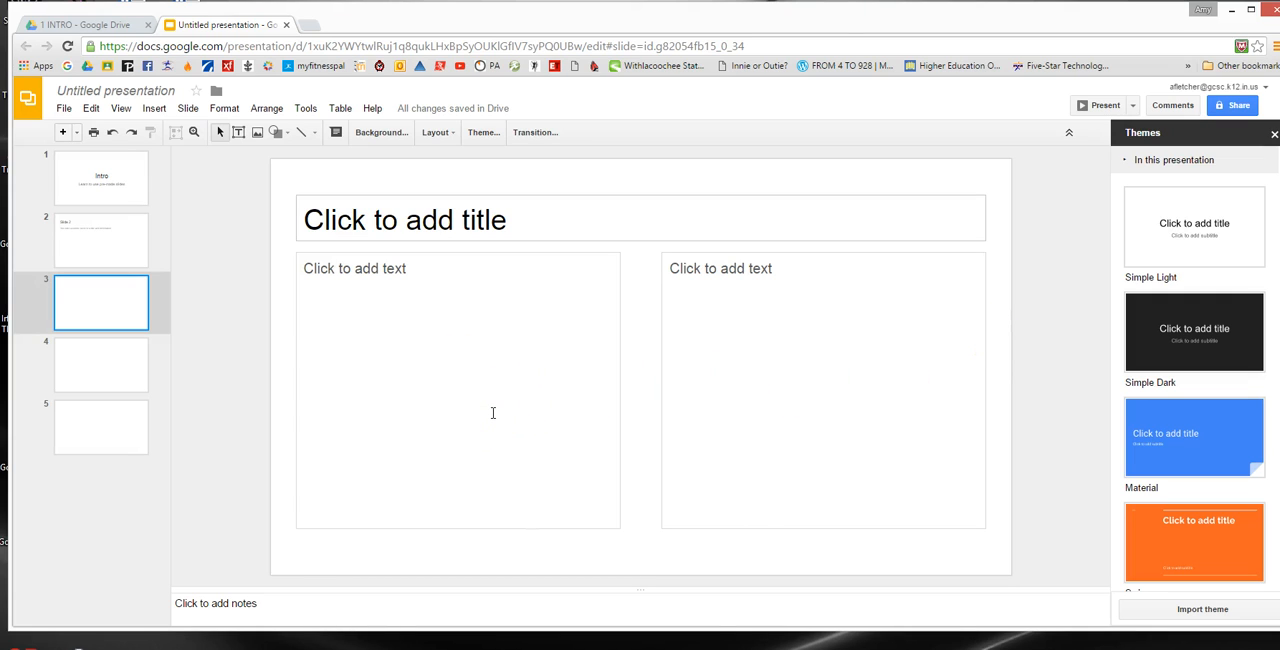
{"action": "mouse_move", "coordinate": [553, 242]}
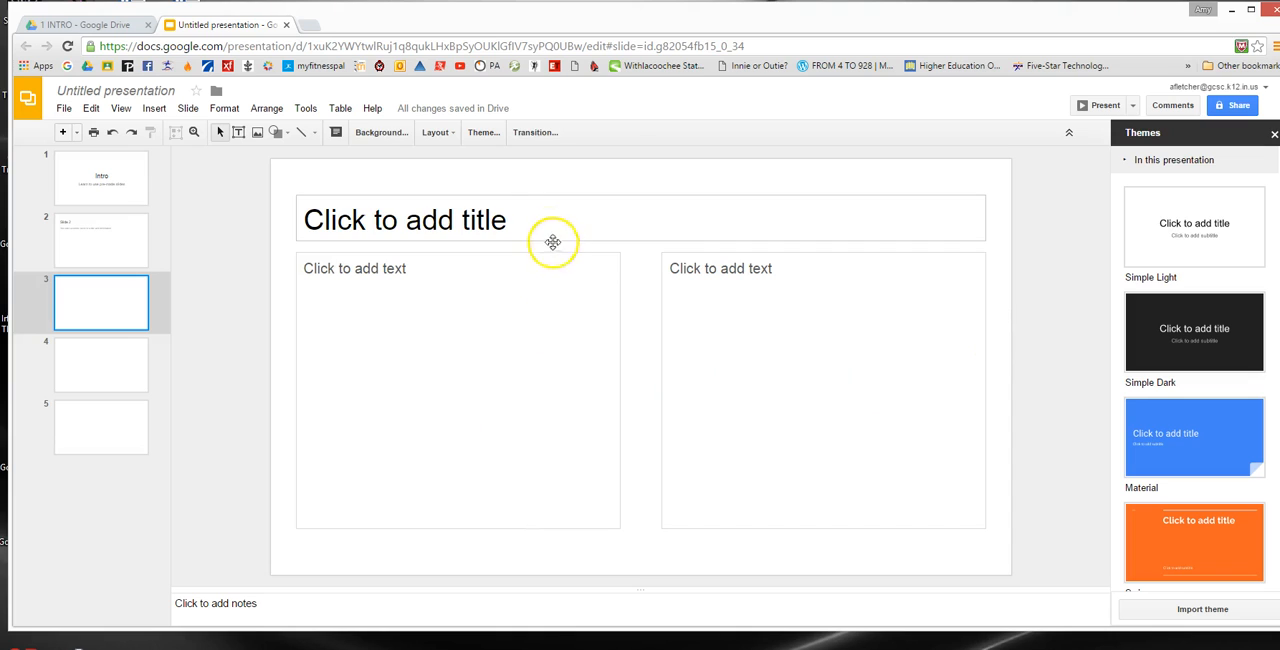
Enter 'Bailey & Boaz' as the third slide's title.
{"action": "type", "text": "Bailey"}
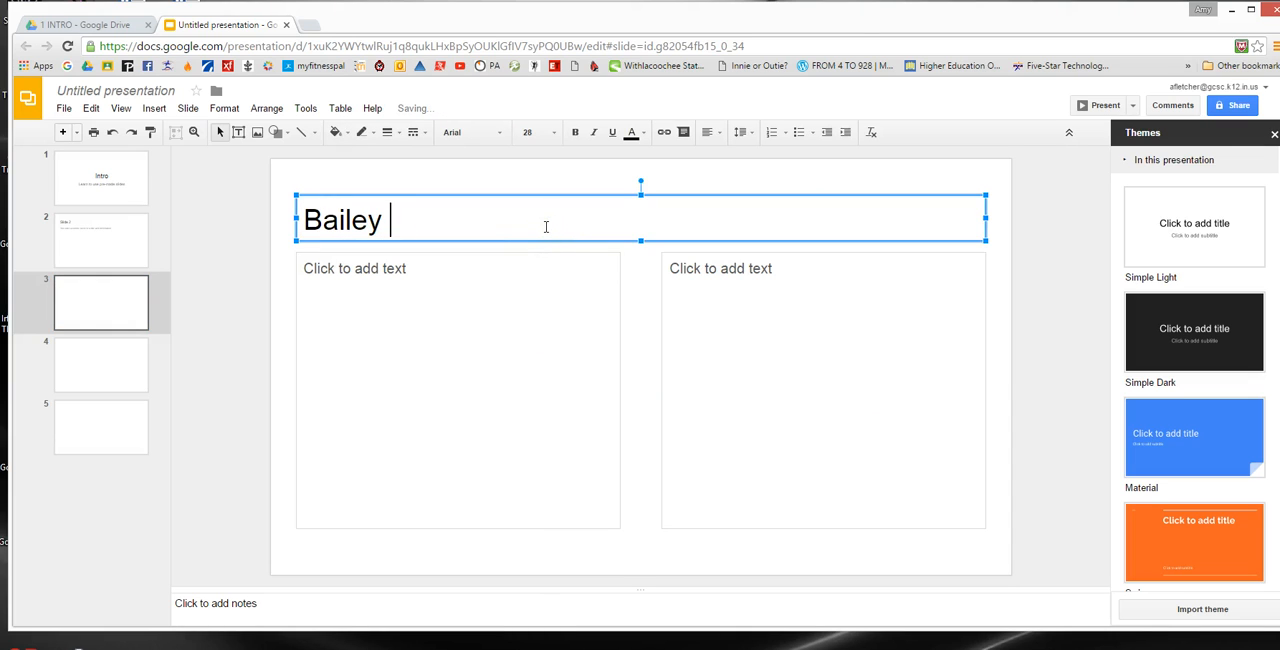
{"action": "type", "text": "& Boa"}
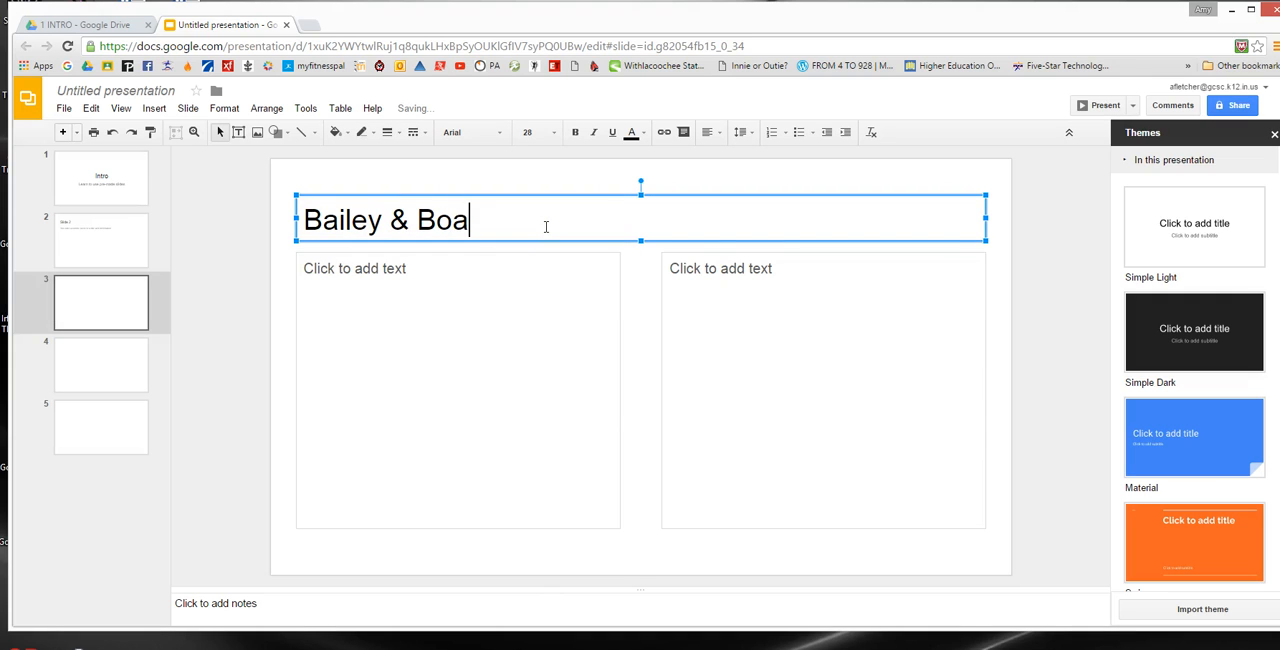
{"action": "type", "text": "z"}
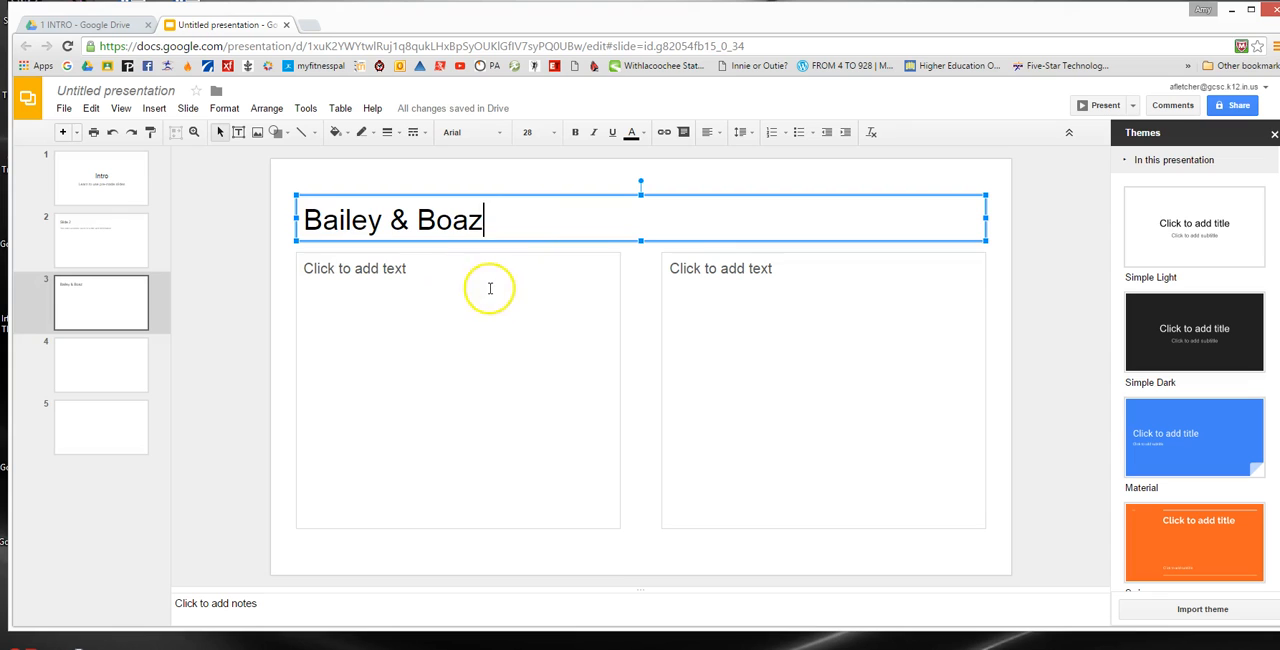
{"action": "mouse_move", "coordinate": [406, 342]}
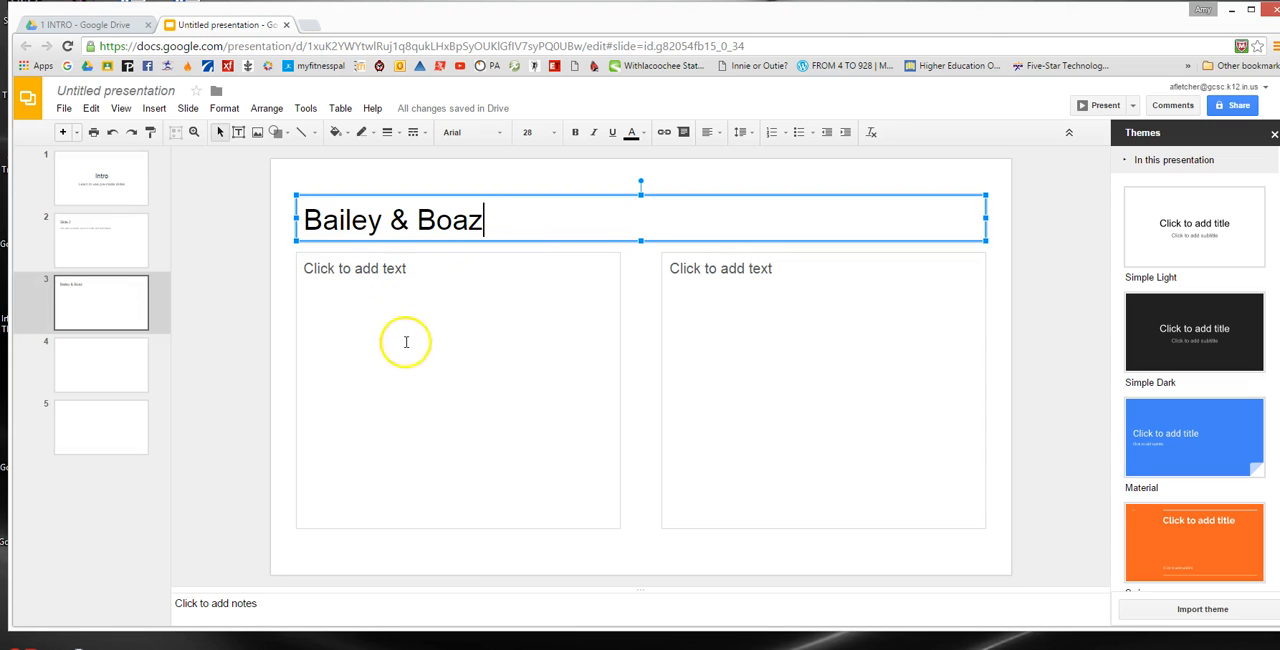
{"action": "mouse_move", "coordinate": [464, 336]}
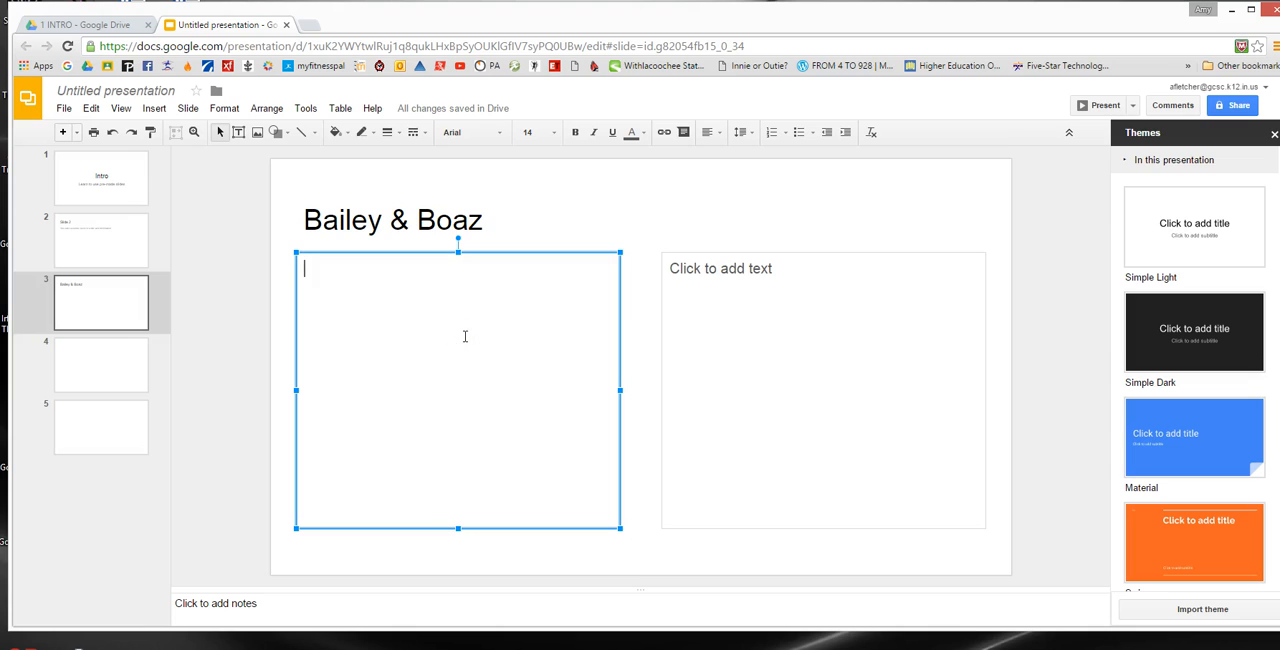
{"action": "mouse_move", "coordinate": [377, 250]}
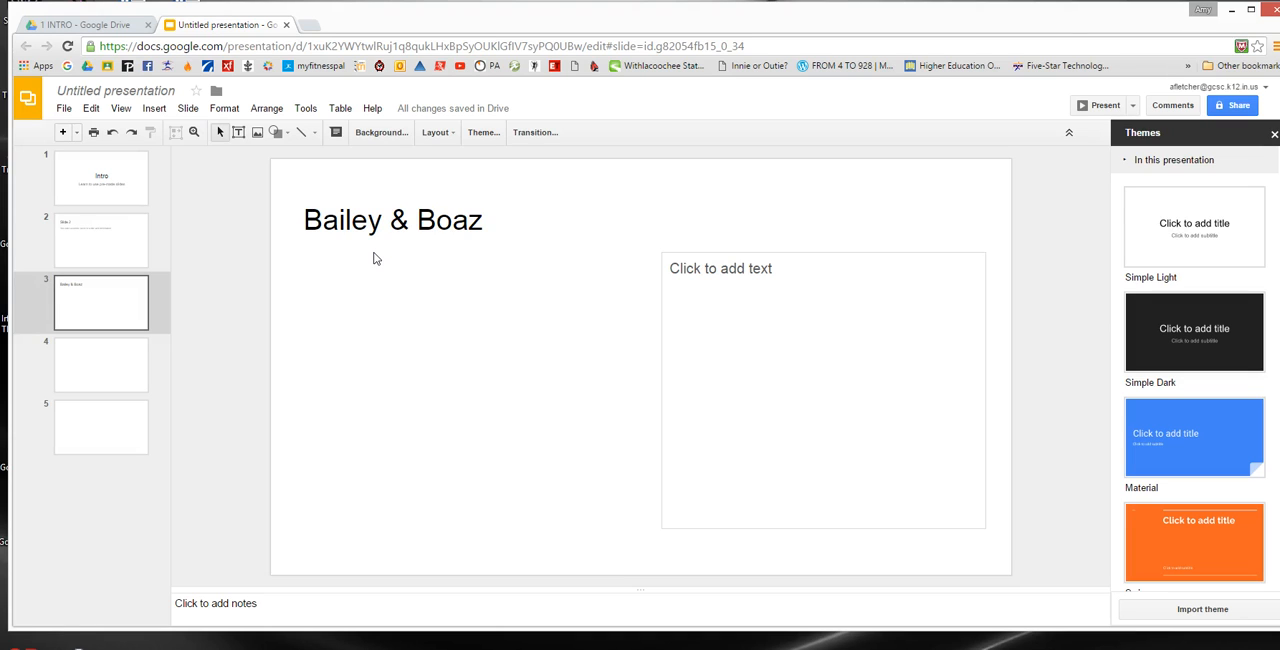
{"action": "mouse_move", "coordinate": [393, 330]}
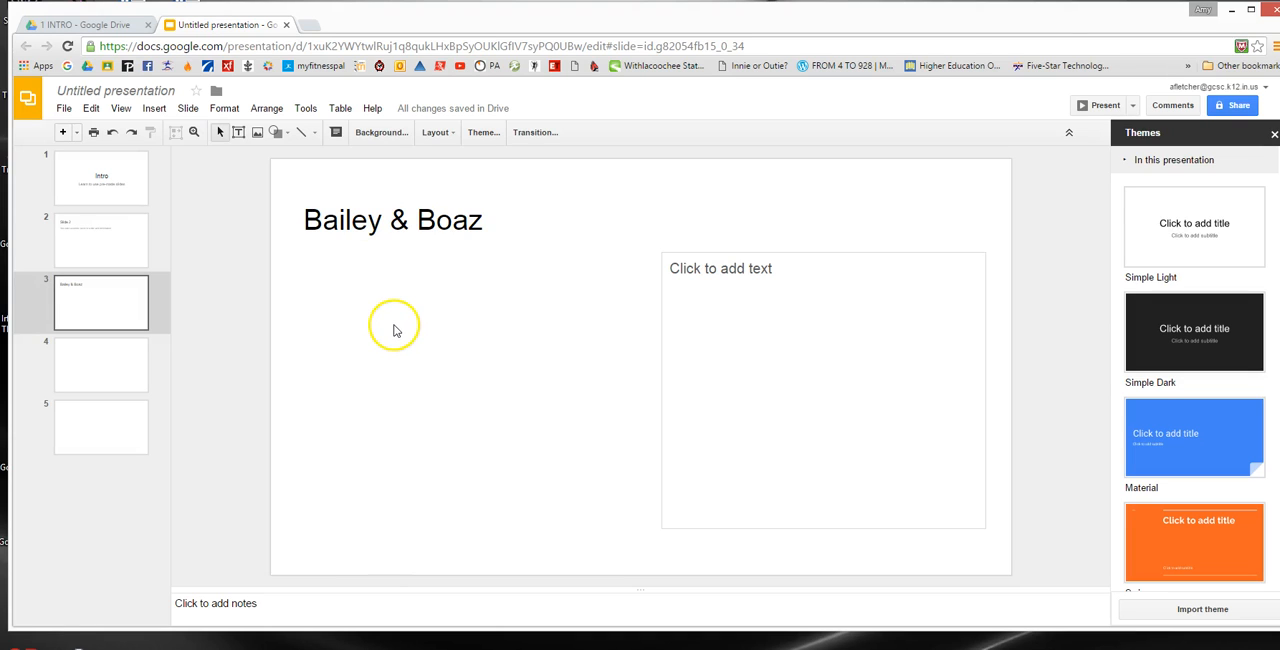
{"action": "mouse_move", "coordinate": [447, 491]}
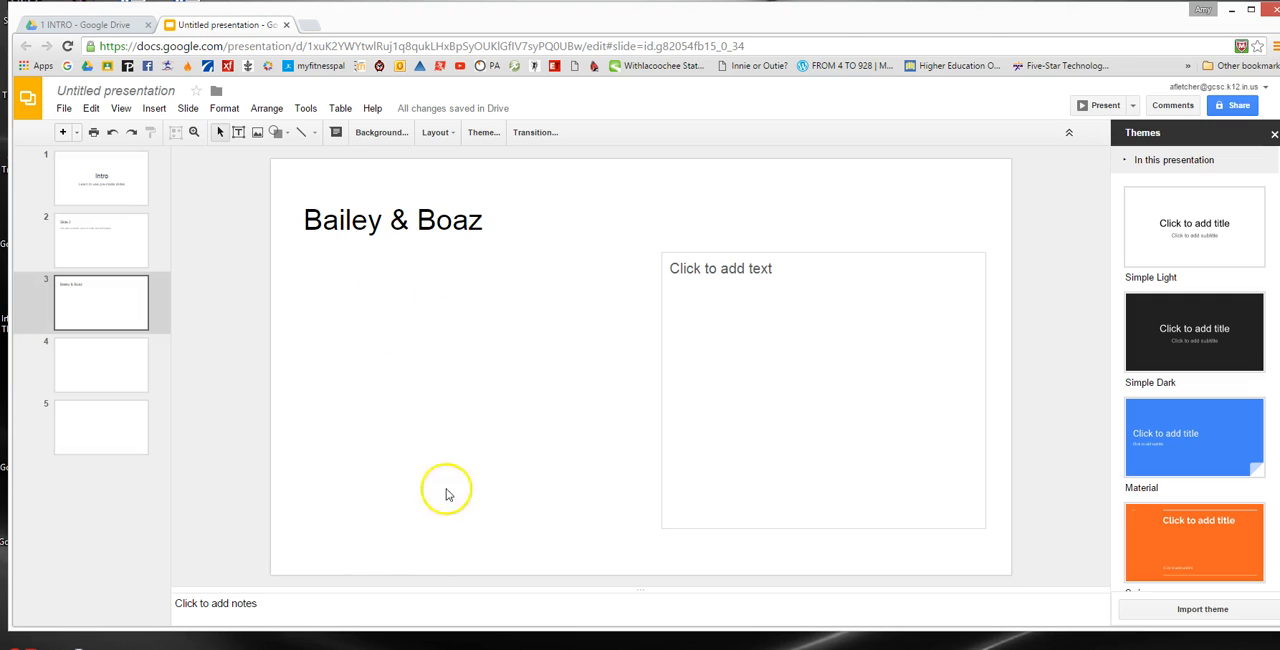
{"action": "mouse_move", "coordinate": [350, 290]}
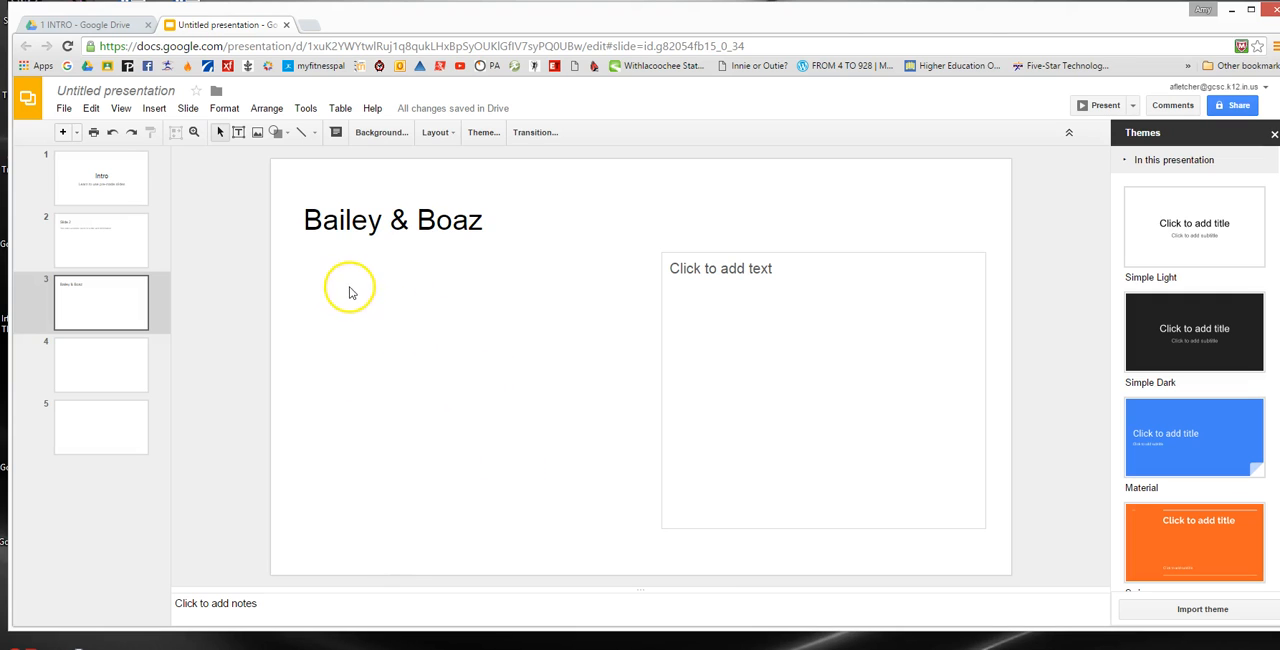
Search images for 'black lab' and insert the puppy-by-flowers photo.
{"action": "left_click", "coordinate": [154, 108]}
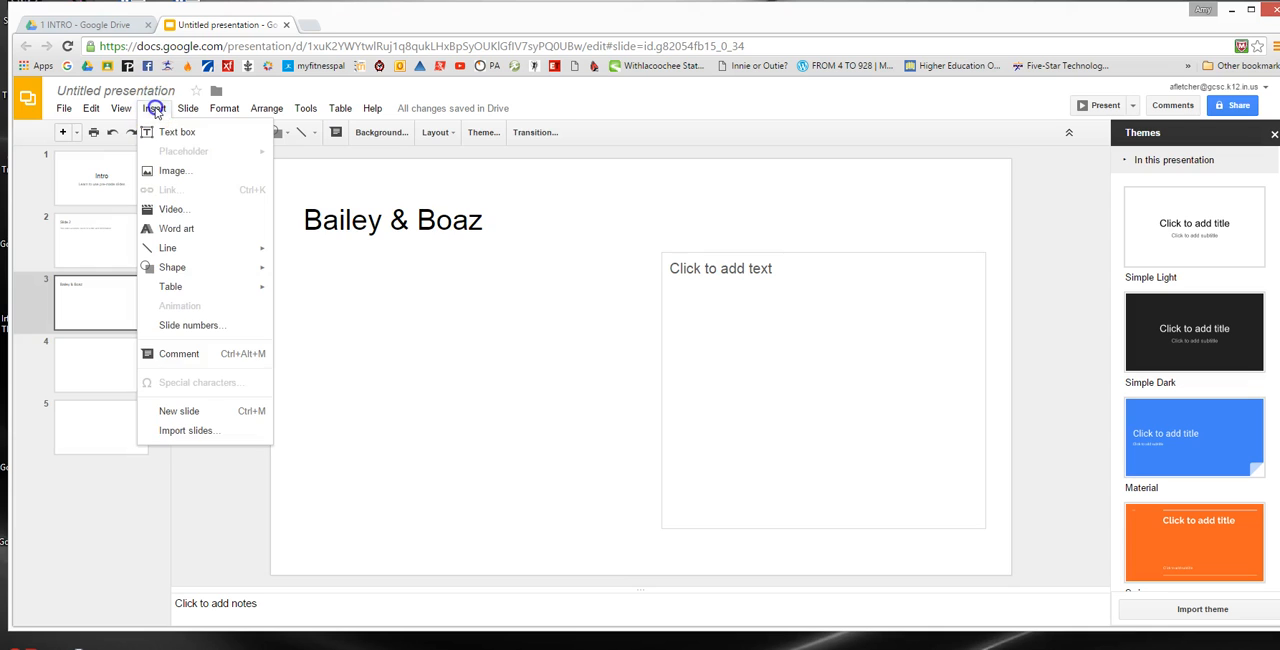
{"action": "left_click", "coordinate": [173, 170]}
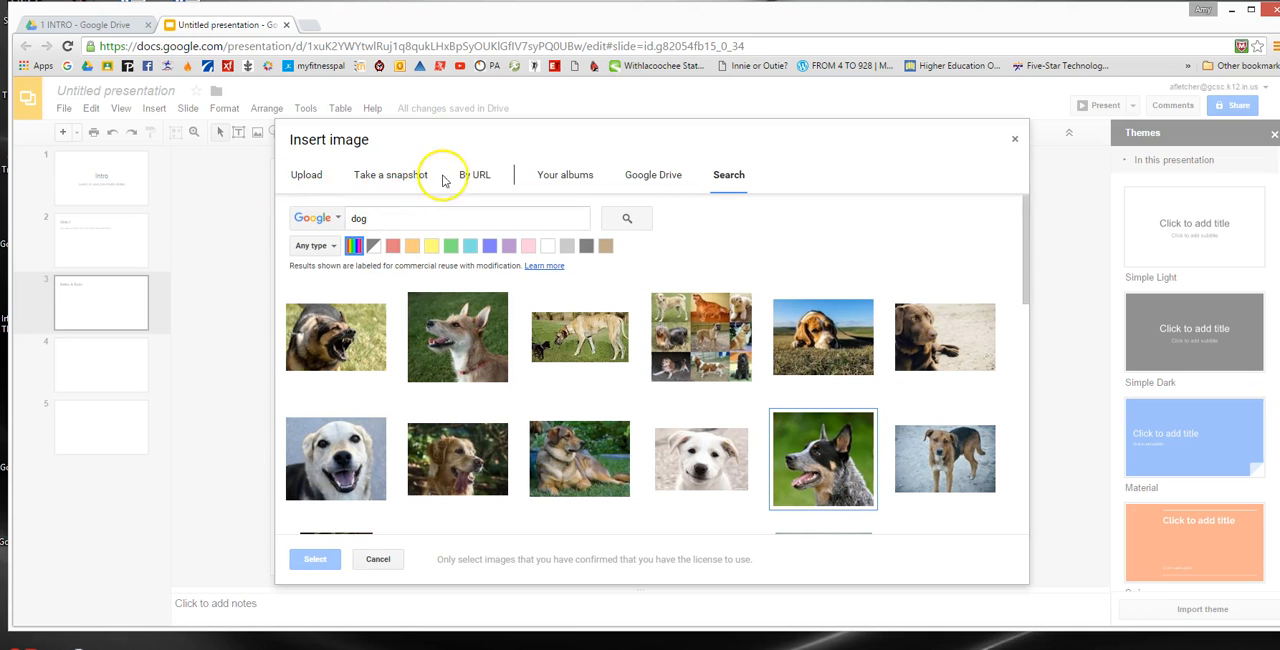
{"action": "mouse_move", "coordinate": [729, 174]}
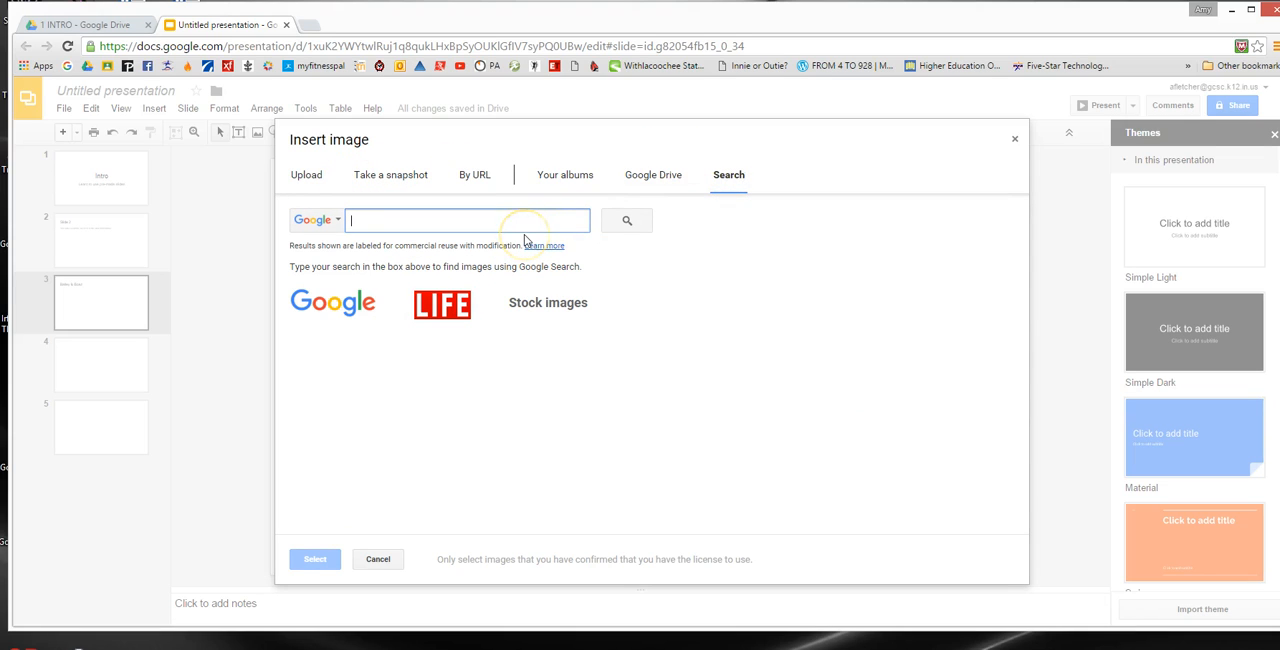
{"action": "type", "text": "black lab"}
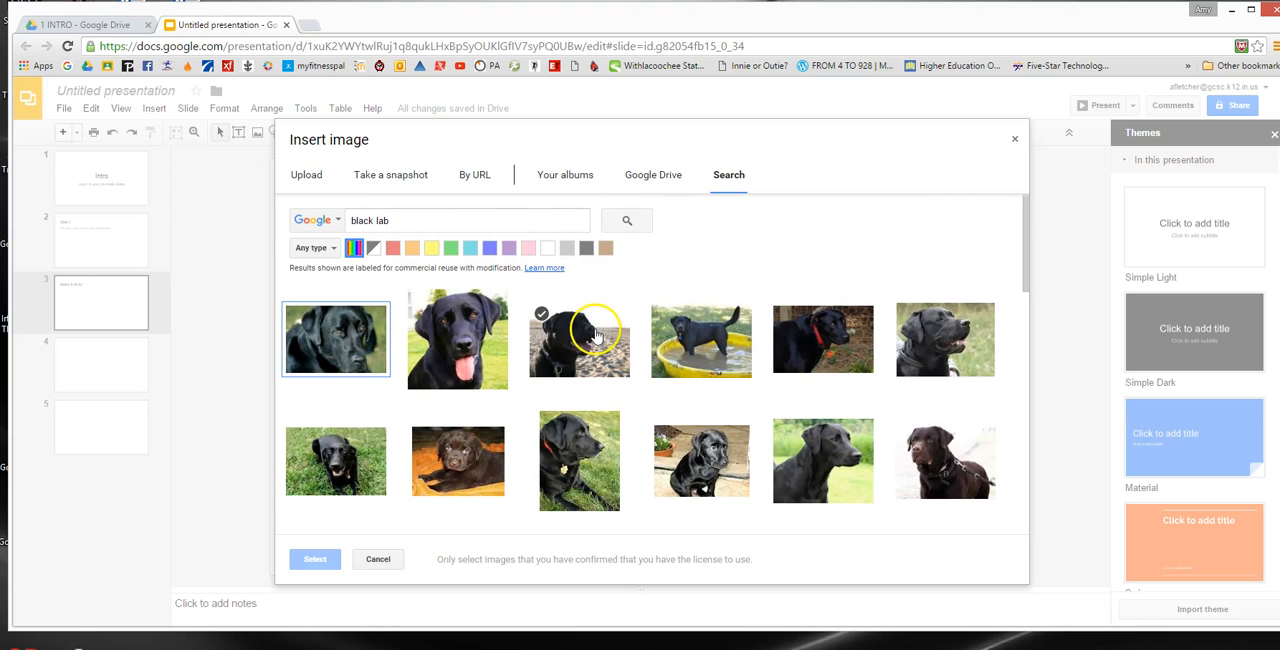
{"action": "left_click", "coordinate": [701, 459]}
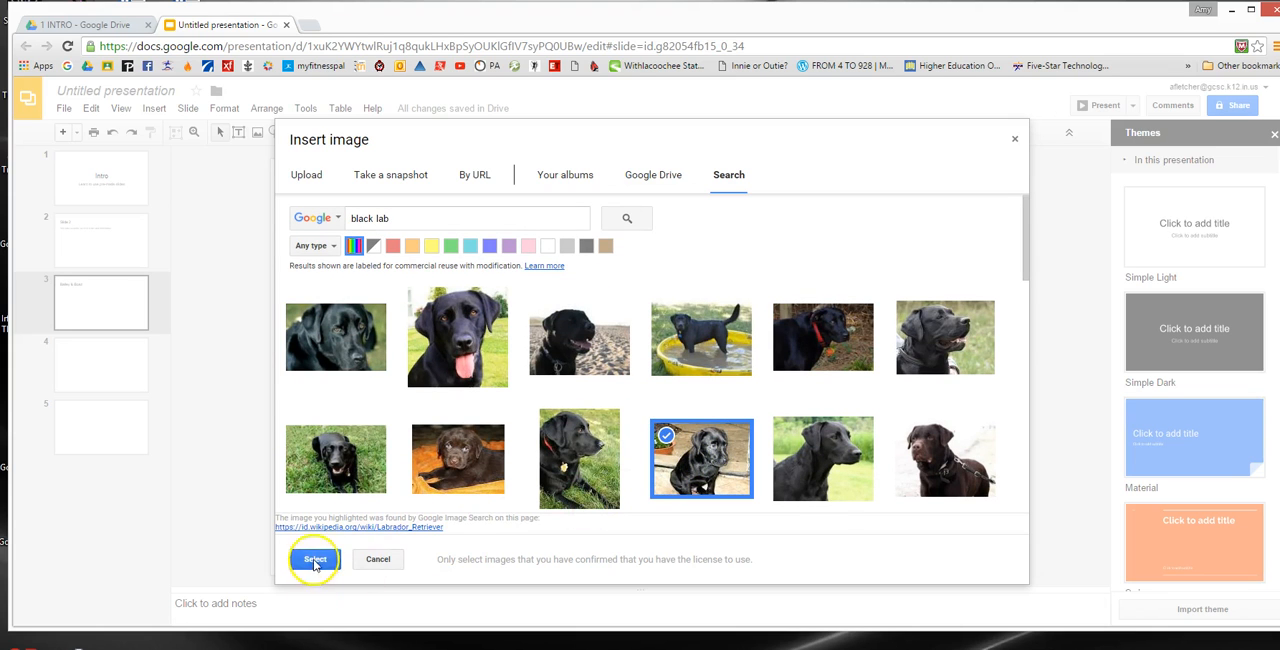
{"action": "left_click", "coordinate": [314, 559]}
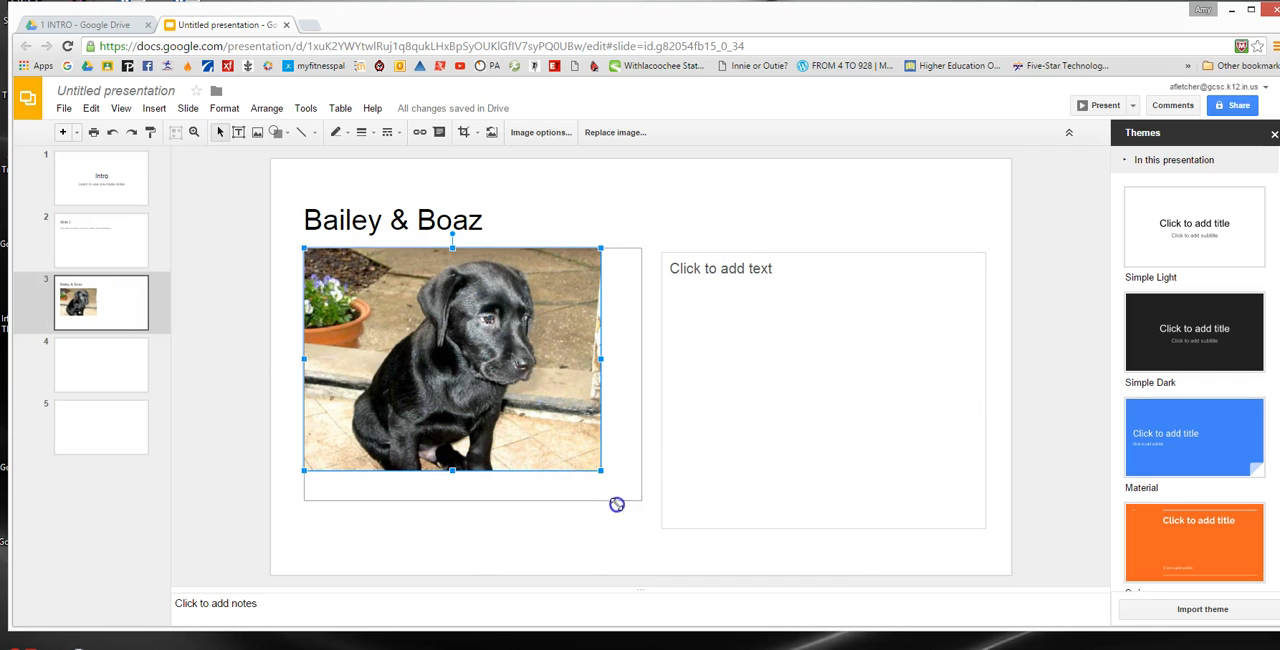
Enlarge the puppy photo to fill the left column, then select the right placeholder.
{"action": "left_click_drag", "start_coordinate": [600, 470], "coordinate": [623, 488]}
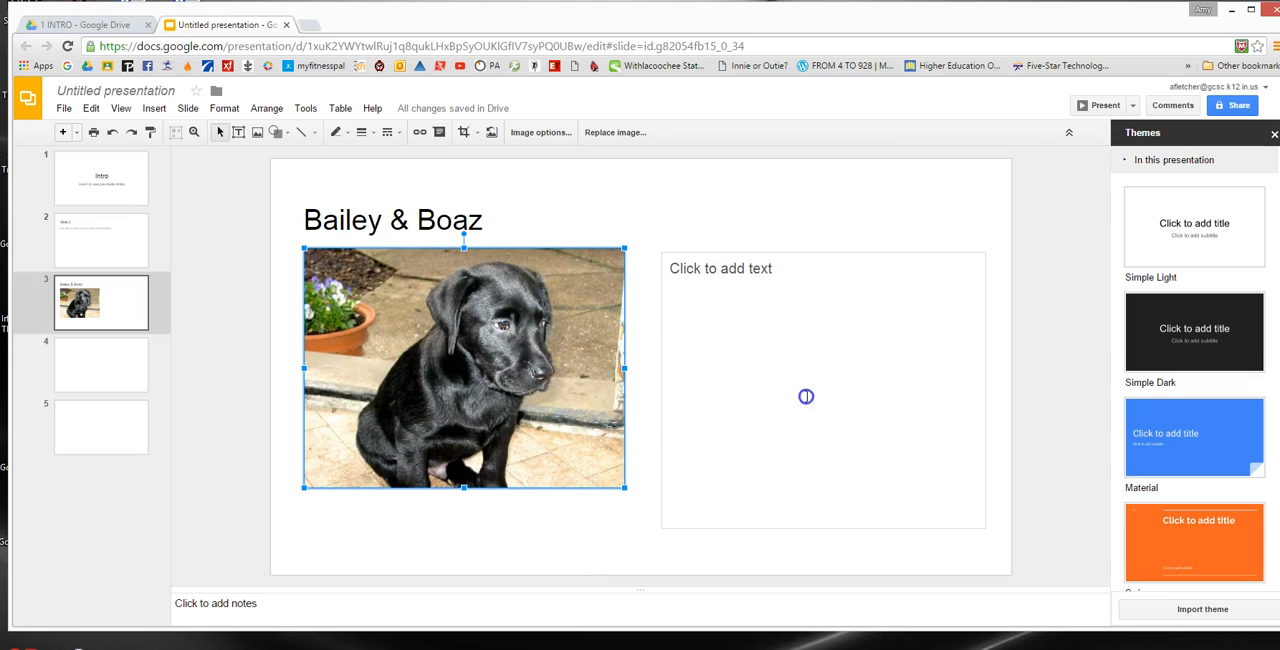
{"action": "left_click", "coordinate": [806, 396]}
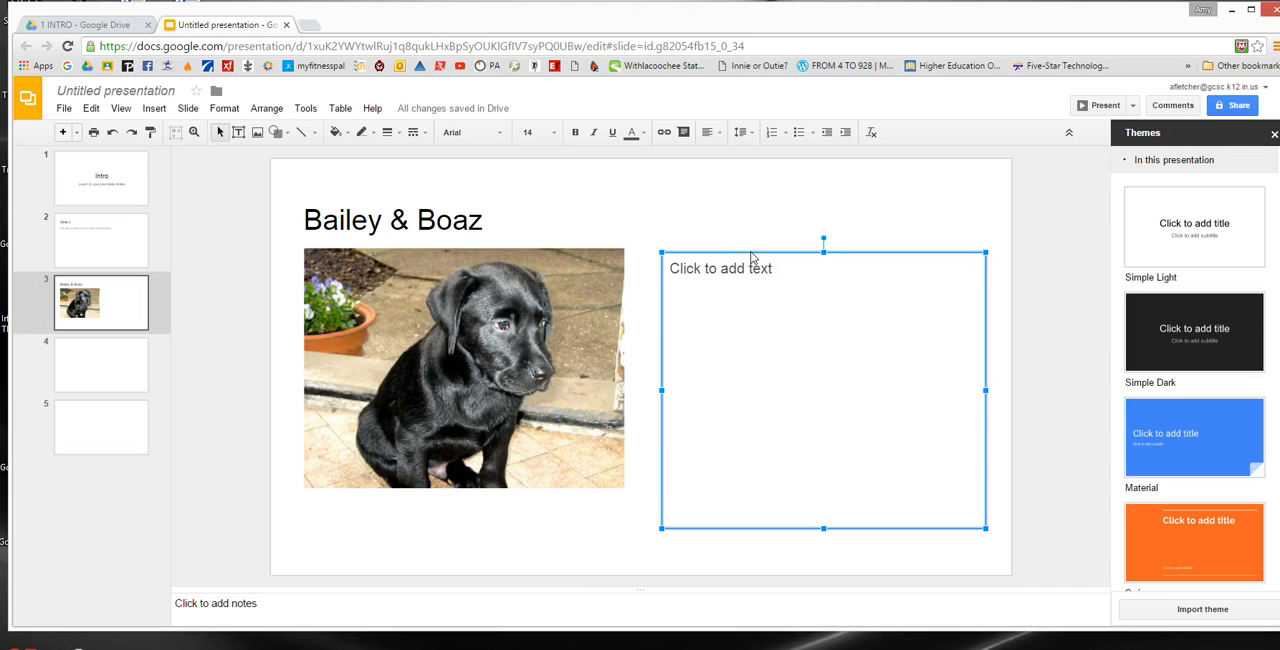
Insert the tongue-out black lab portrait, shrink it, and place it right of the puppy.
{"action": "left_click", "coordinate": [153, 108]}
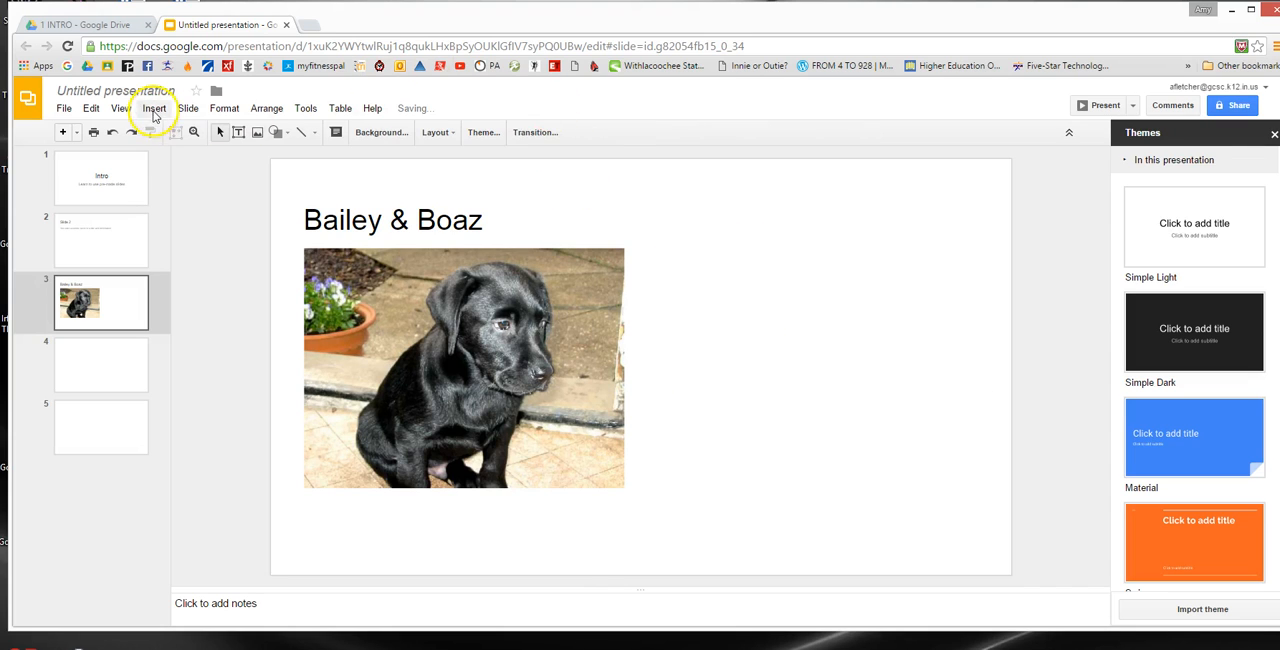
{"action": "left_click", "coordinate": [154, 108]}
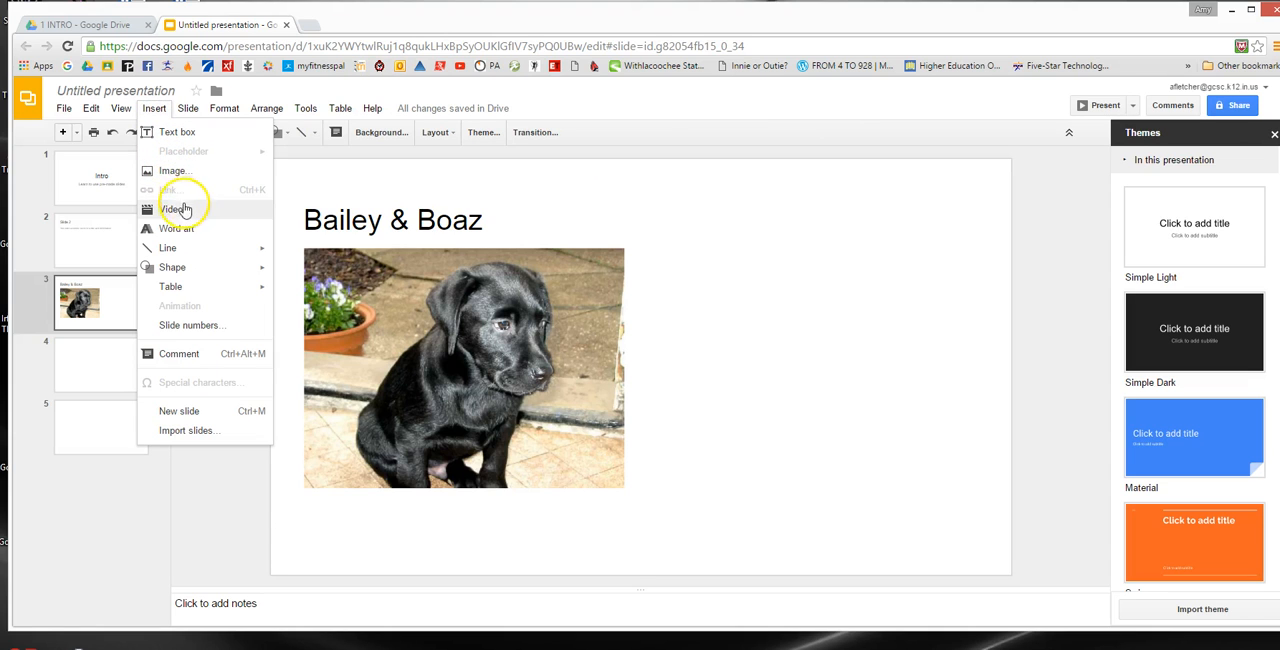
{"action": "left_click", "coordinate": [172, 170]}
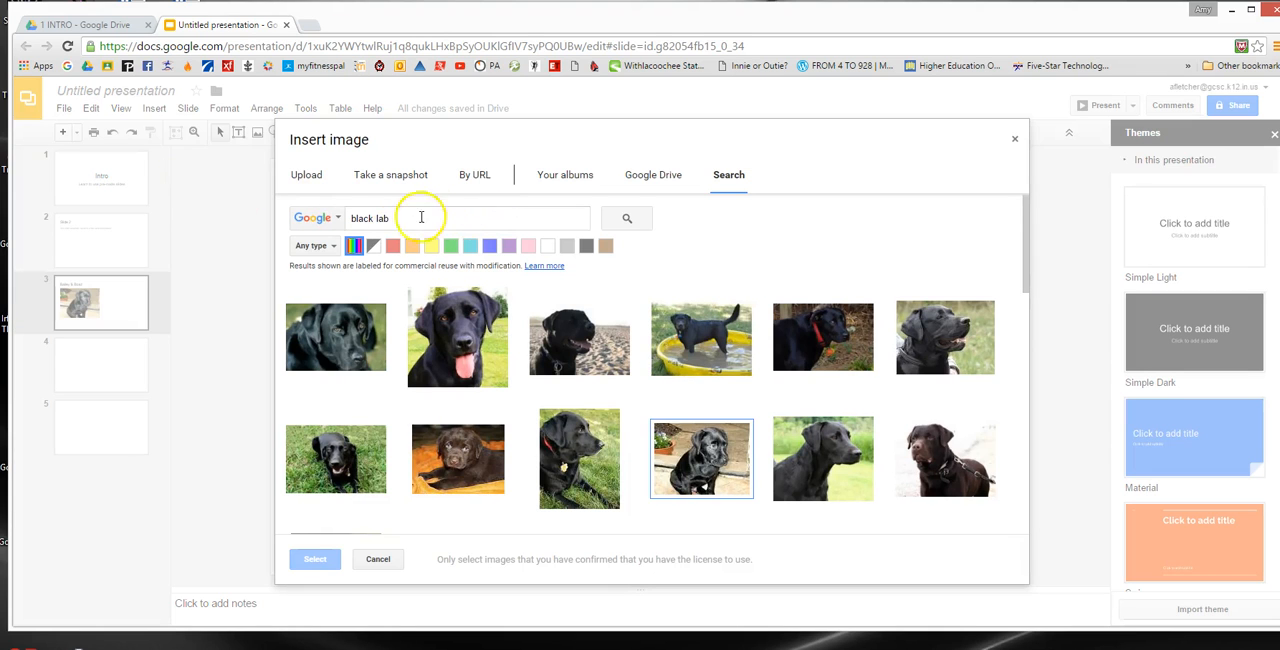
{"action": "left_click", "coordinate": [457, 337]}
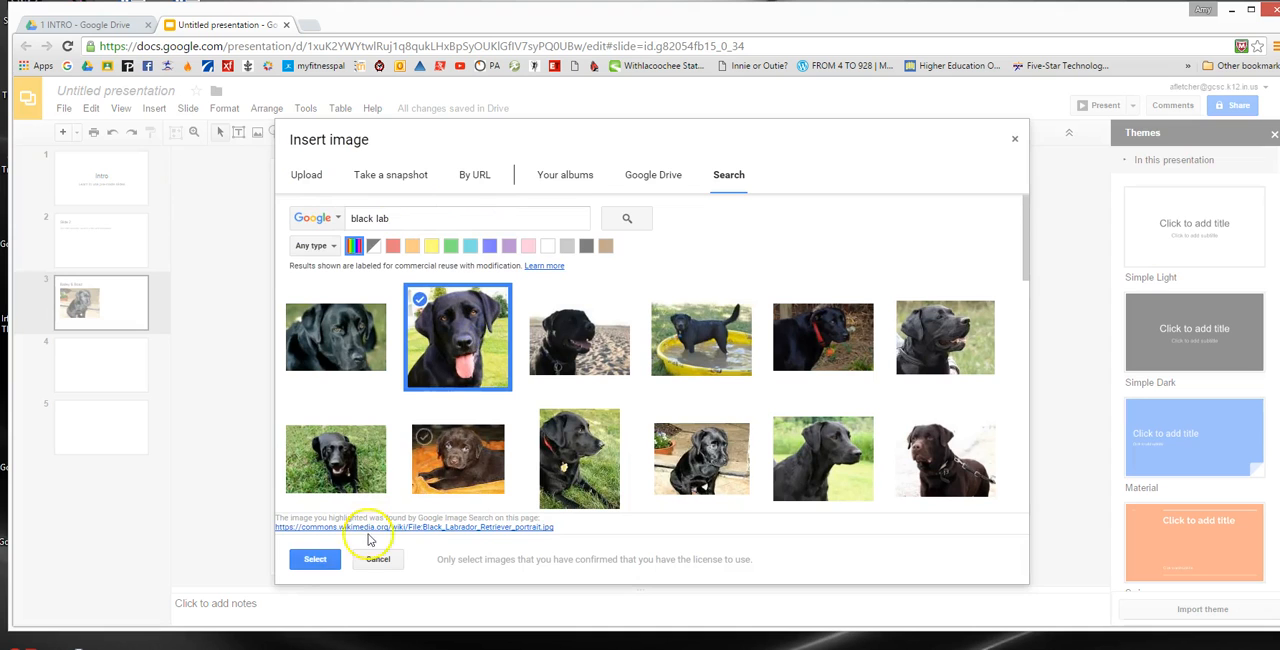
{"action": "left_click", "coordinate": [315, 559]}
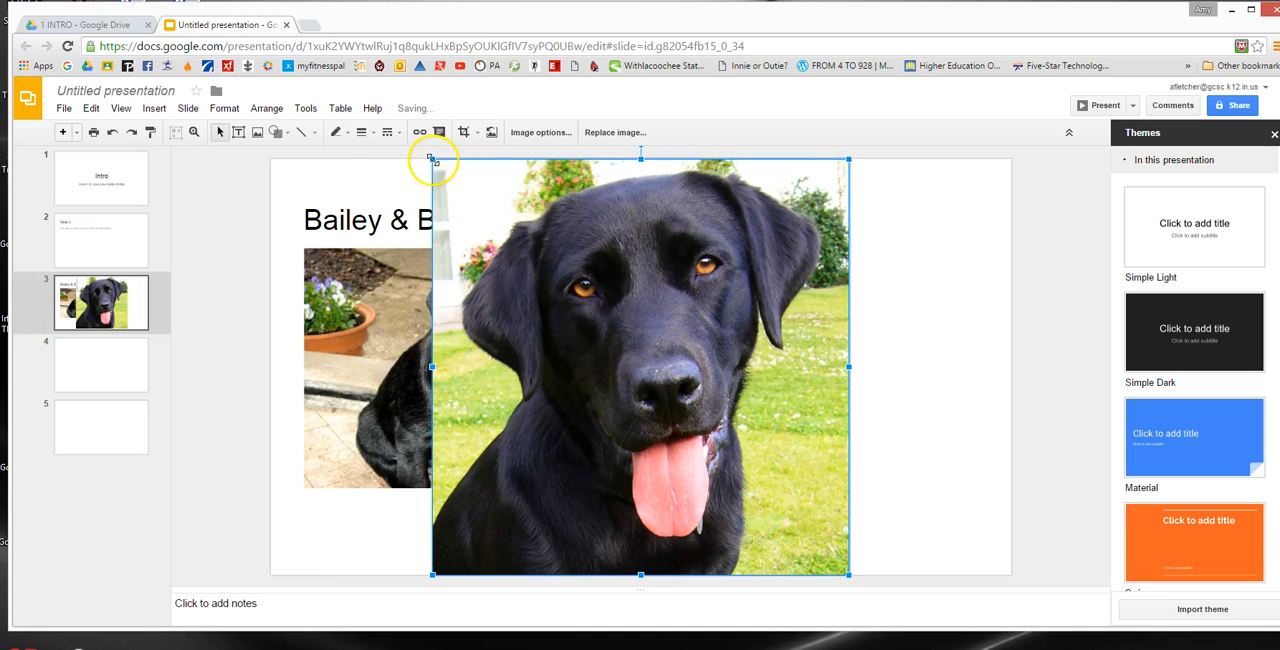
{"action": "left_click_drag", "start_coordinate": [640, 367], "coordinate": [729, 450]}
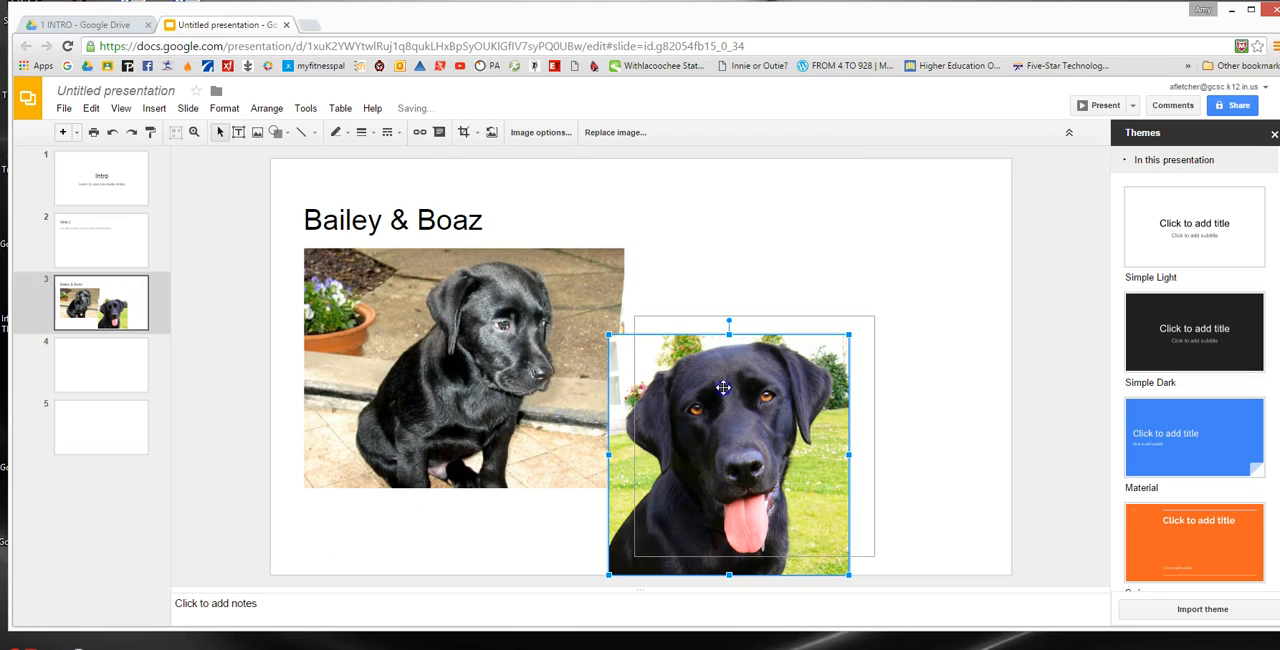
{"action": "left_click_drag", "start_coordinate": [723, 388], "coordinate": [745, 334]}
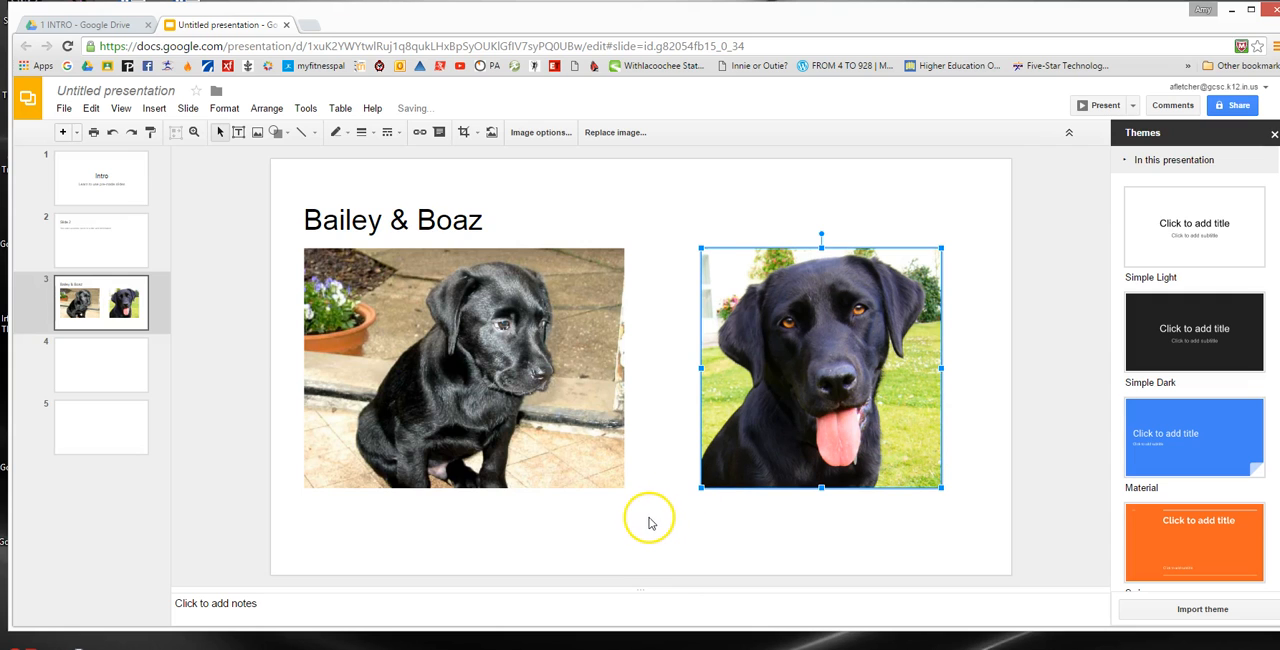
{"action": "mouse_move", "coordinate": [412, 210]}
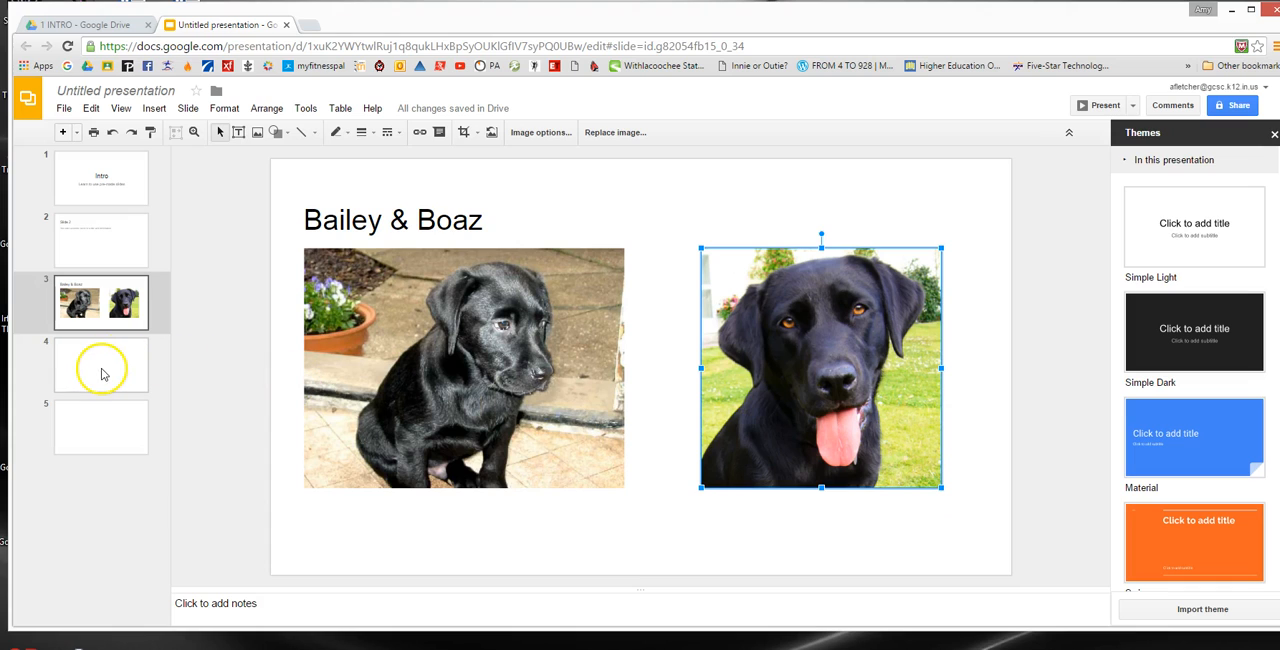
On slide 4, type the caption 'Learn to add shapes' and deselect it.
{"action": "left_click", "coordinate": [101, 364]}
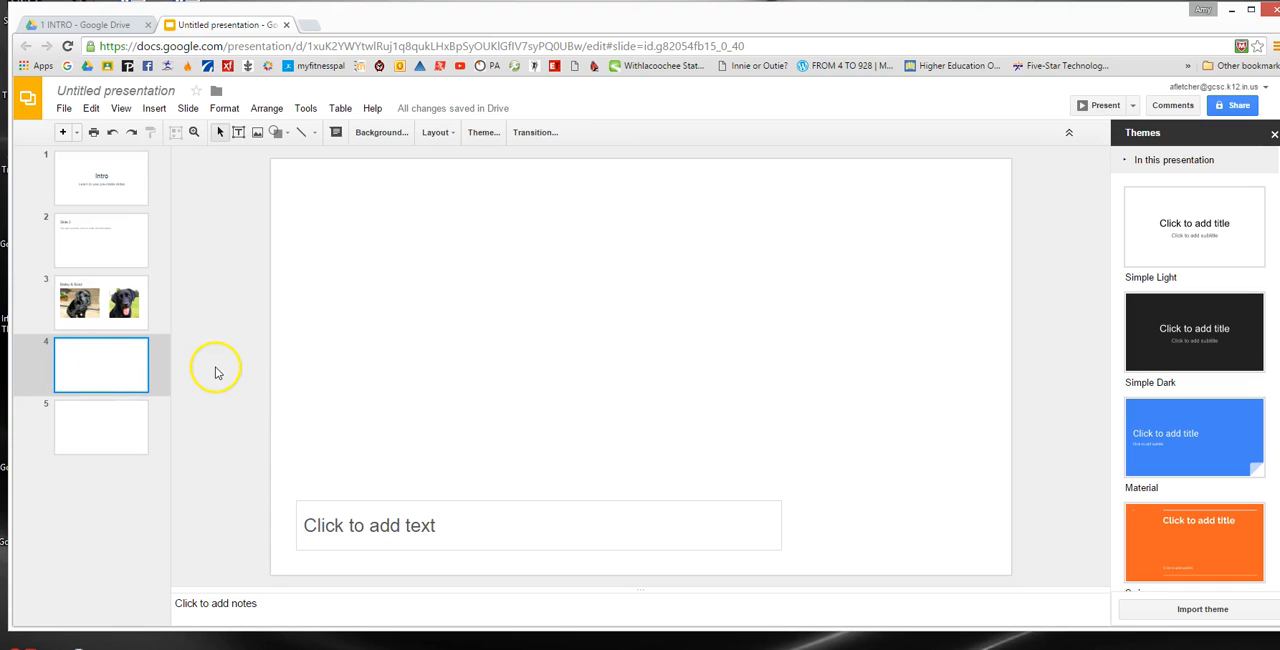
{"action": "mouse_move", "coordinate": [247, 347]}
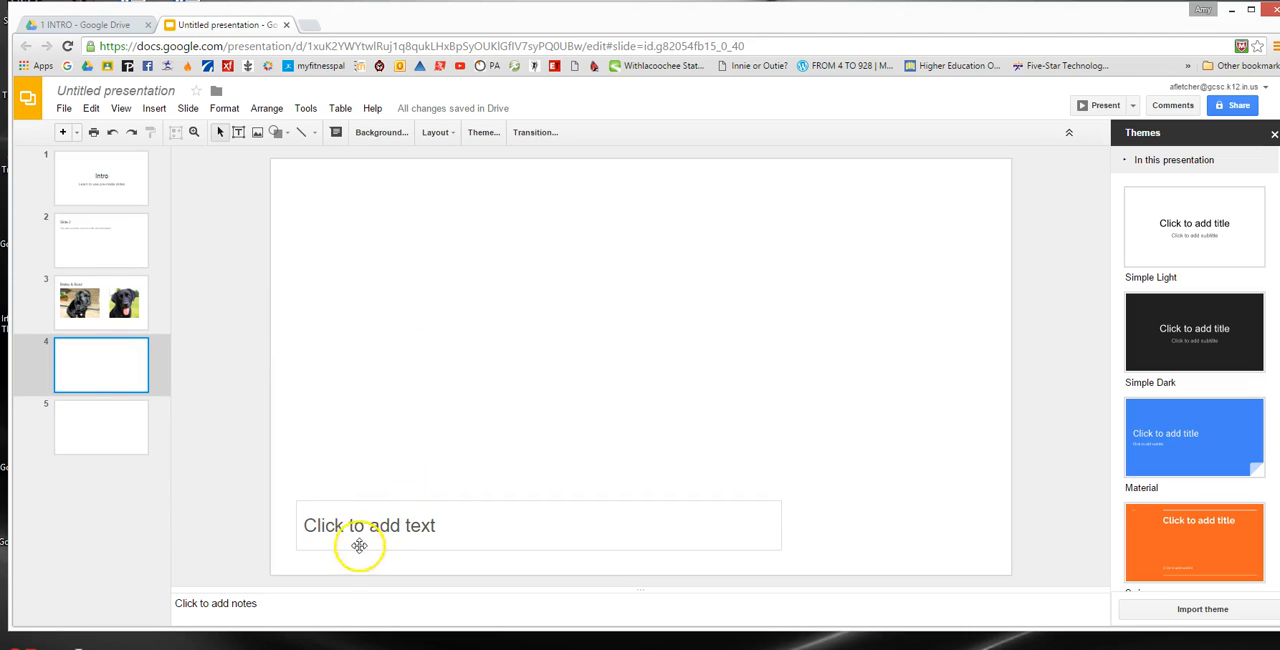
{"action": "mouse_move", "coordinate": [434, 584]}
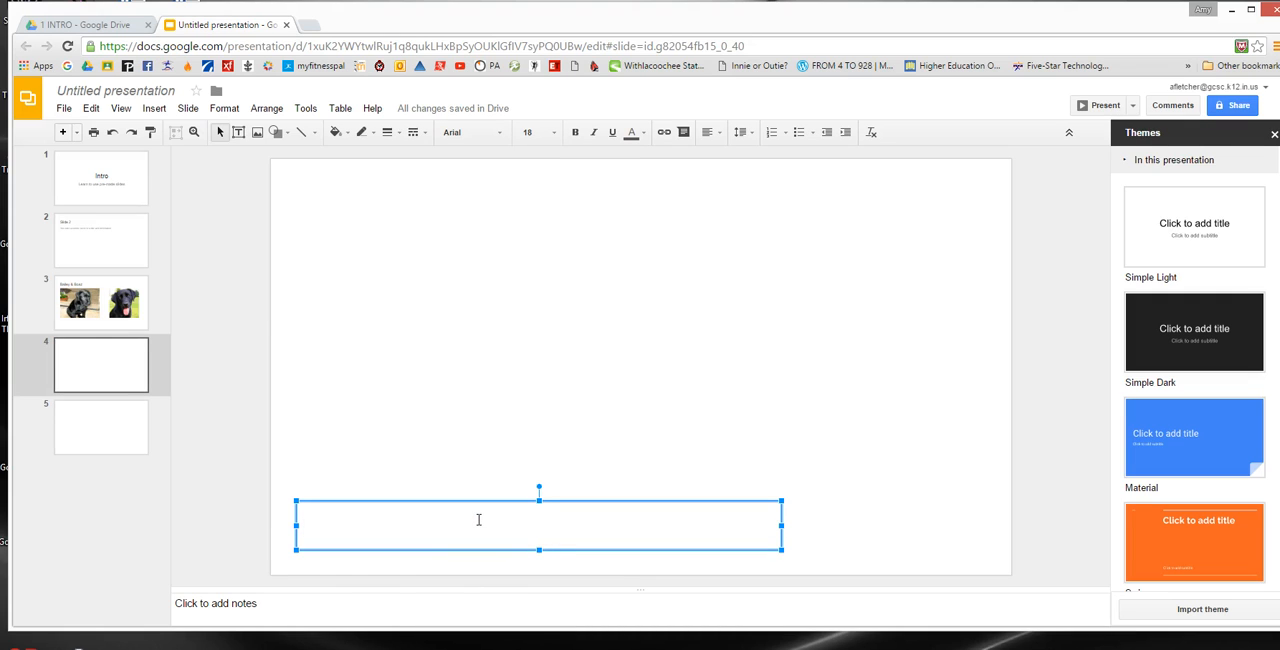
{"action": "type", "text": "Learn to a"}
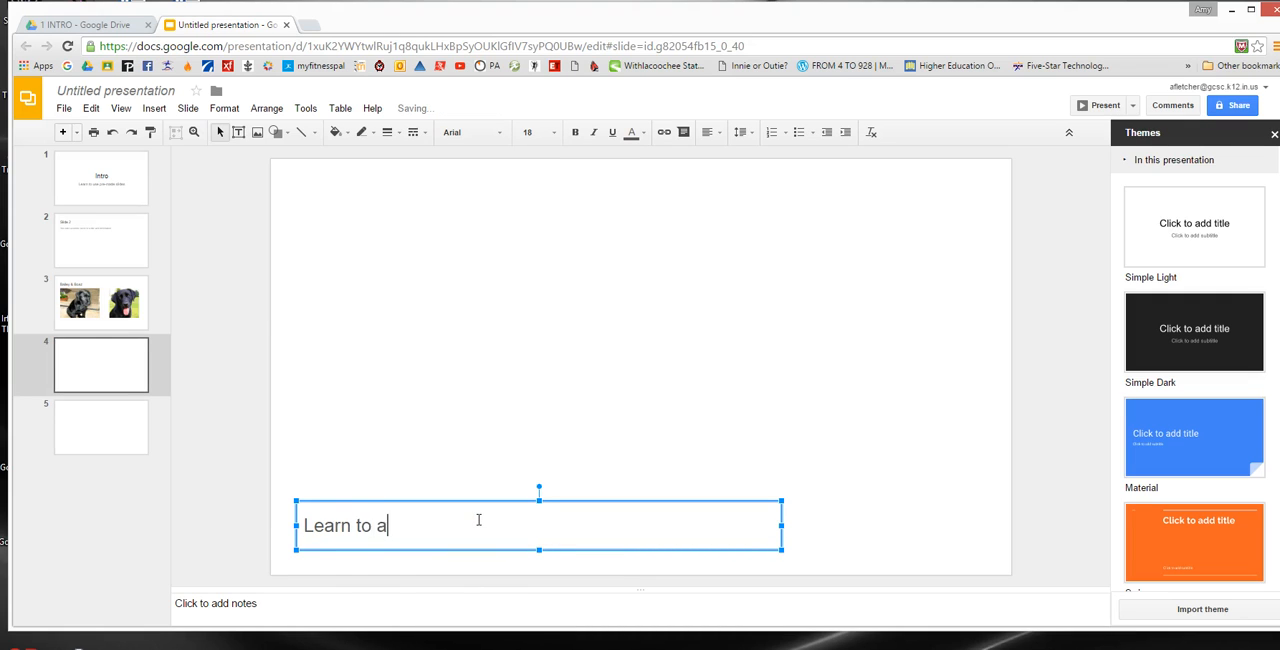
{"action": "type", "text": "dd shapes"}
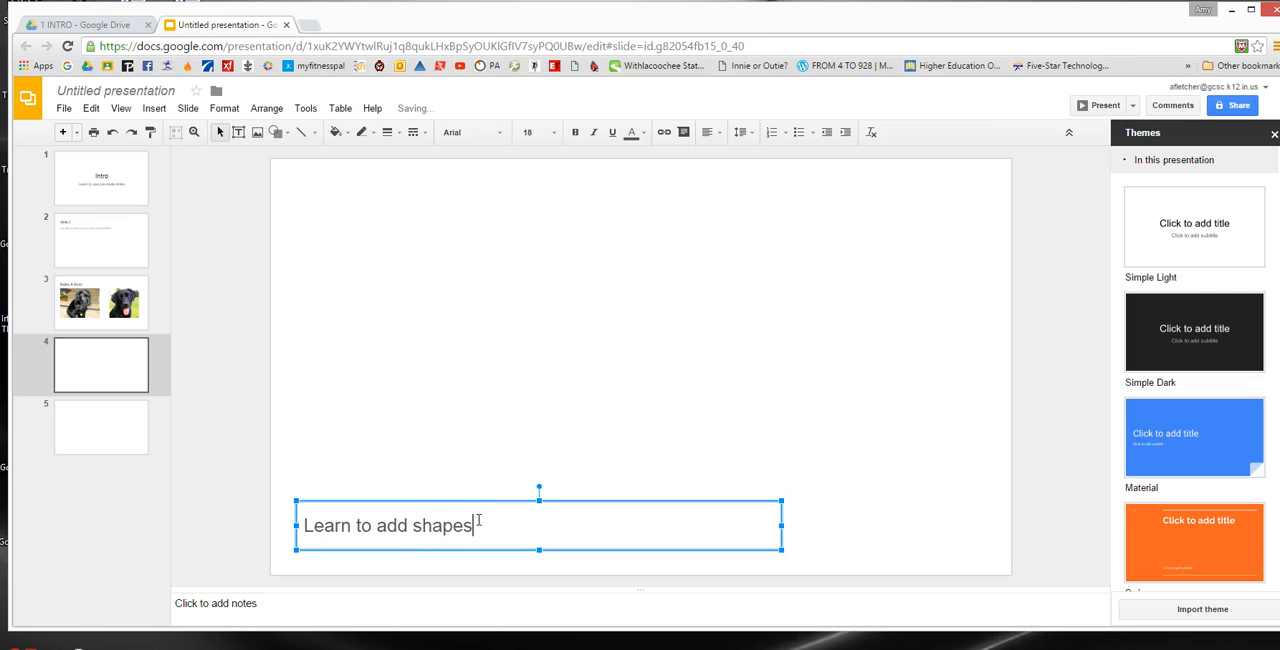
{"action": "left_click", "coordinate": [374, 244]}
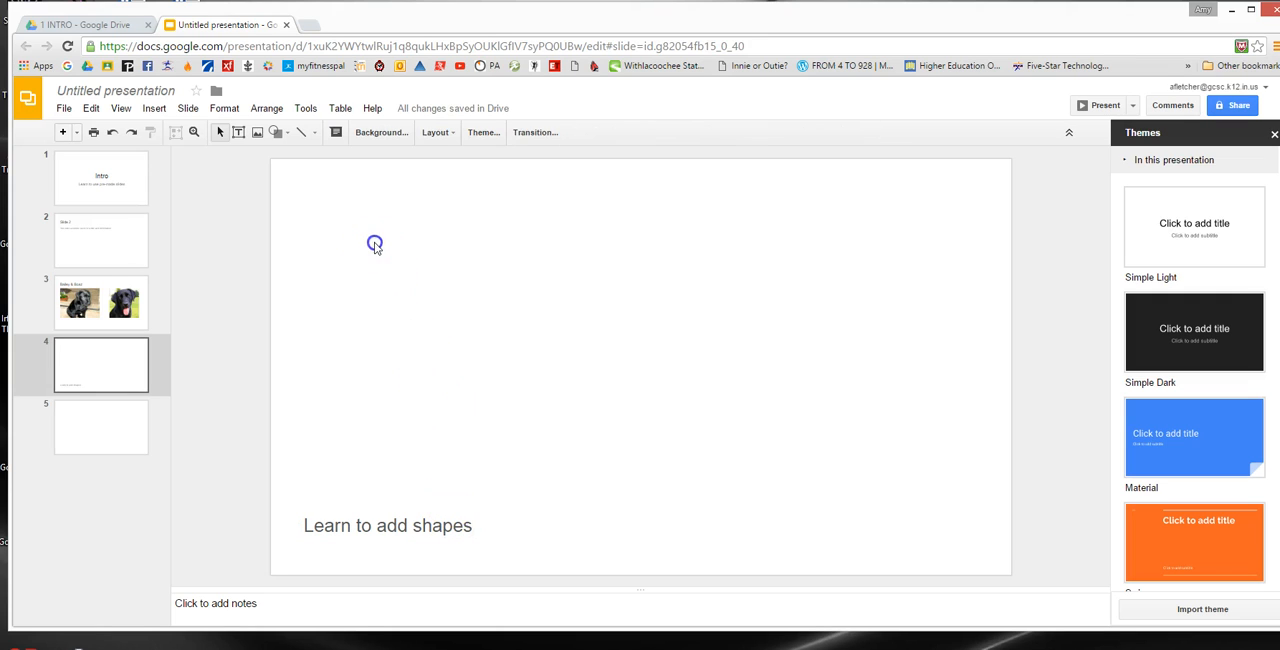
{"action": "left_click", "coordinate": [398, 525]}
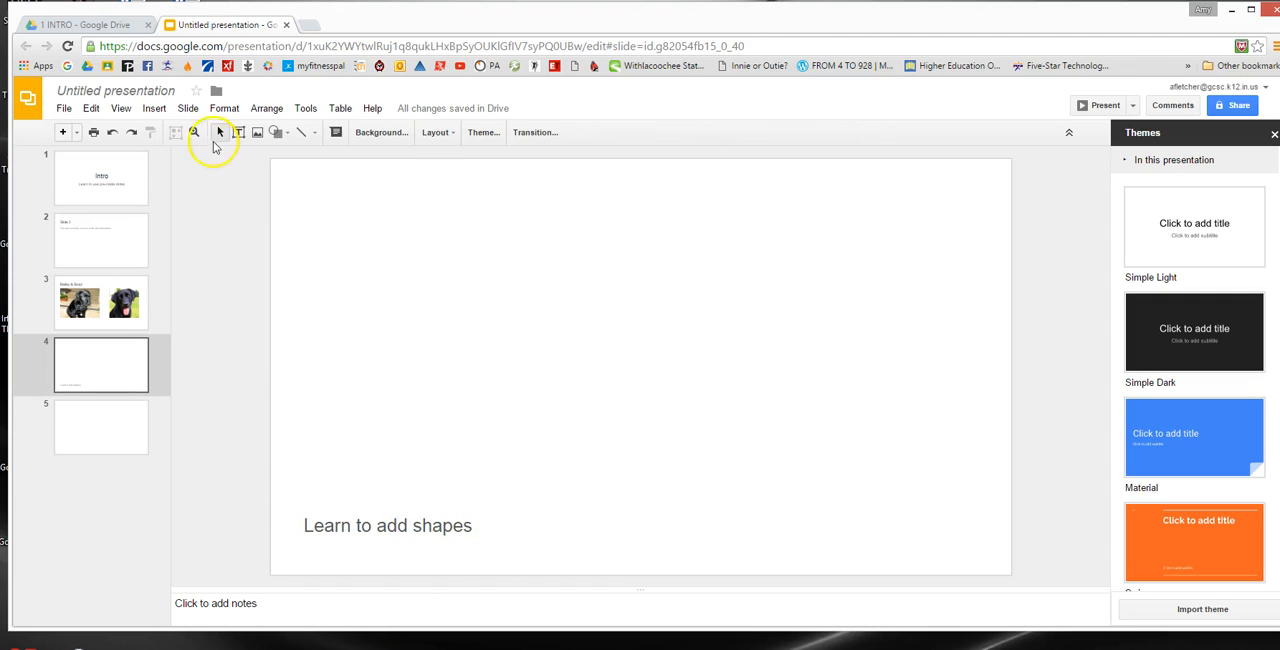
Draw a wide left-pointing block arrow above the caption on slide 4.
{"action": "left_click", "coordinate": [154, 108]}
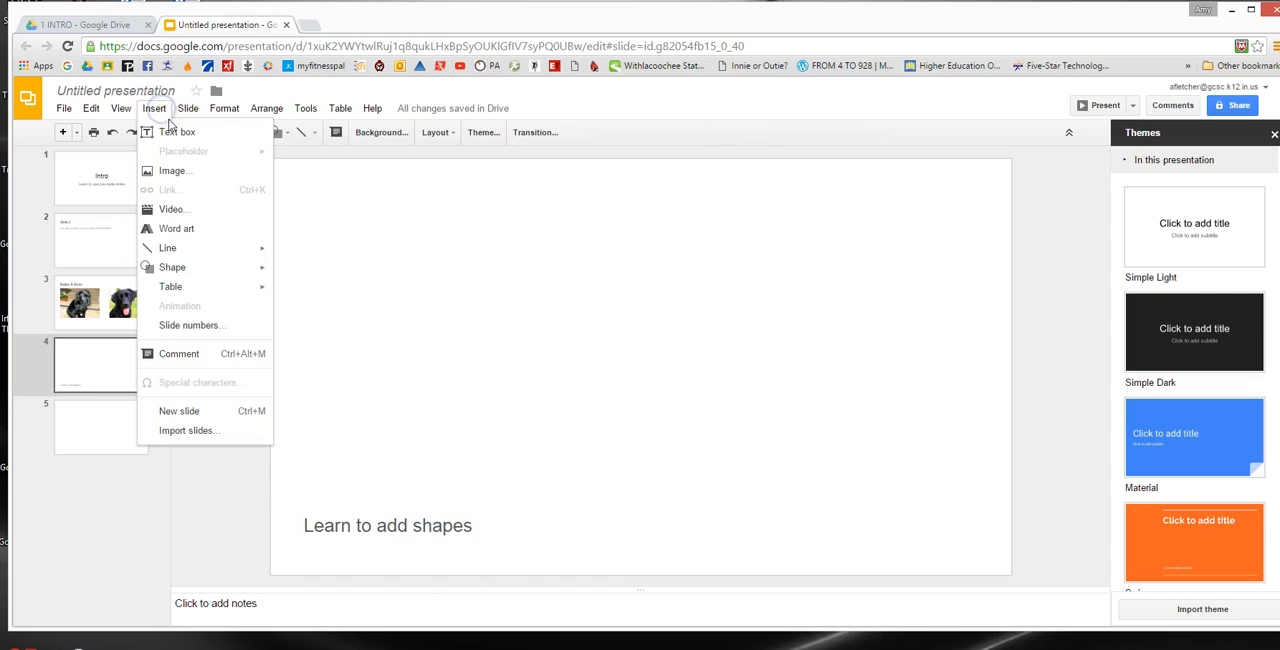
{"action": "mouse_move", "coordinate": [172, 267]}
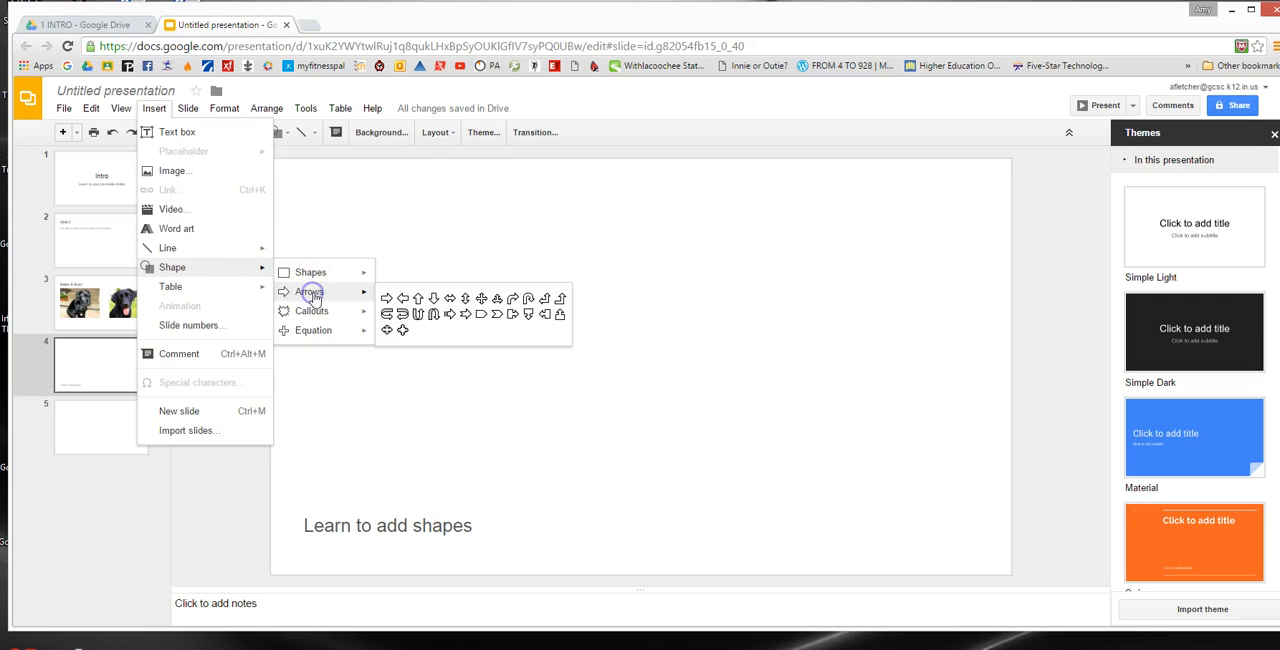
{"action": "mouse_move", "coordinate": [464, 314]}
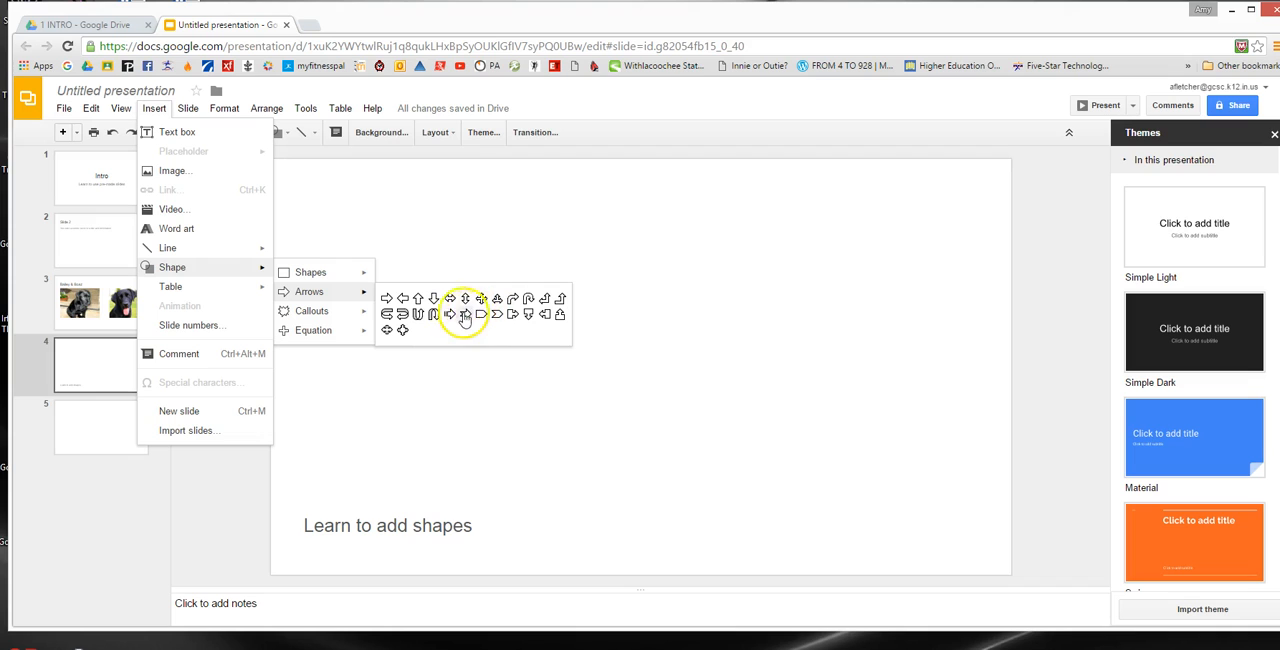
{"action": "left_click", "coordinate": [465, 314]}
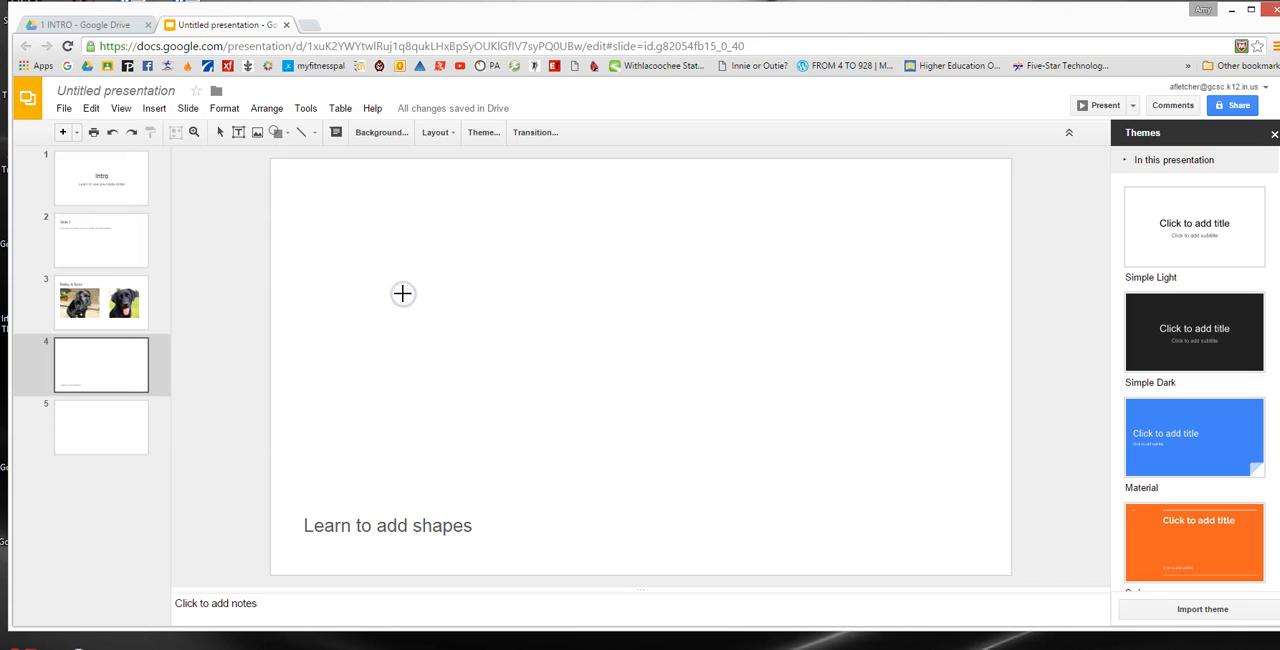
{"action": "mouse_move", "coordinate": [342, 246]}
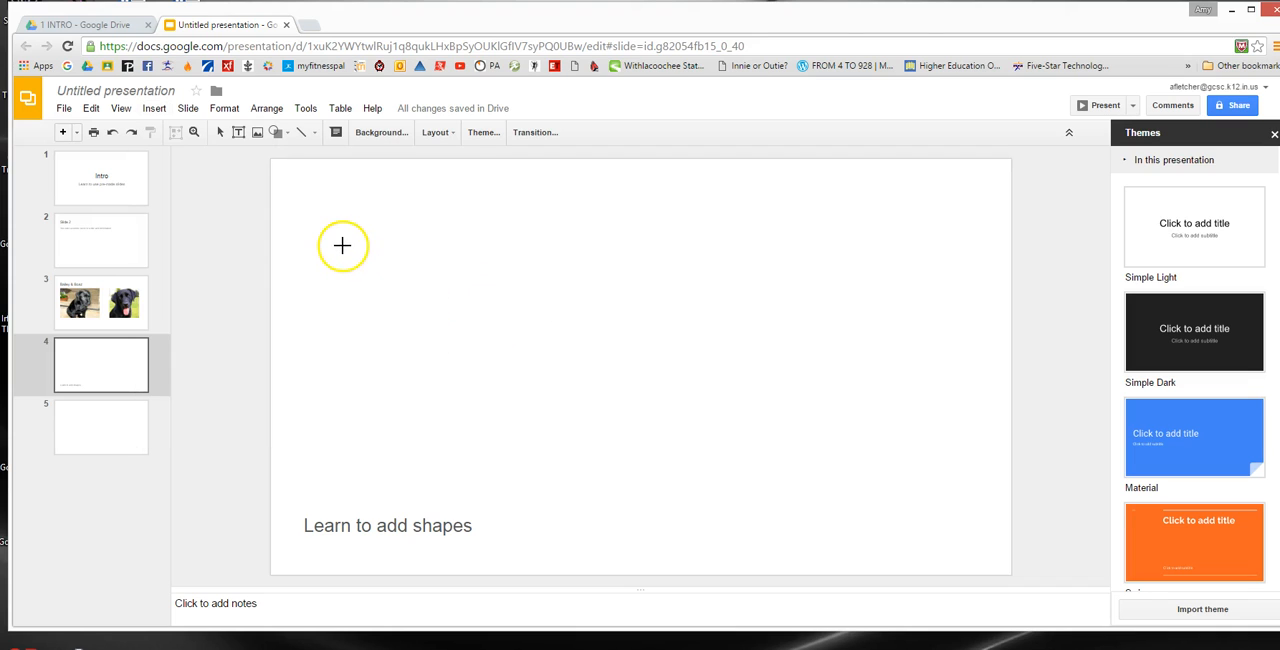
{"action": "left_click_drag", "start_coordinate": [342, 246], "coordinate": [585, 343]}
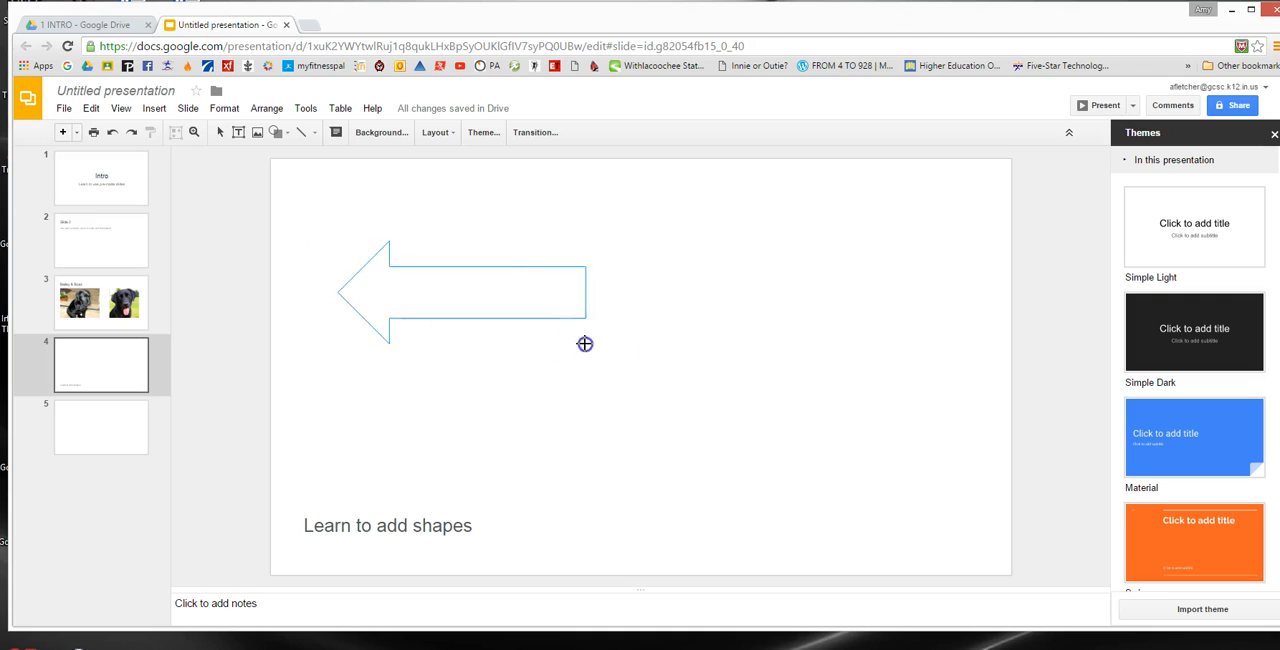
{"action": "left_click_drag", "start_coordinate": [585, 344], "coordinate": [948, 431]}
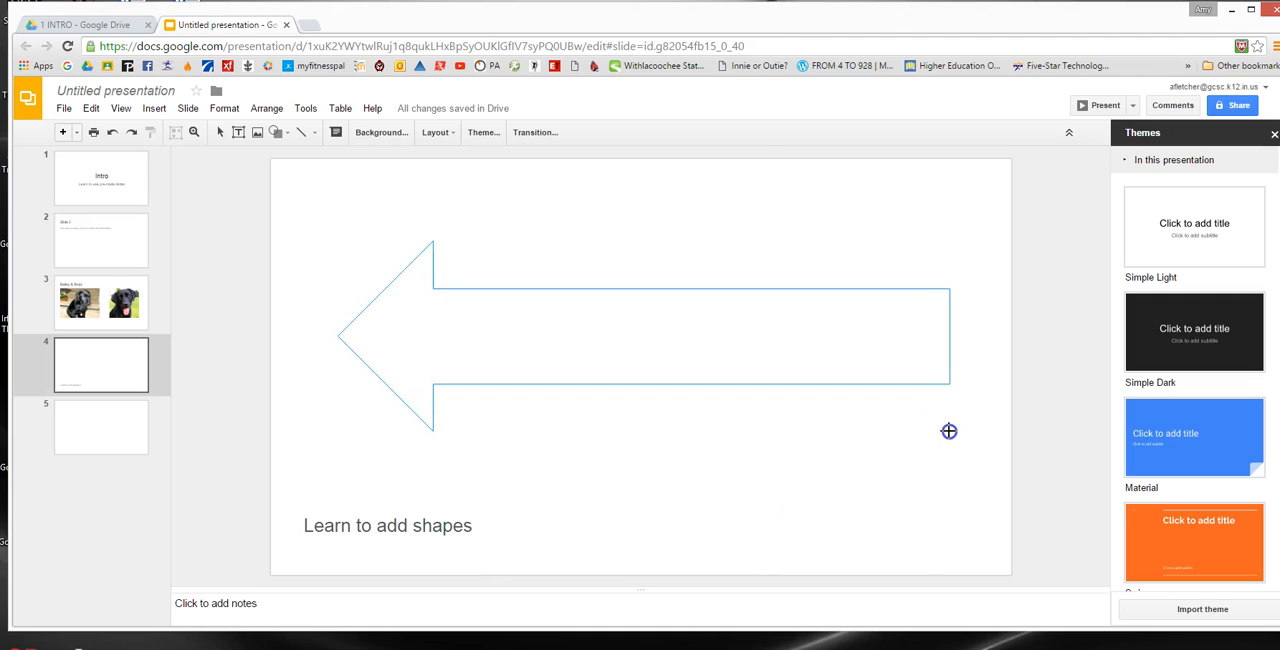
{"action": "left_click", "coordinate": [645, 335]}
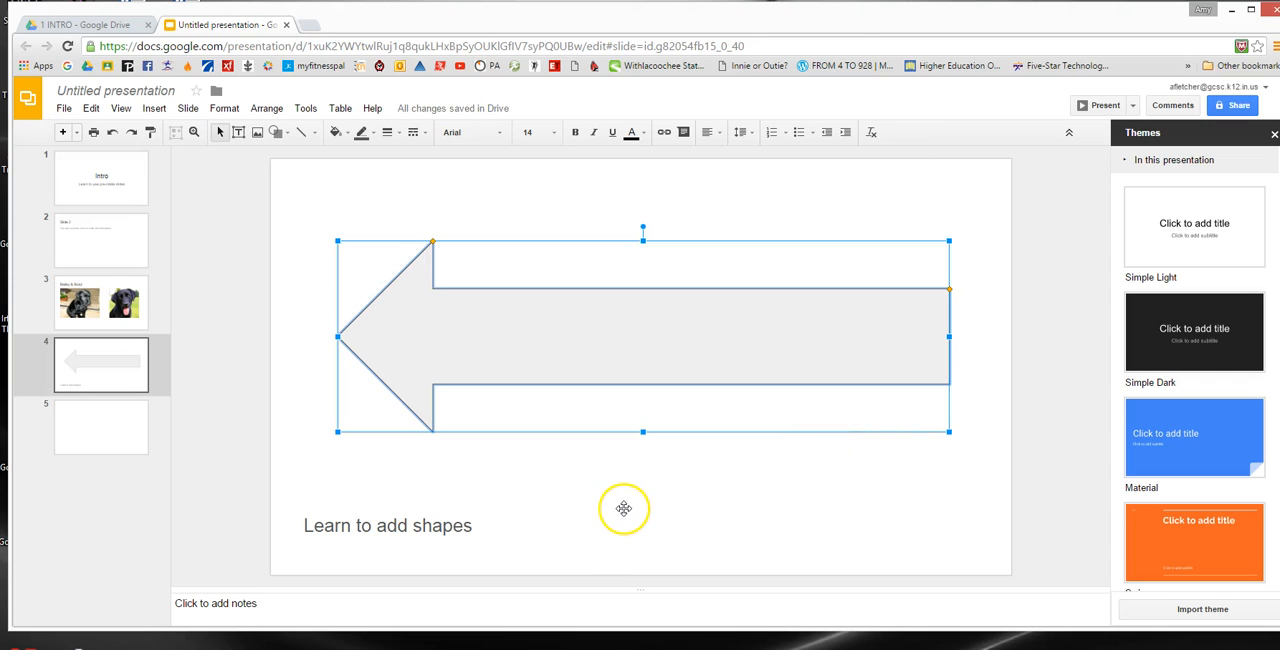
{"action": "mouse_move", "coordinate": [624, 508]}
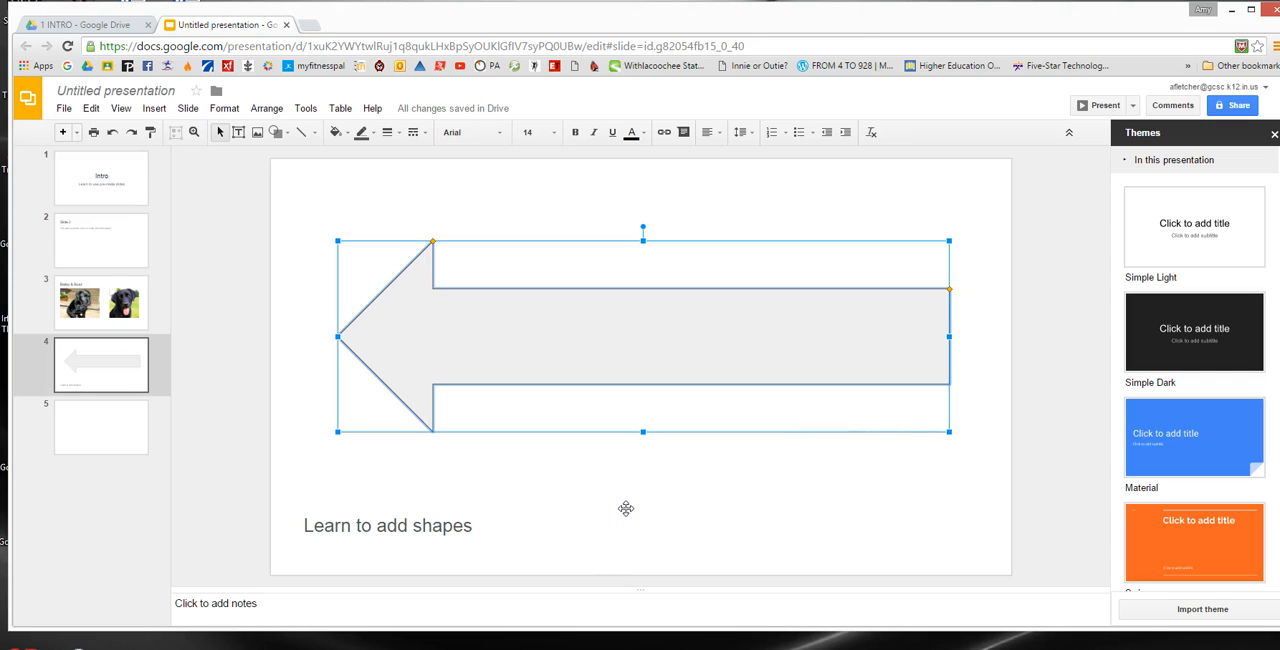
{"action": "left_click", "coordinate": [388, 525]}
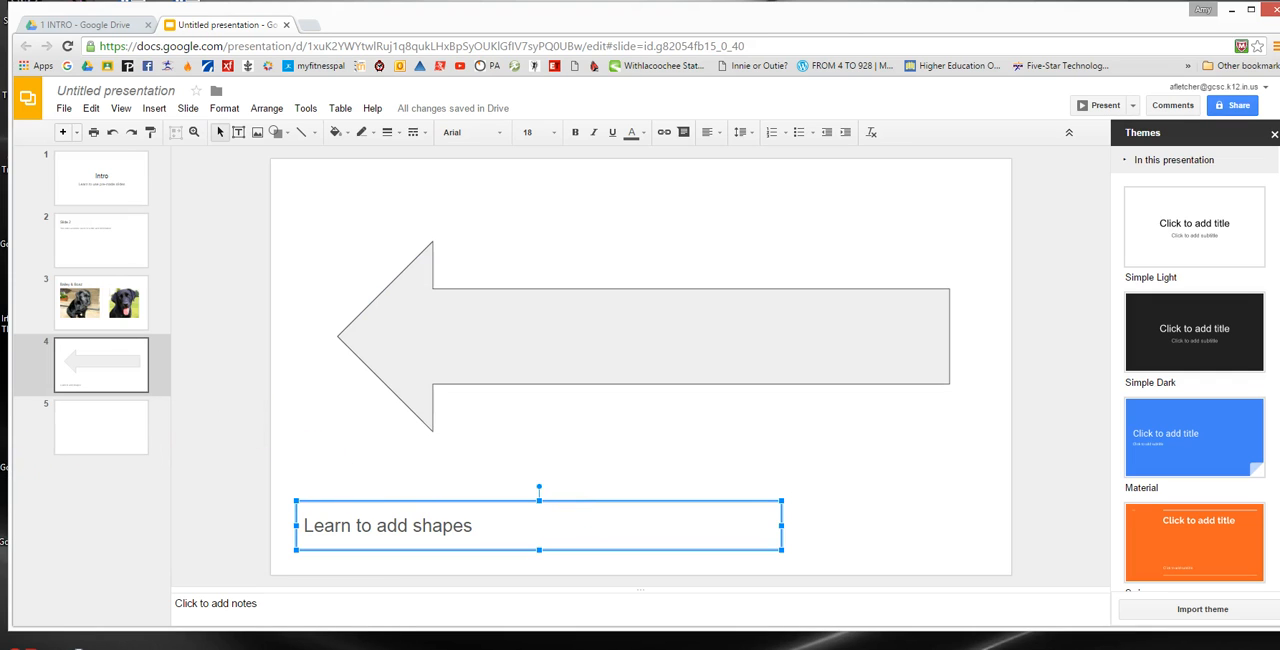
On slide 5, draw a top-left text box and type the presenter's name.
{"action": "left_click", "coordinate": [101, 427]}
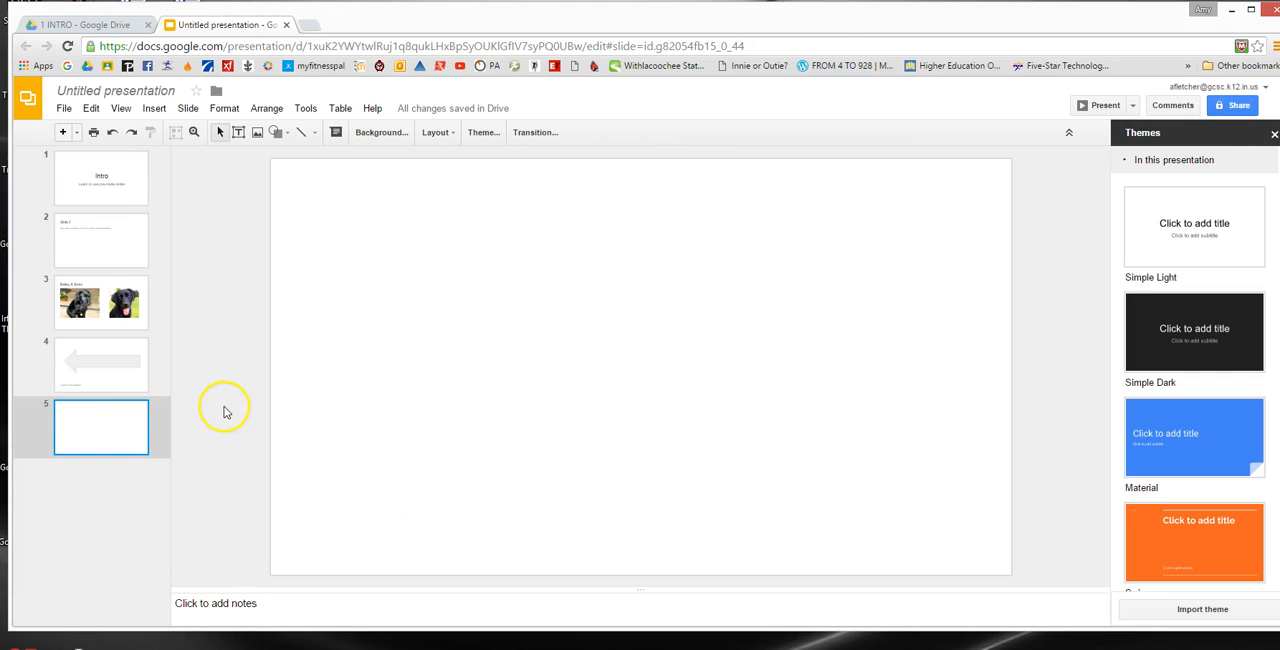
{"action": "mouse_move", "coordinate": [406, 261]}
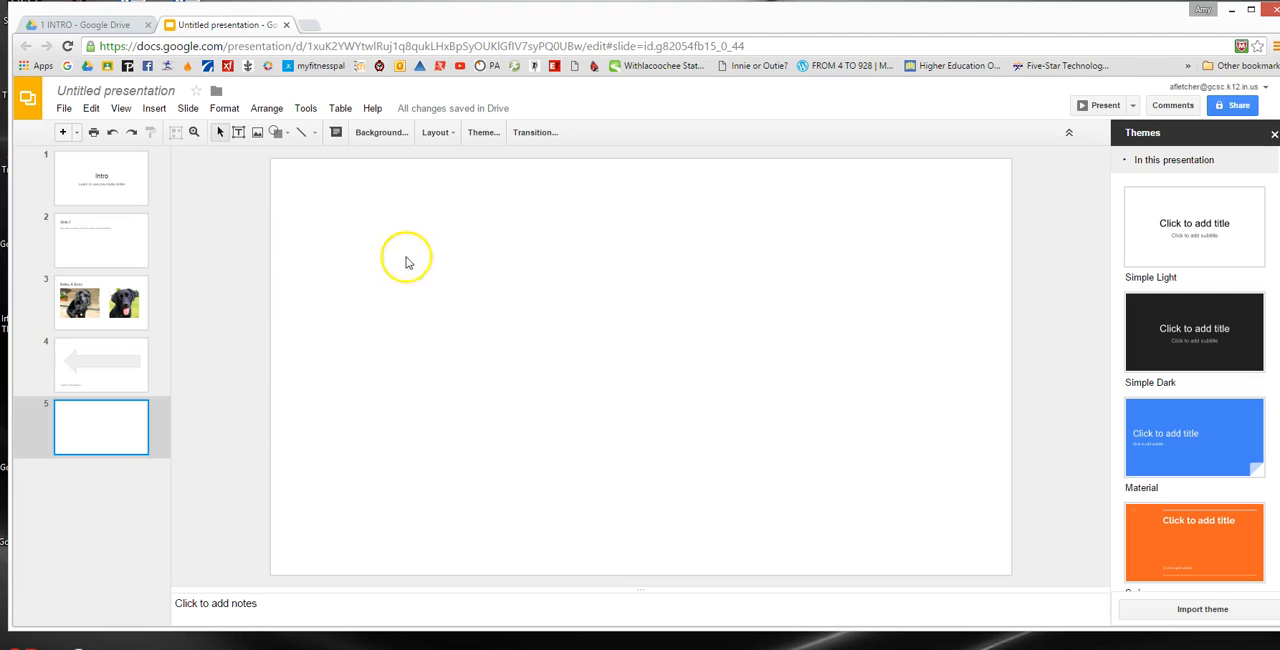
{"action": "mouse_move", "coordinate": [505, 275]}
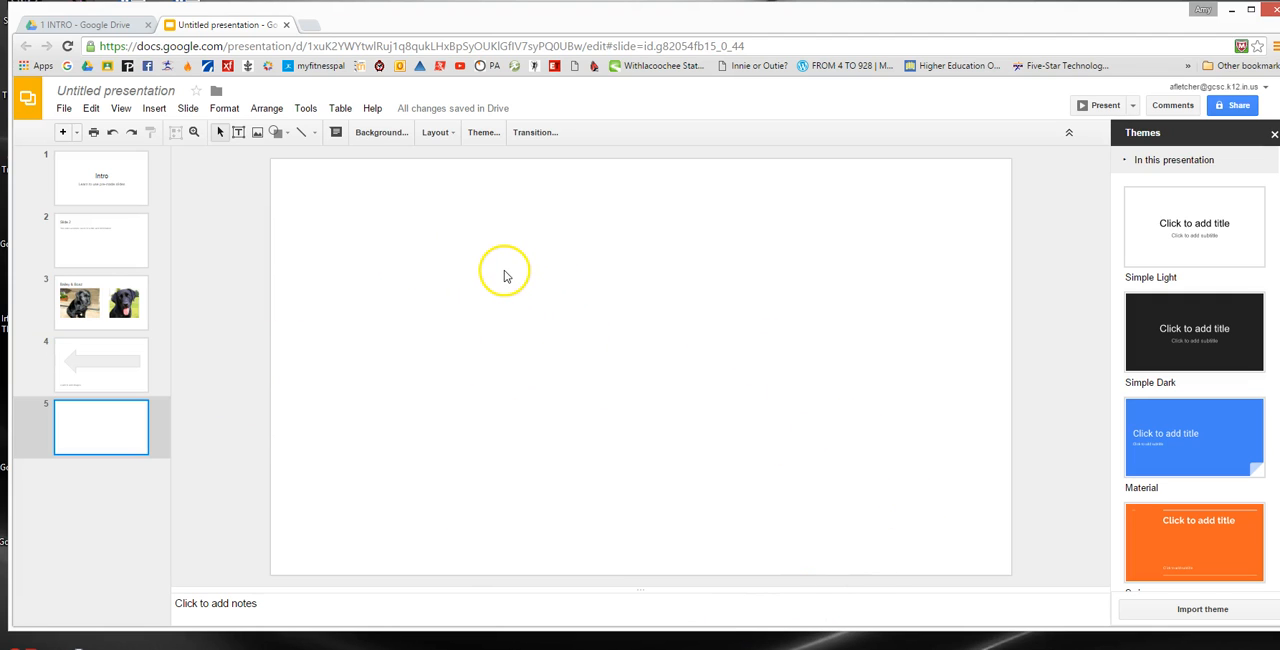
{"action": "left_click", "coordinate": [154, 108]}
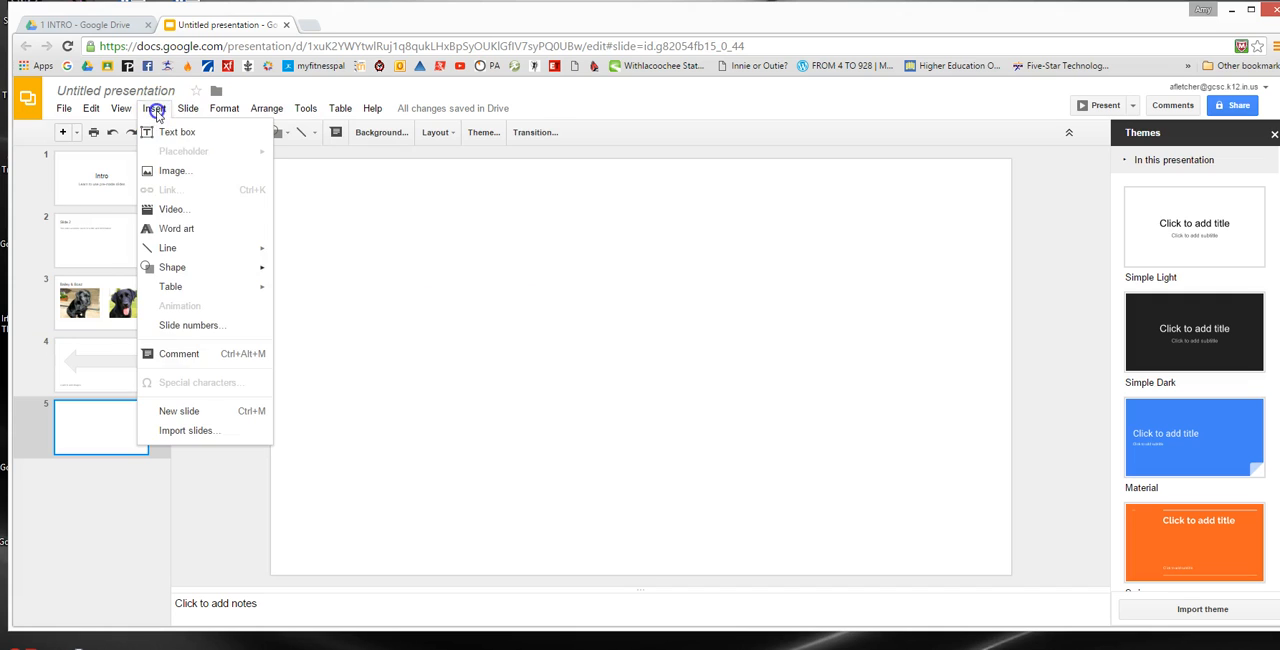
{"action": "left_click", "coordinate": [177, 131]}
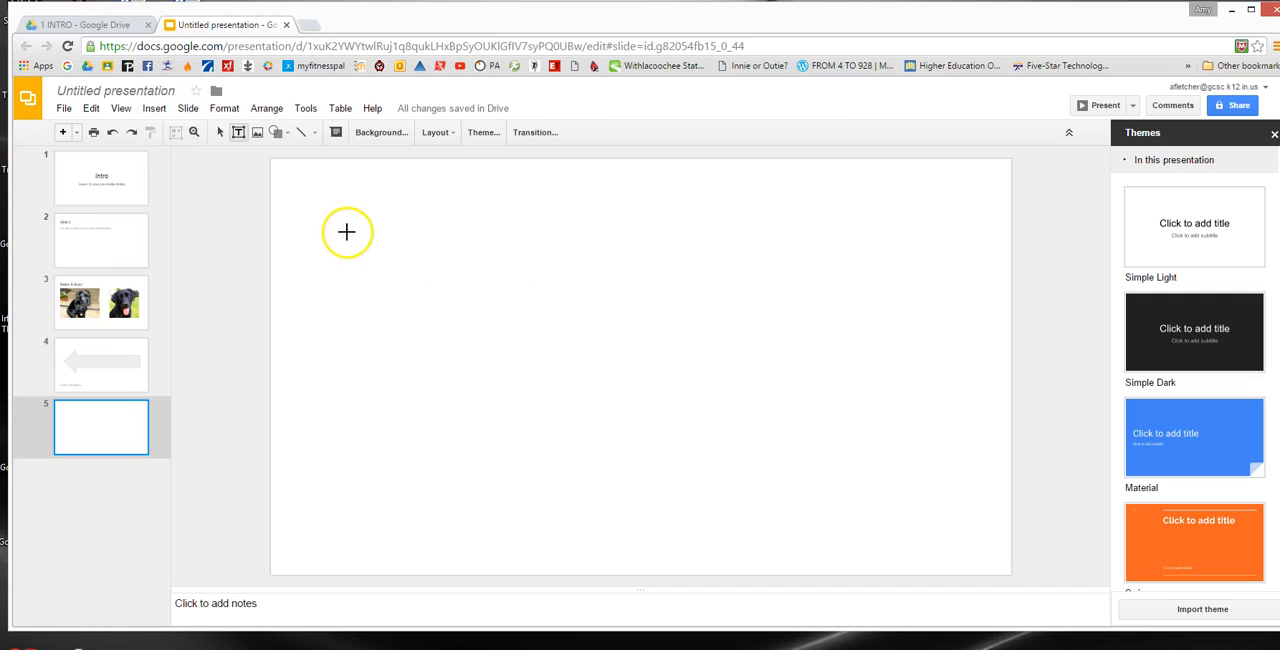
{"action": "mouse_move", "coordinate": [342, 215]}
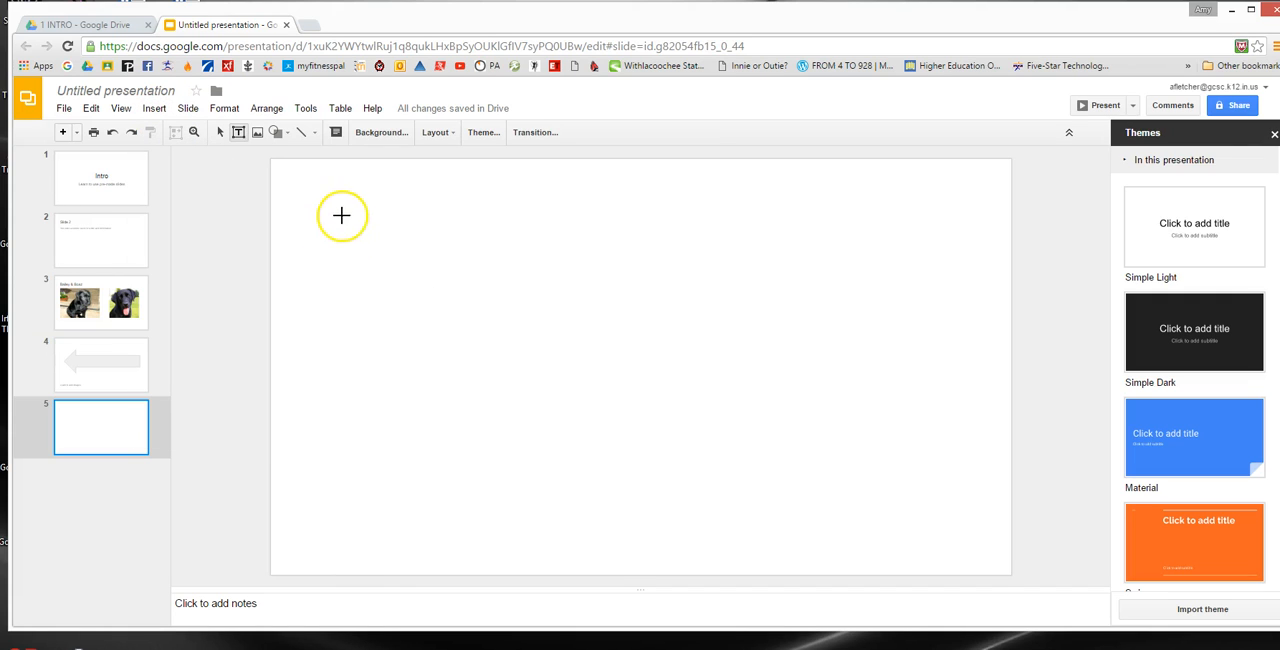
{"action": "left_click_drag", "start_coordinate": [341, 215], "coordinate": [648, 274]}
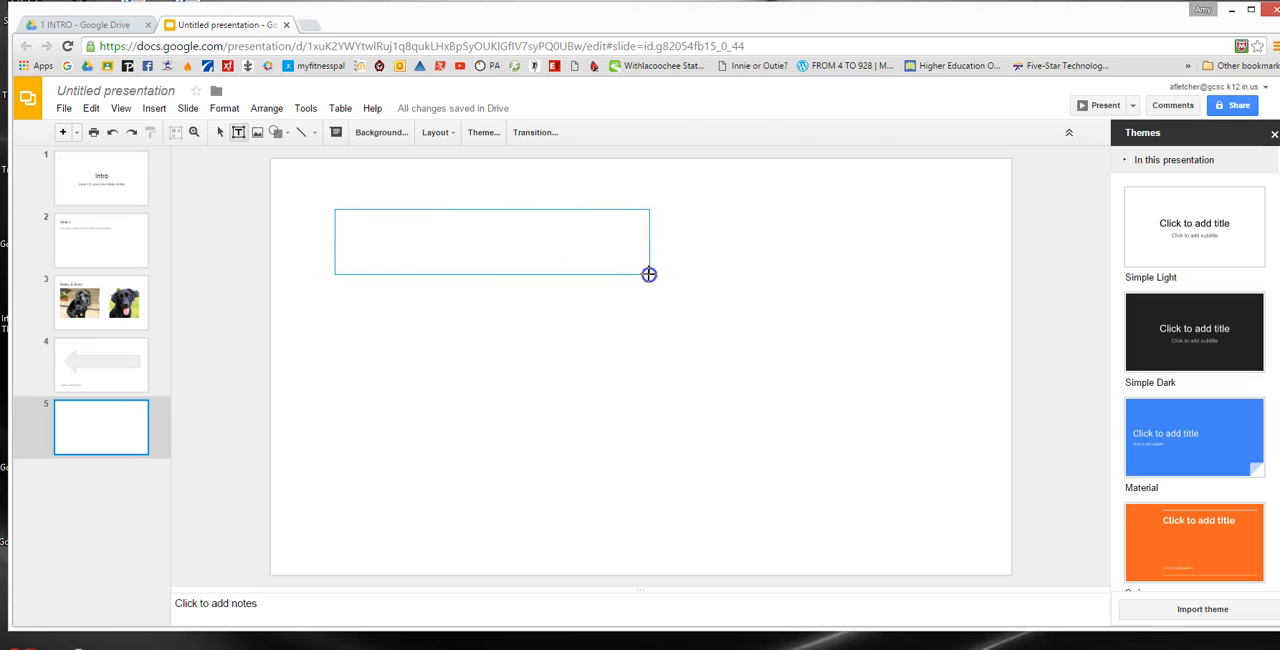
{"action": "type", "text": "Amy Fletche"}
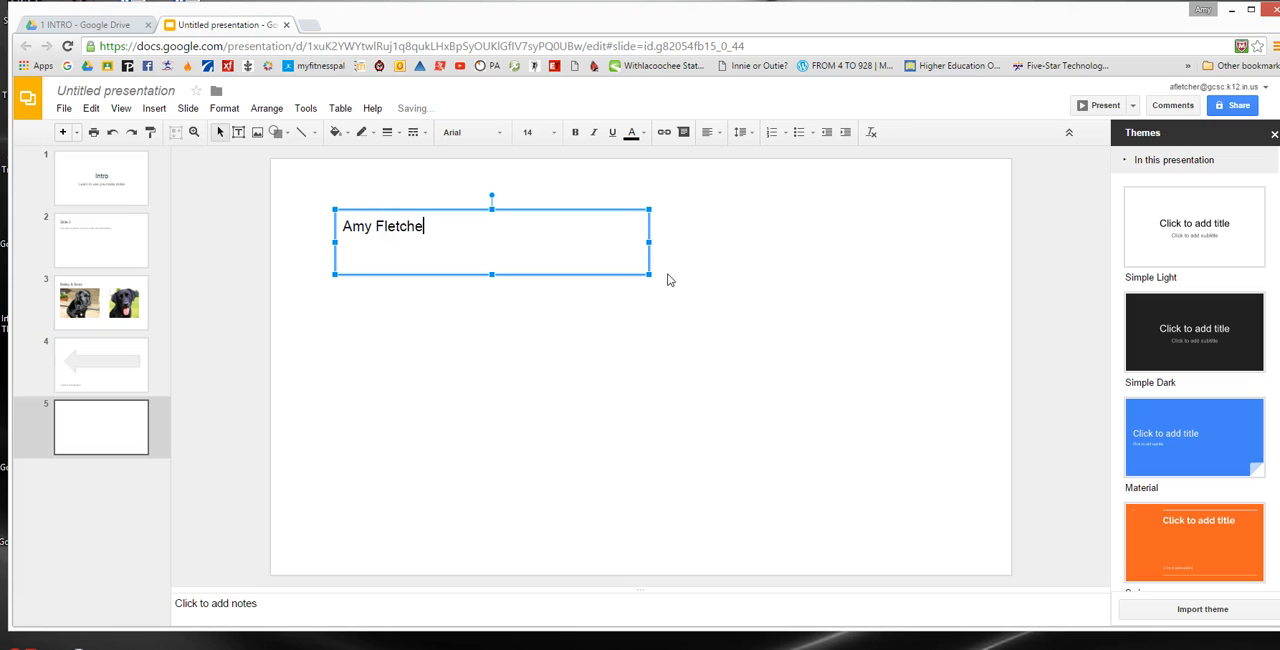
{"action": "left_click", "coordinate": [624, 345]}
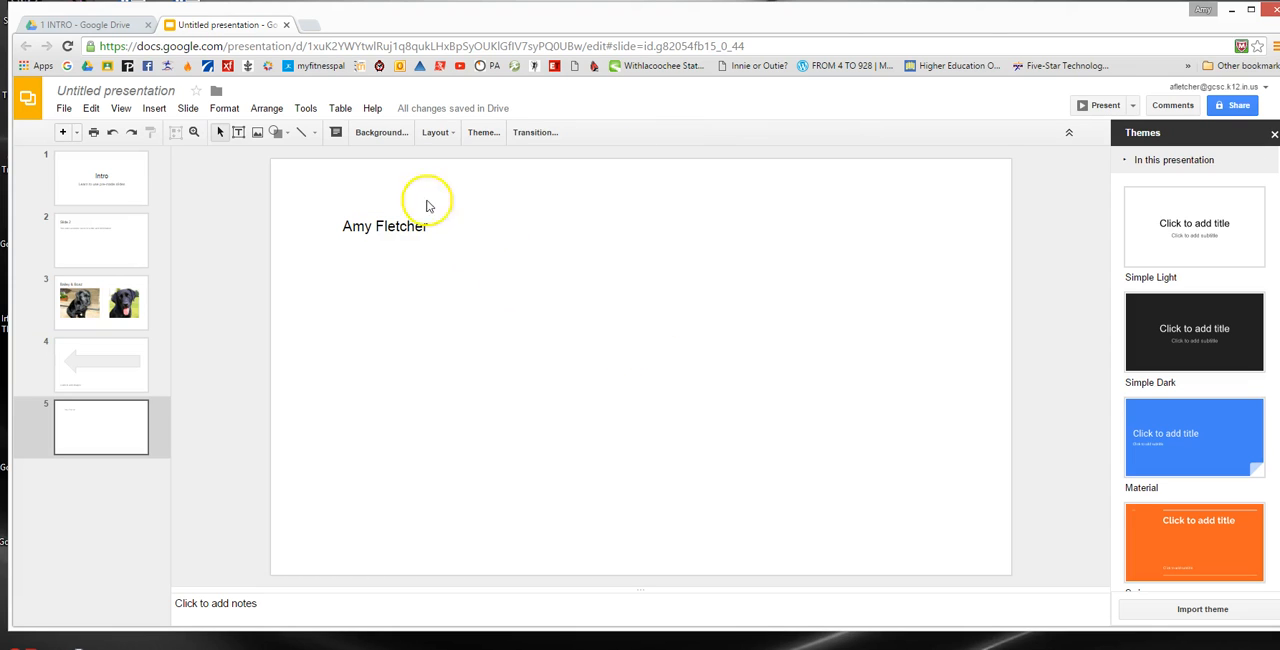
Rename the untitled presentation to 'Fletcher Intro'.
{"action": "left_click", "coordinate": [115, 90]}
{"action": "type", "text": "Intro"}
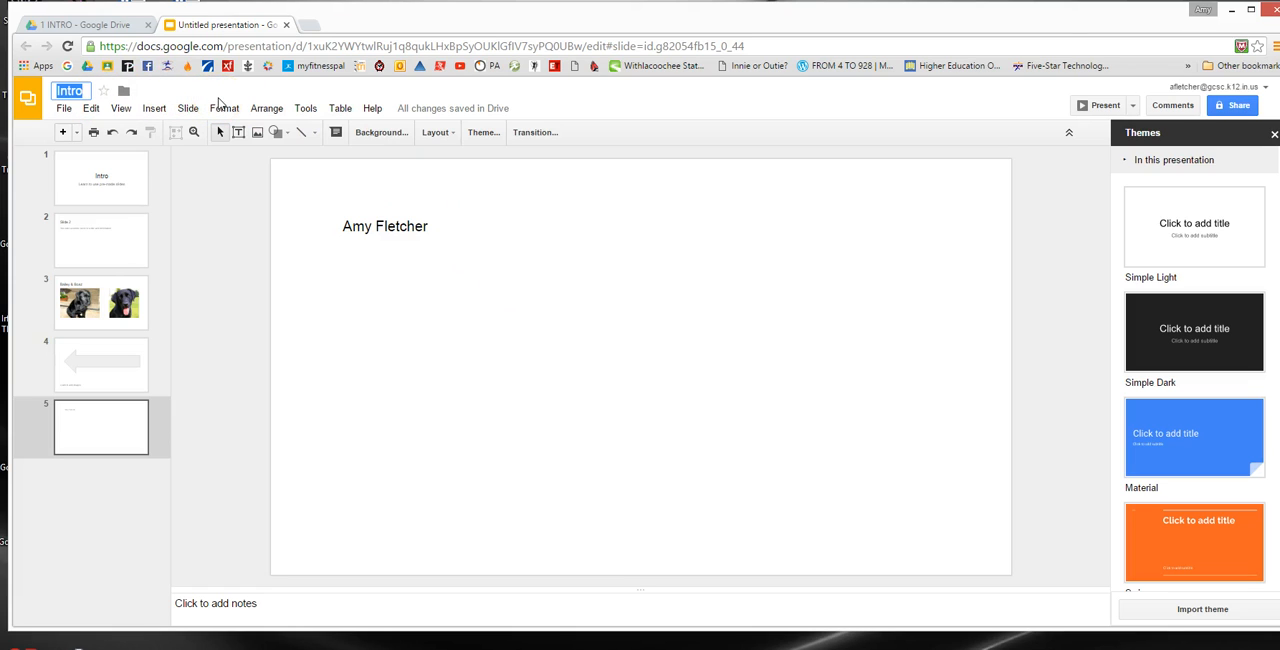
{"action": "type", "text": "Fletcher"}
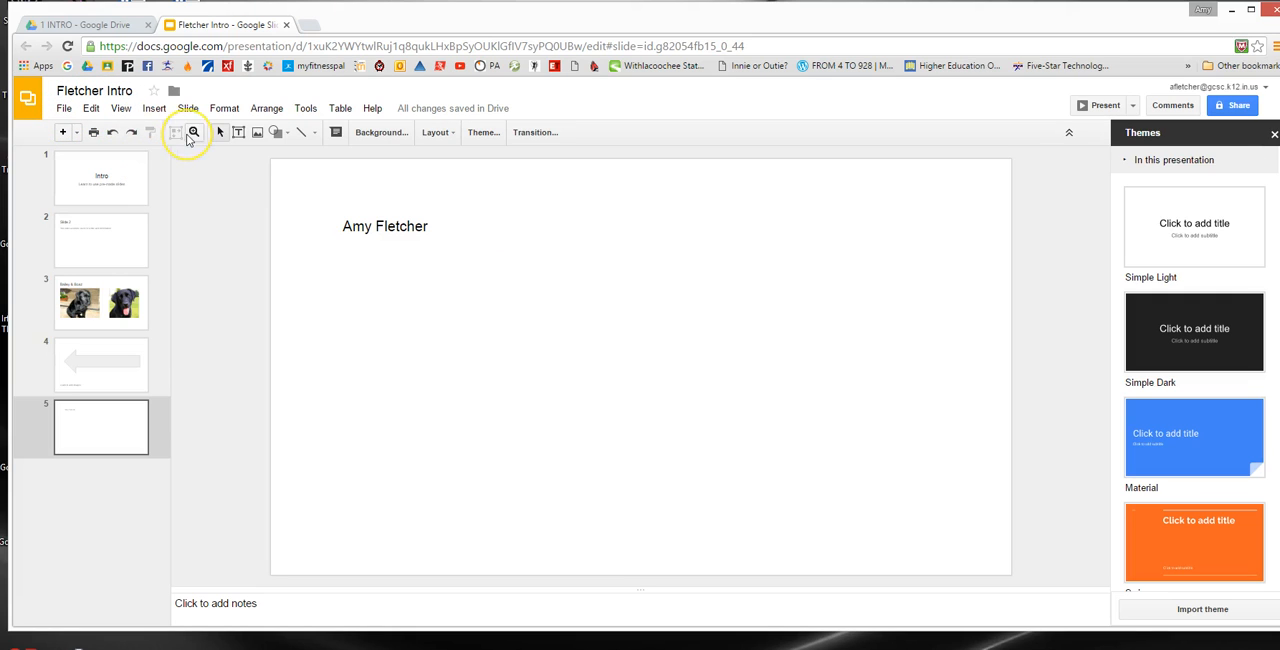
{"action": "mouse_move", "coordinate": [78, 519]}
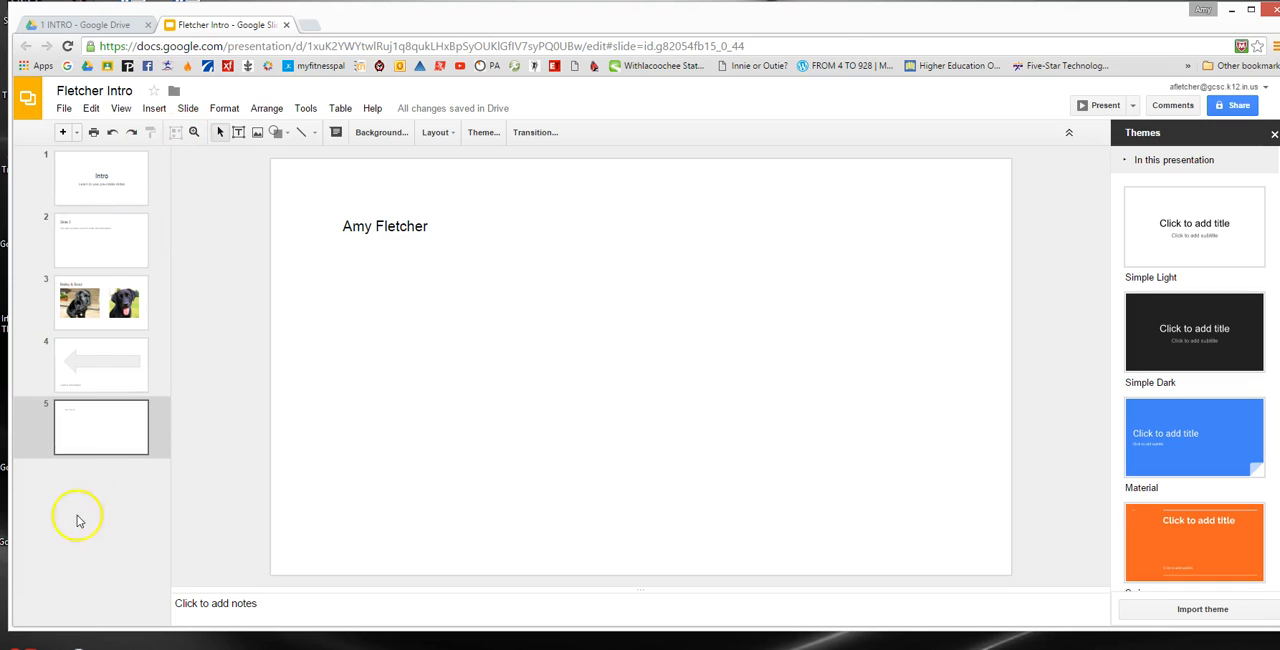